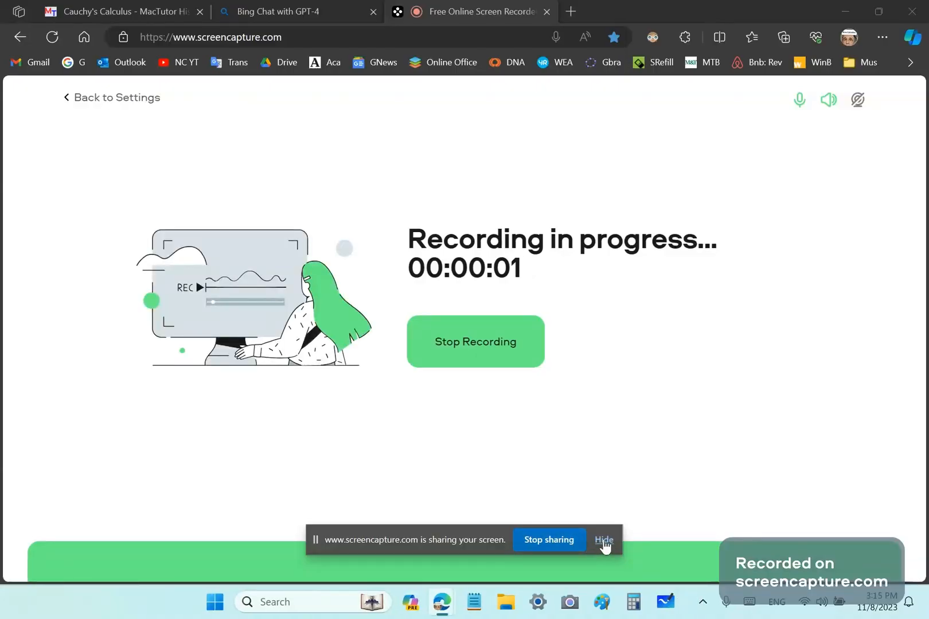
Hide the browser's screen-sharing notice so only the recorder's progress page shows.
{"action": "left_click", "coordinate": [604, 540]}
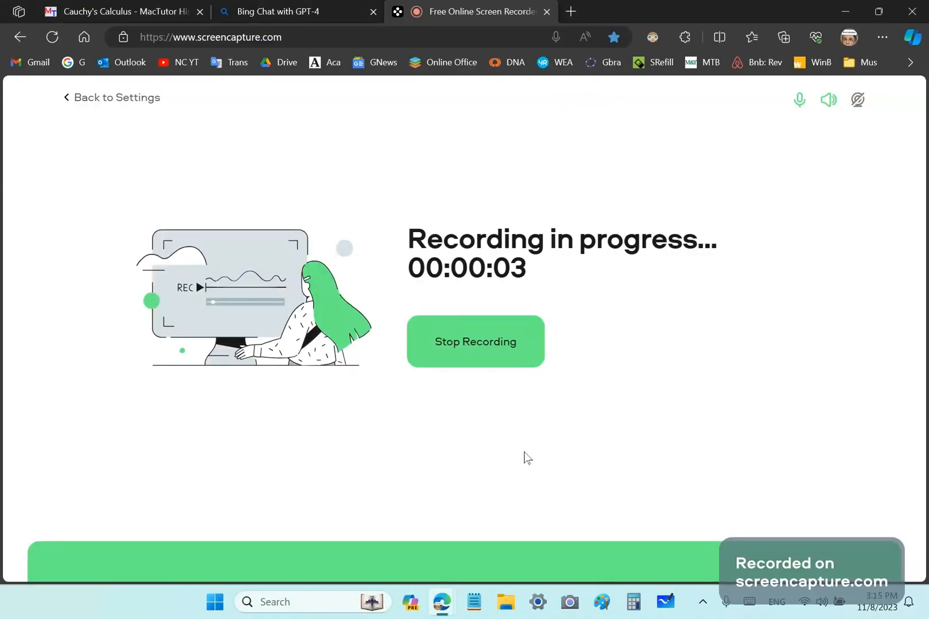
Switch to the Bing Chat tab showing the answer about John Gabriel's HGT.
{"action": "left_click", "coordinate": [294, 12]}
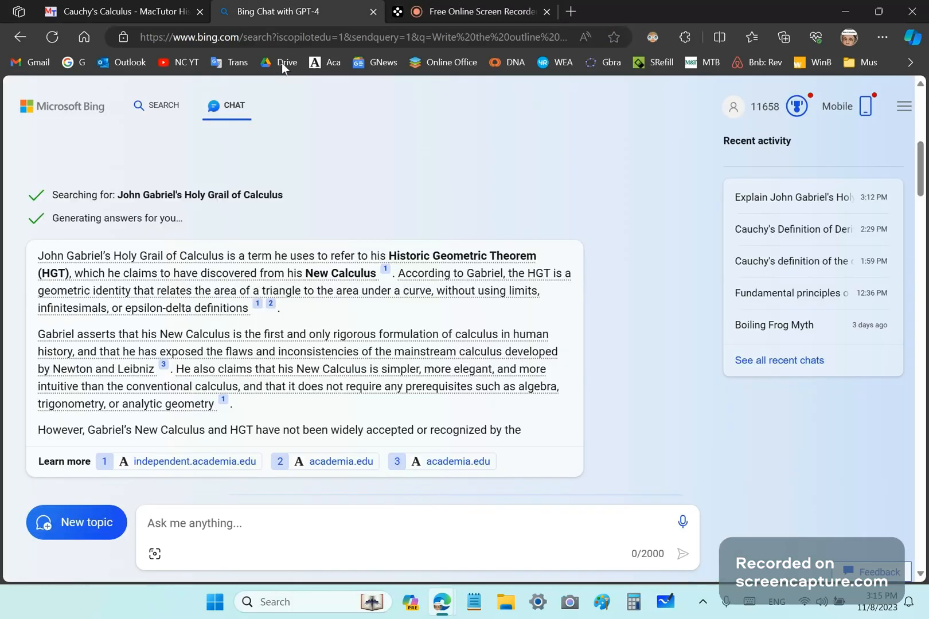
{"action": "mouse_move", "coordinate": [15, 273]}
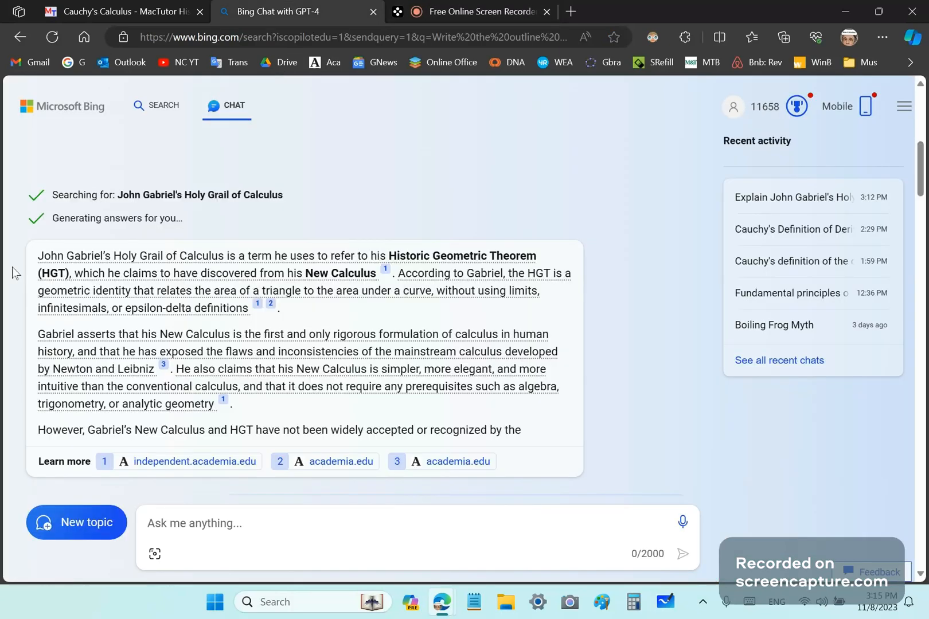
{"action": "mouse_move", "coordinate": [84, 189]}
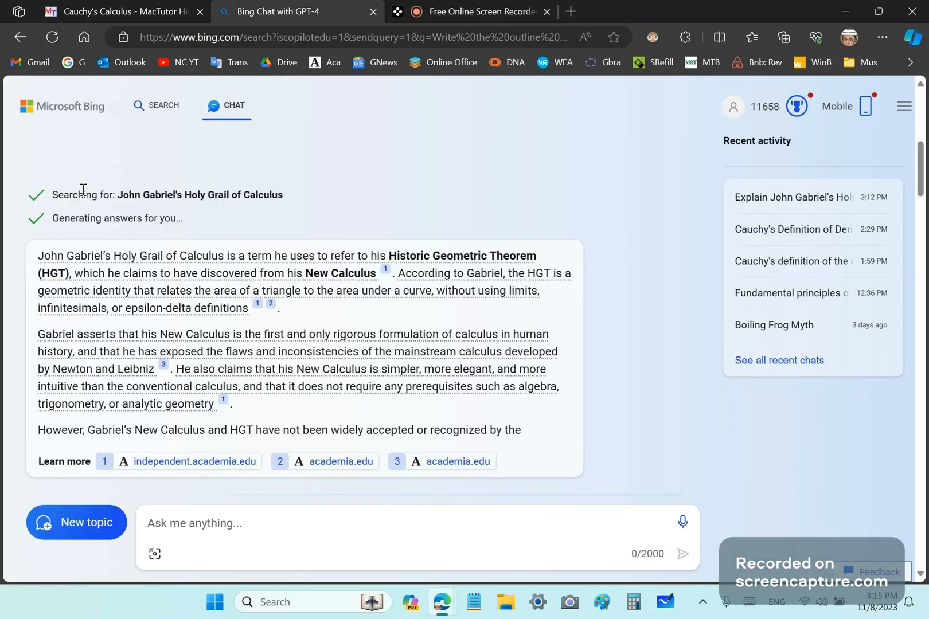
{"action": "mouse_move", "coordinate": [468, 166]}
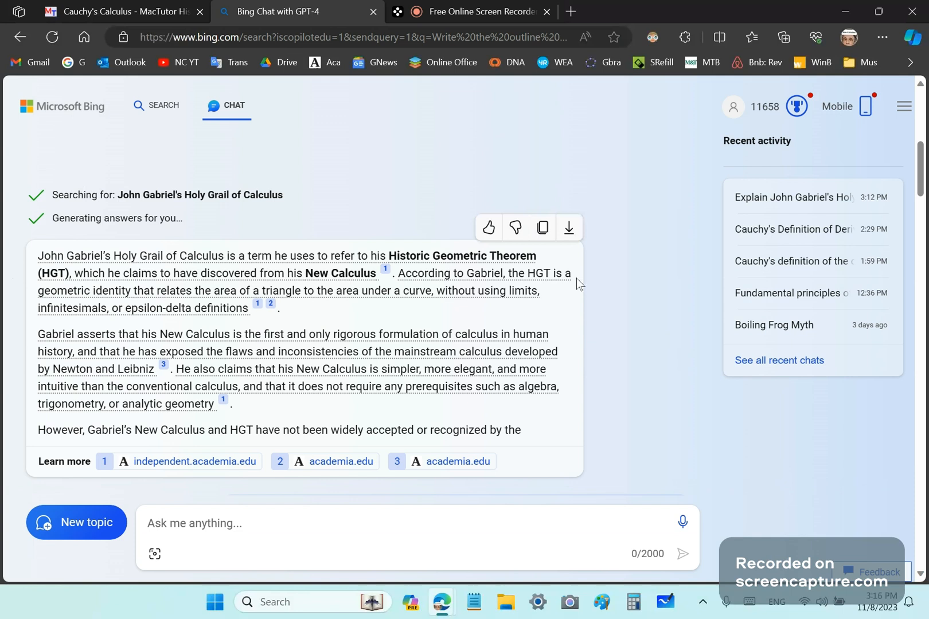
{"action": "mouse_move", "coordinate": [552, 308]}
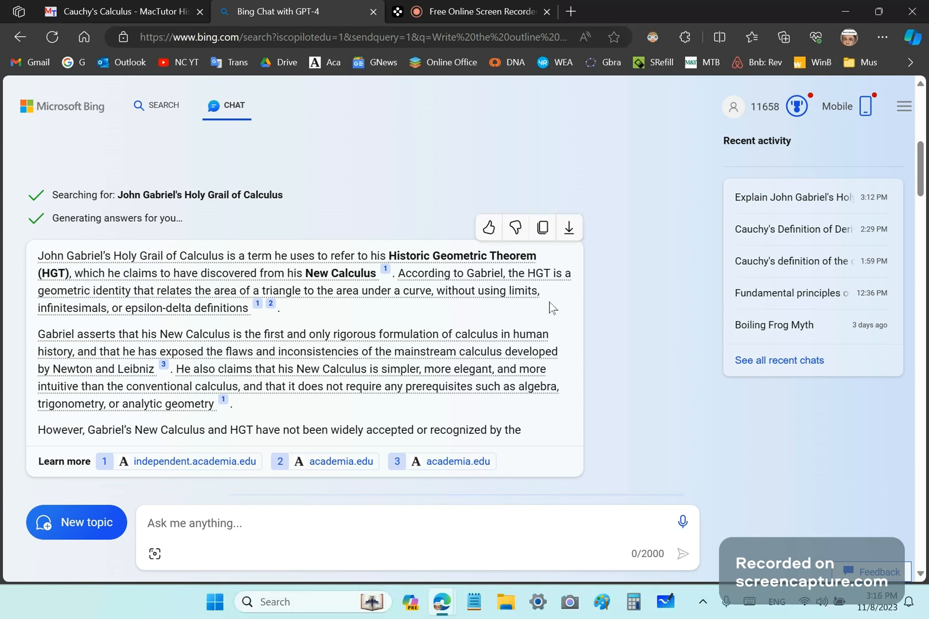
{"action": "mouse_move", "coordinate": [636, 283]}
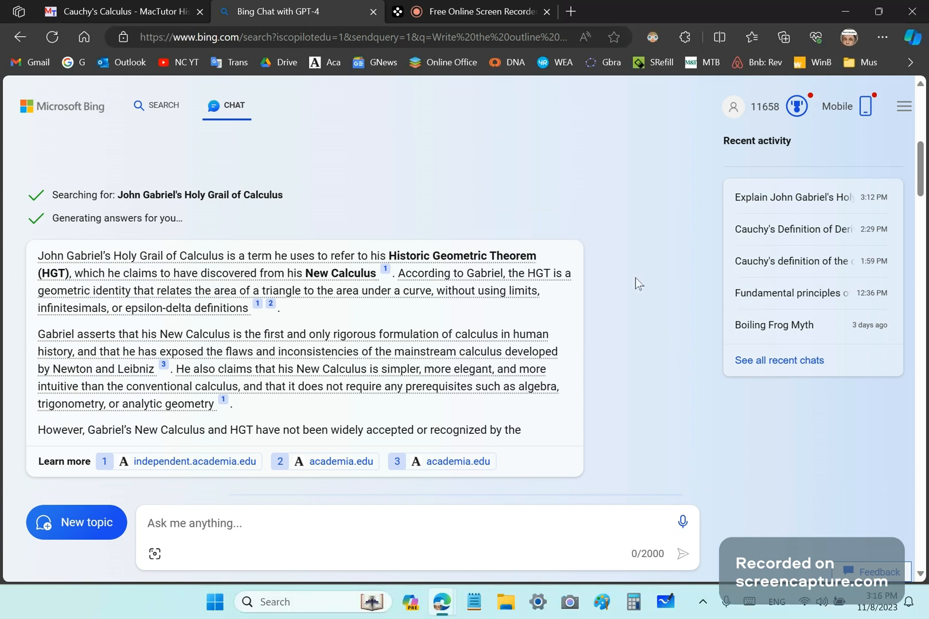
{"action": "mouse_move", "coordinate": [583, 183]}
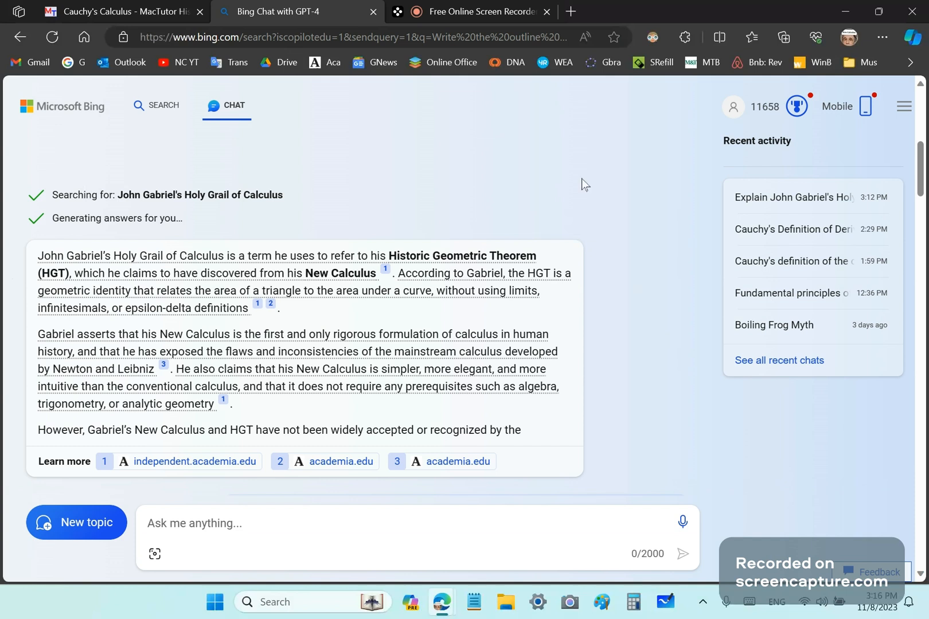
{"action": "mouse_move", "coordinate": [582, 172]}
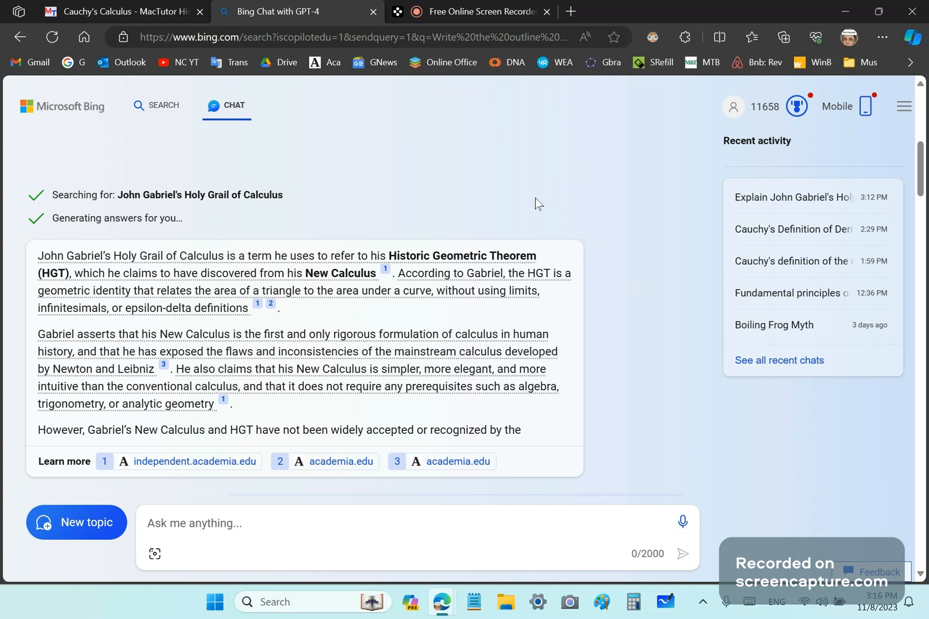
{"action": "mouse_move", "coordinate": [553, 196]}
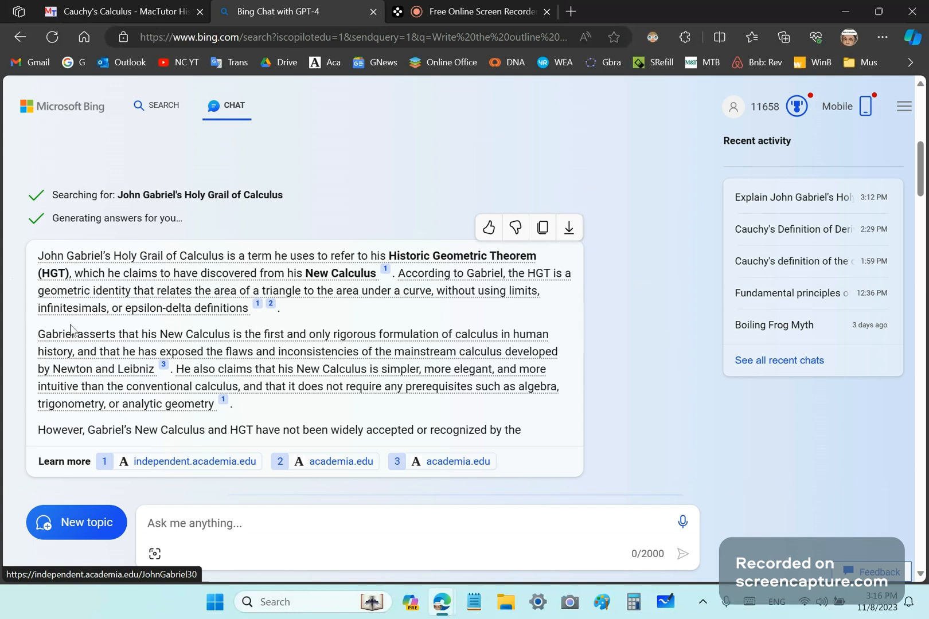
{"action": "mouse_move", "coordinate": [182, 265]}
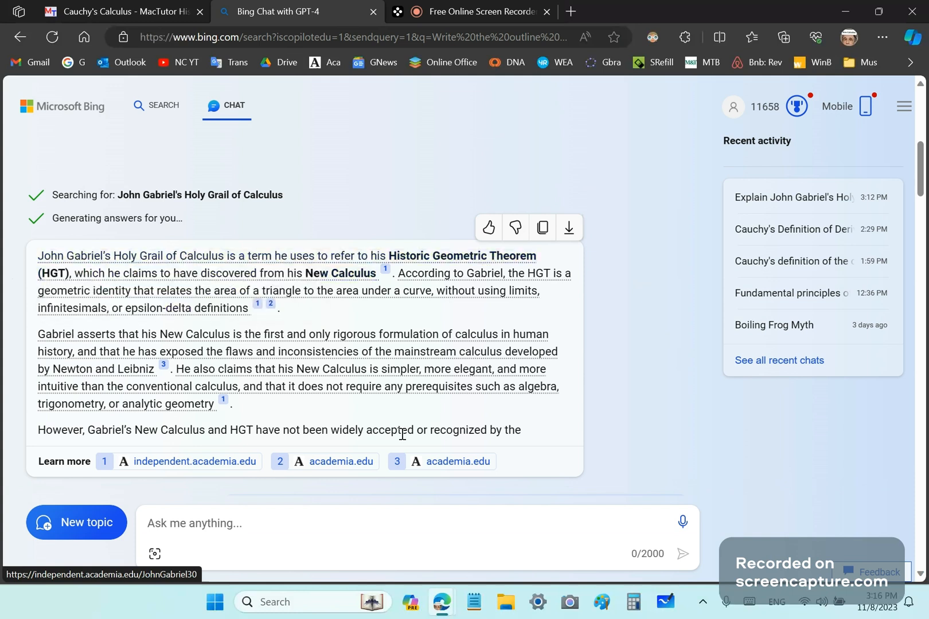
{"action": "mouse_move", "coordinate": [686, 439]}
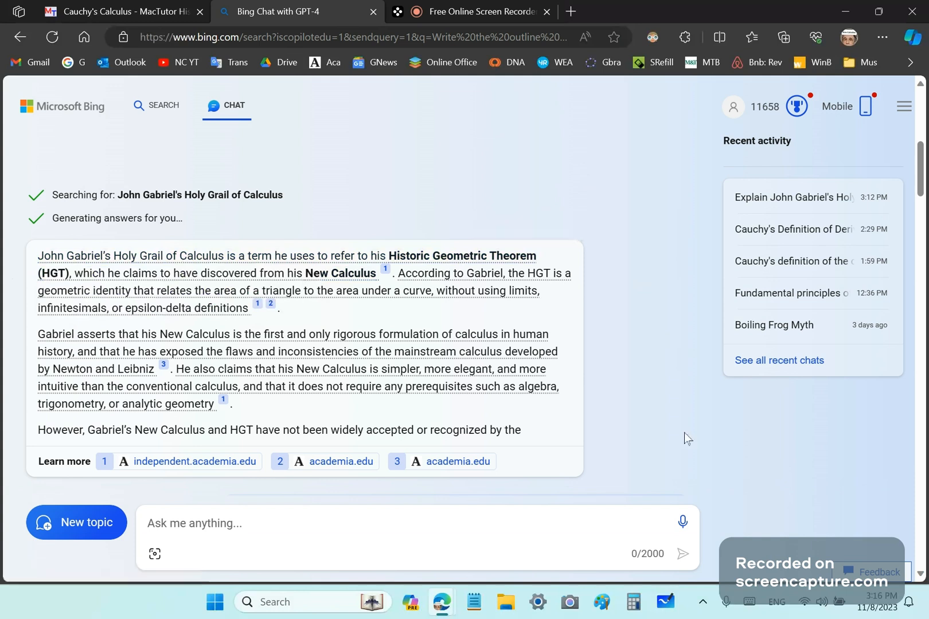
{"action": "mouse_move", "coordinate": [676, 422]}
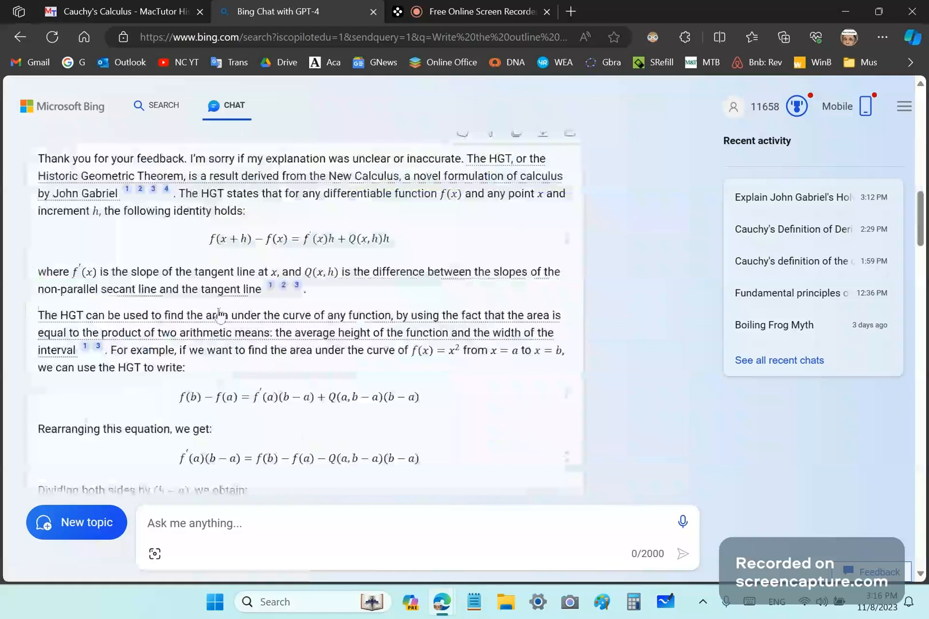
{"action": "mouse_move", "coordinate": [492, 450]}
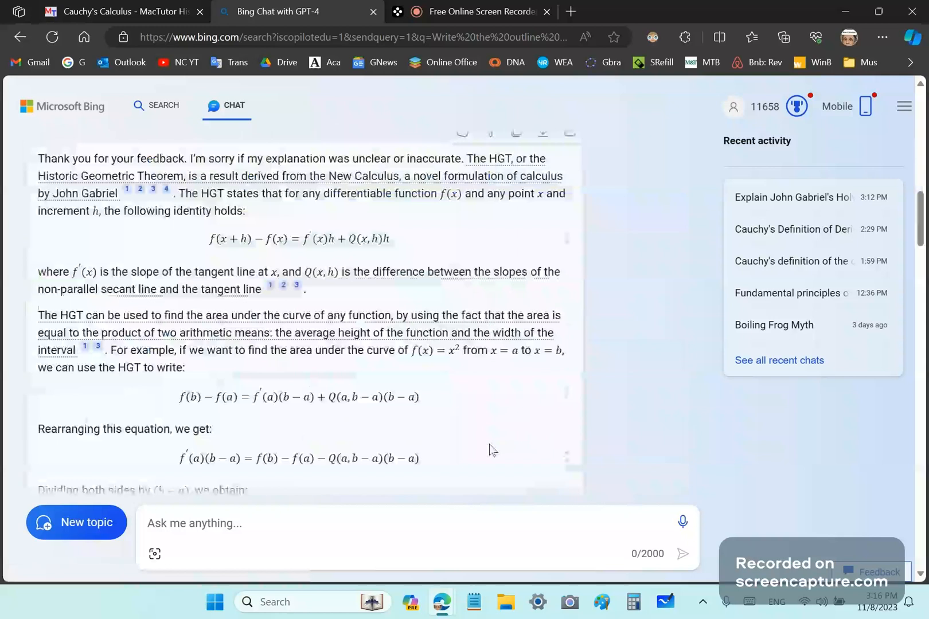
{"action": "mouse_move", "coordinate": [508, 267]}
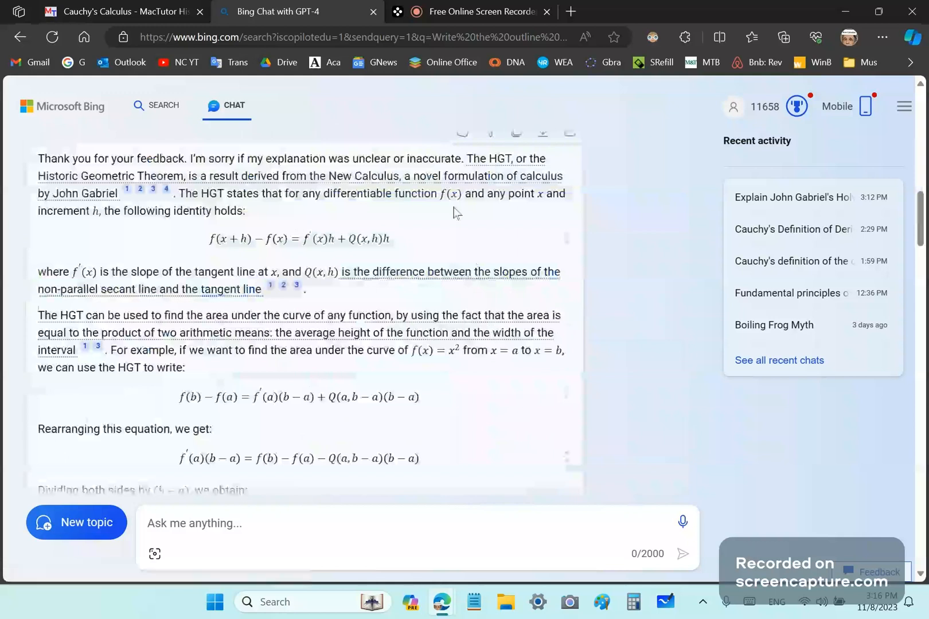
{"action": "mouse_move", "coordinate": [479, 212]}
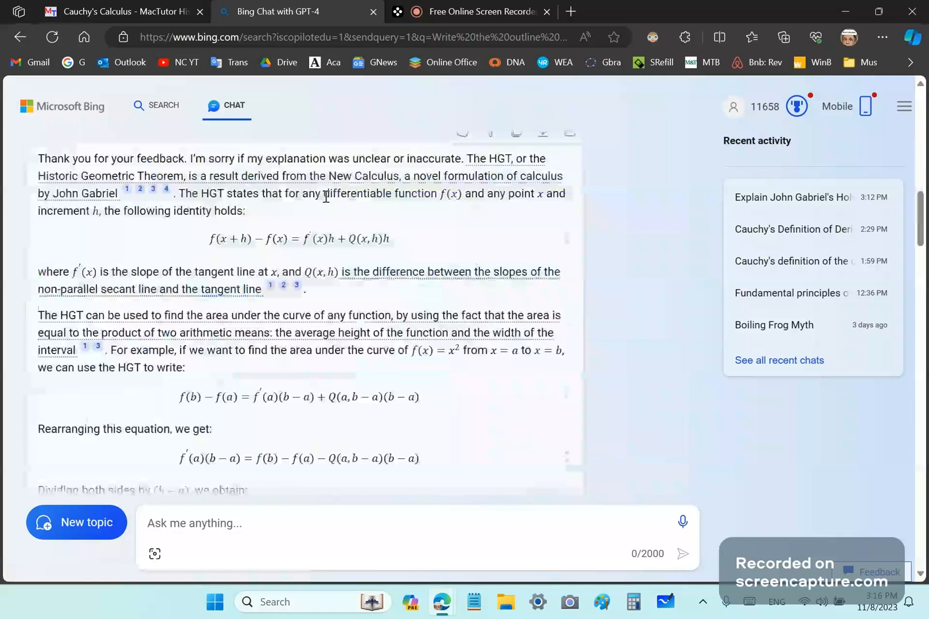
{"action": "mouse_move", "coordinate": [332, 208]}
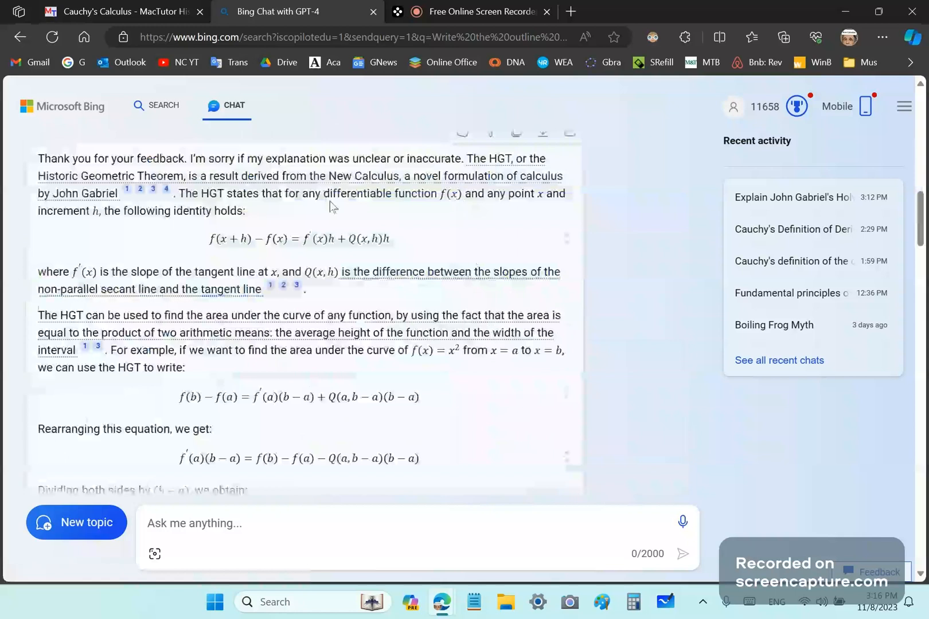
{"action": "mouse_move", "coordinate": [344, 200]}
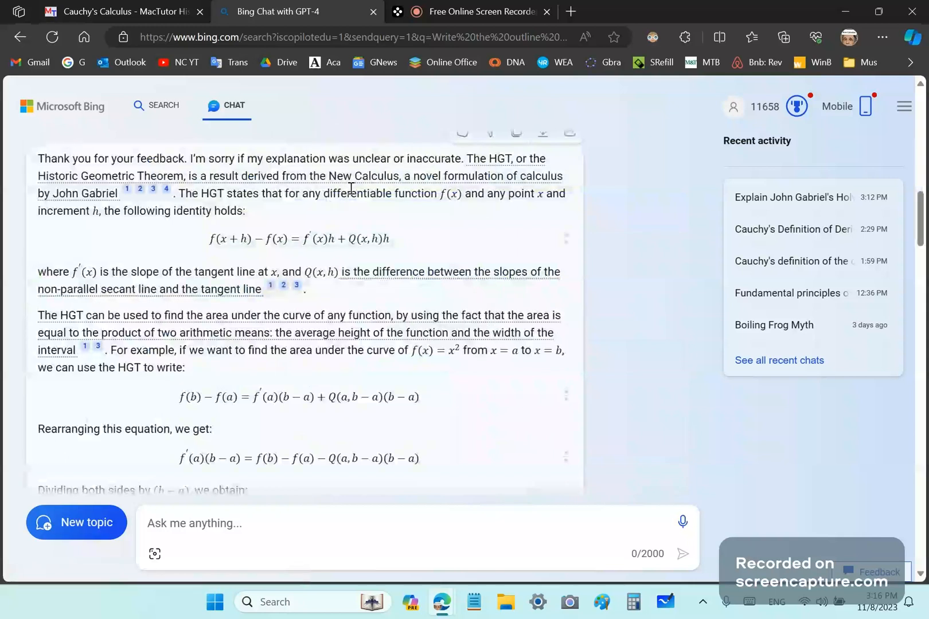
{"action": "mouse_move", "coordinate": [249, 273]}
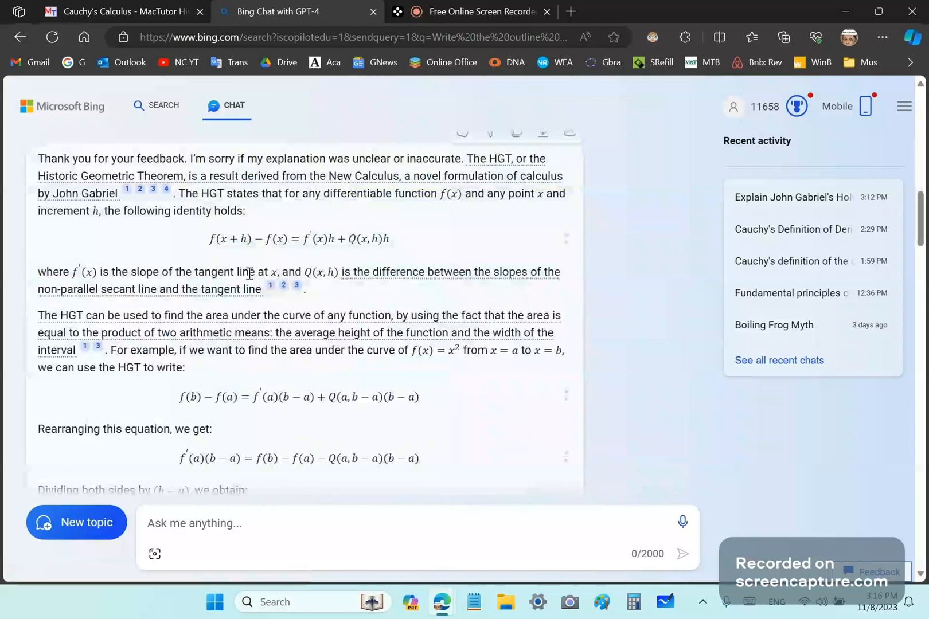
{"action": "mouse_move", "coordinate": [269, 322]}
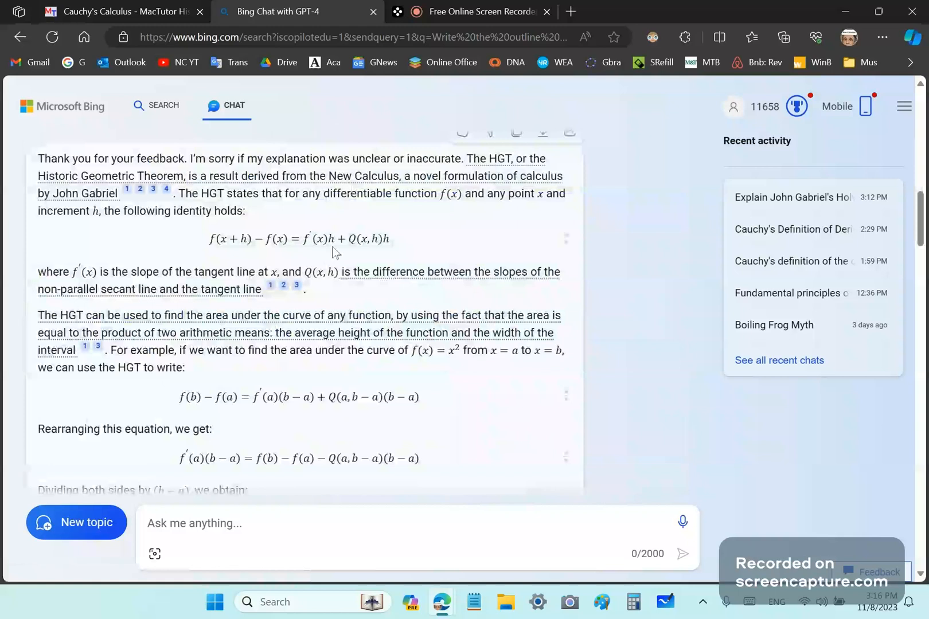
{"action": "mouse_move", "coordinate": [271, 259]}
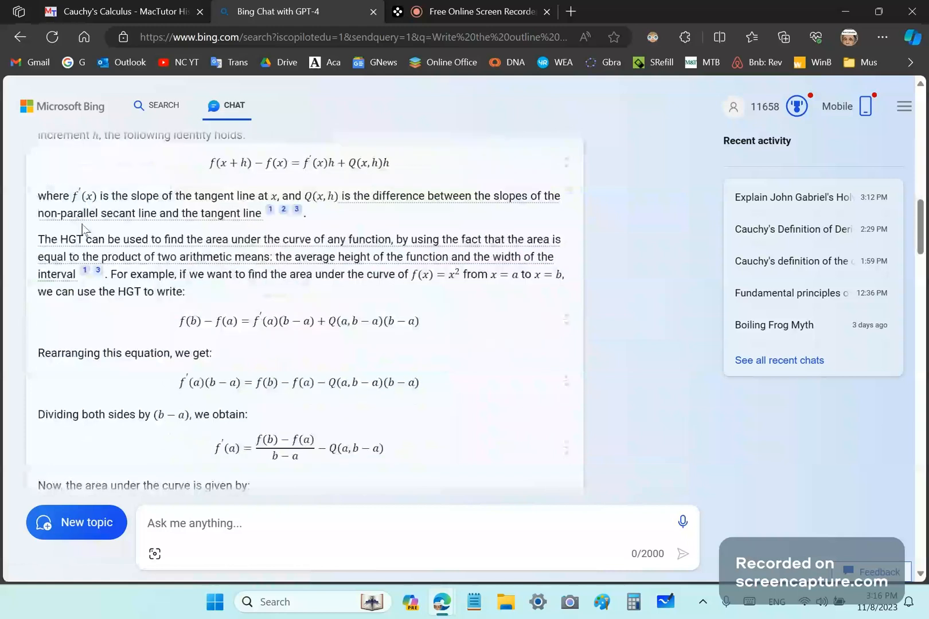
{"action": "mouse_move", "coordinate": [91, 197]}
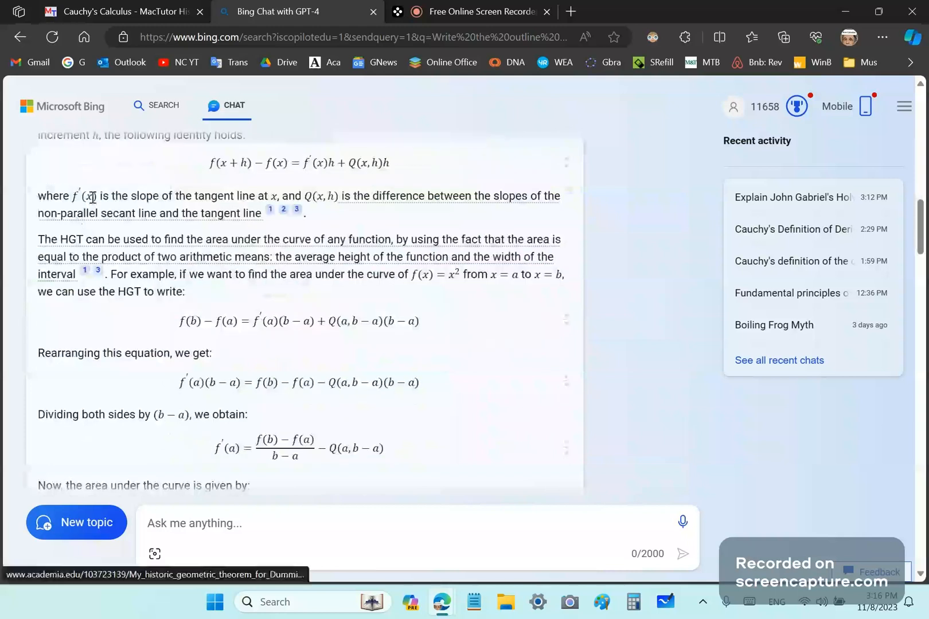
{"action": "mouse_move", "coordinate": [349, 216]}
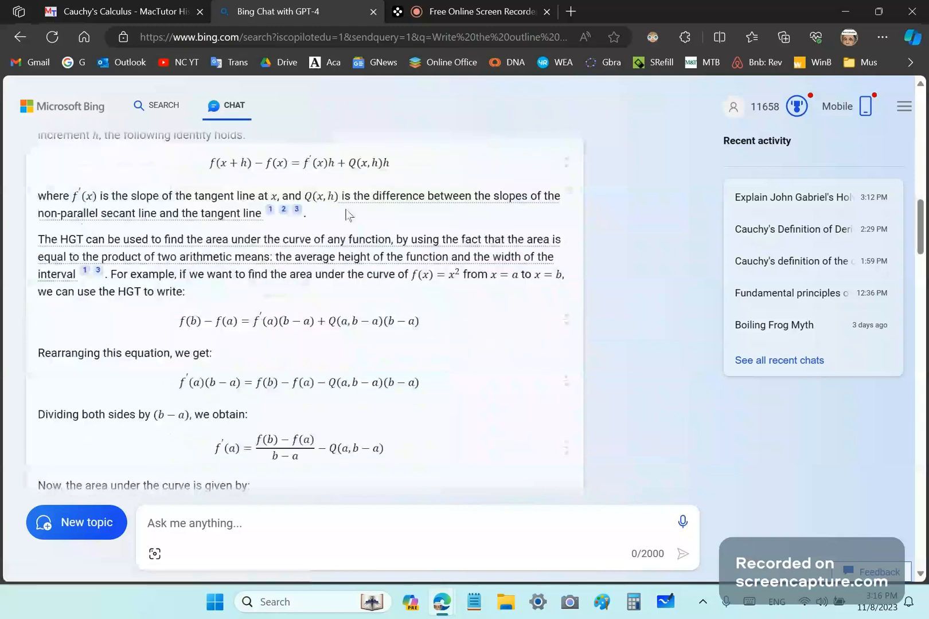
{"action": "mouse_move", "coordinate": [340, 231]}
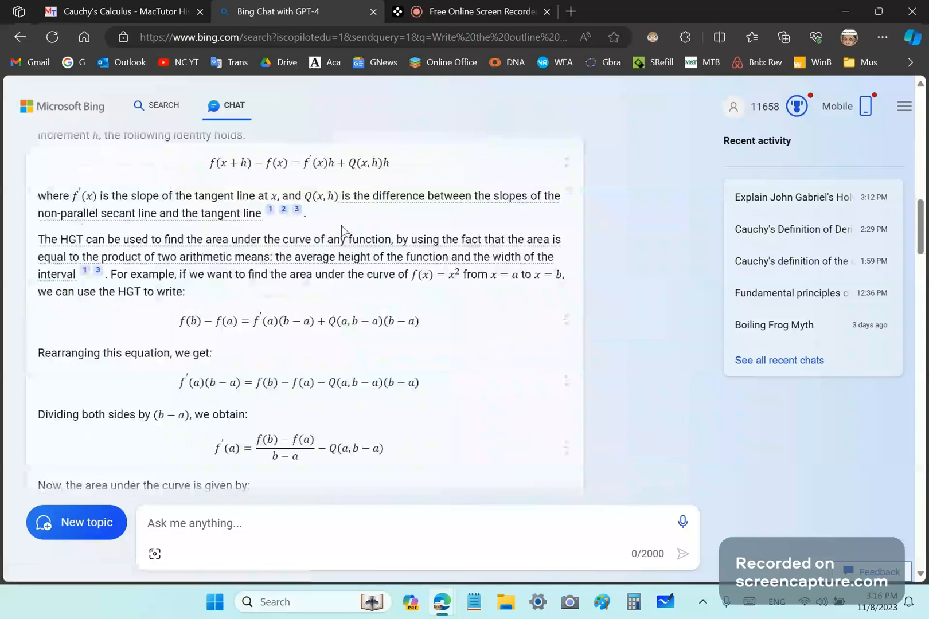
{"action": "mouse_move", "coordinate": [342, 234]}
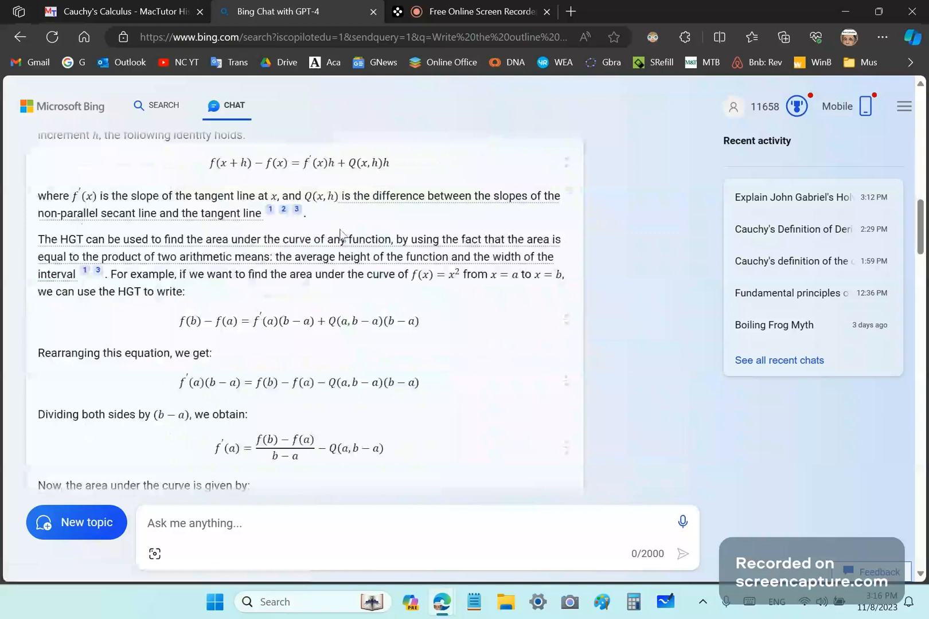
Scroll through the HGT reply to its closing paragraph inviting further questions.
{"action": "scroll", "scroll_direction": "down", "scroll_amount": 3}
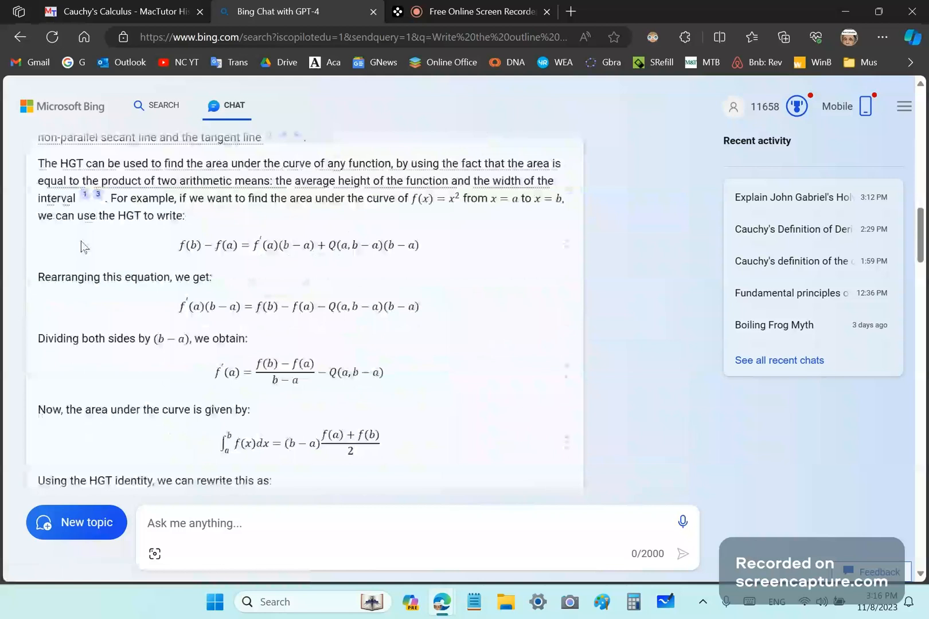
{"action": "mouse_move", "coordinate": [210, 258]}
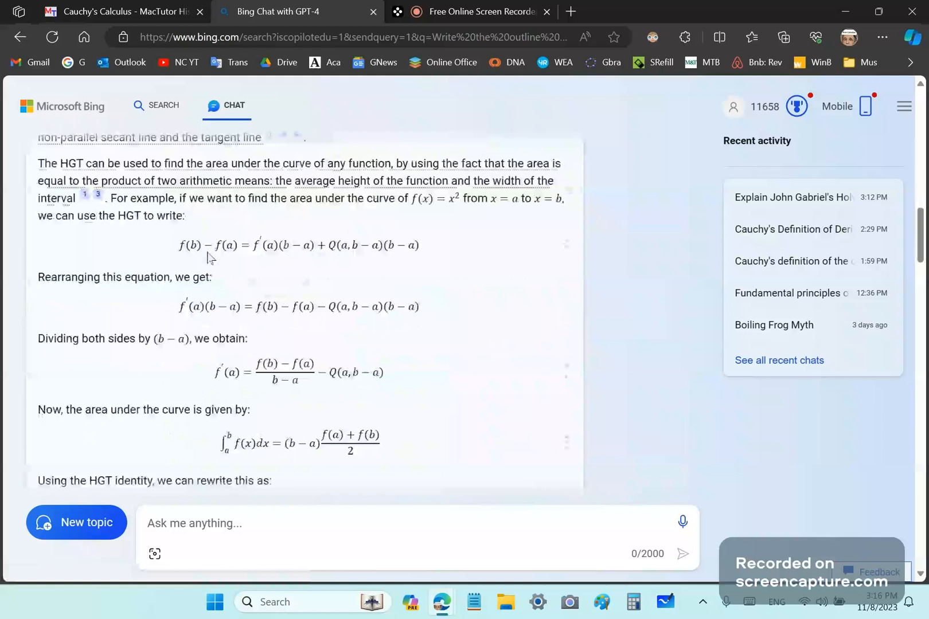
{"action": "scroll", "scroll_direction": "down", "scroll_amount": 3}
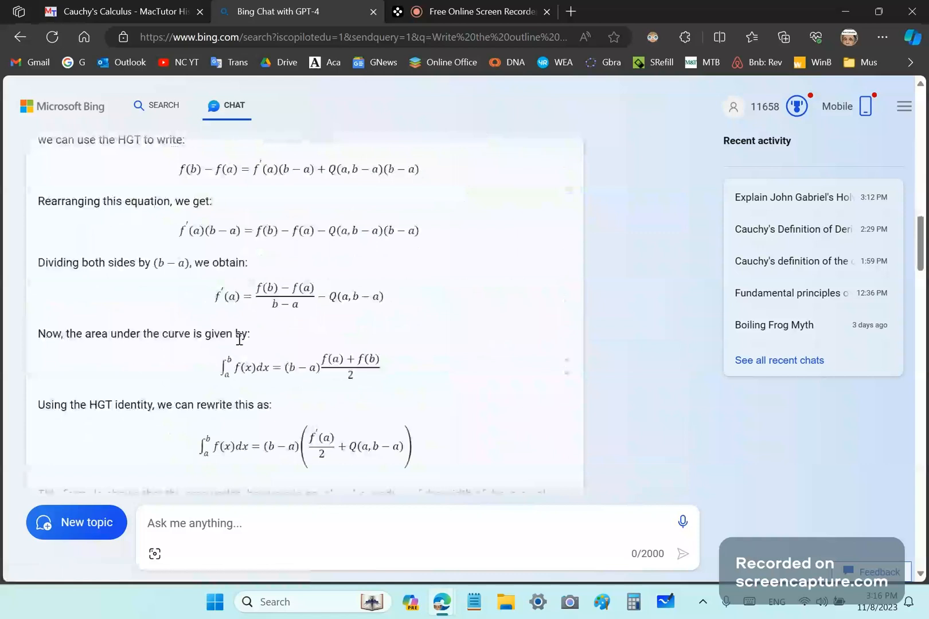
{"action": "mouse_move", "coordinate": [262, 350]}
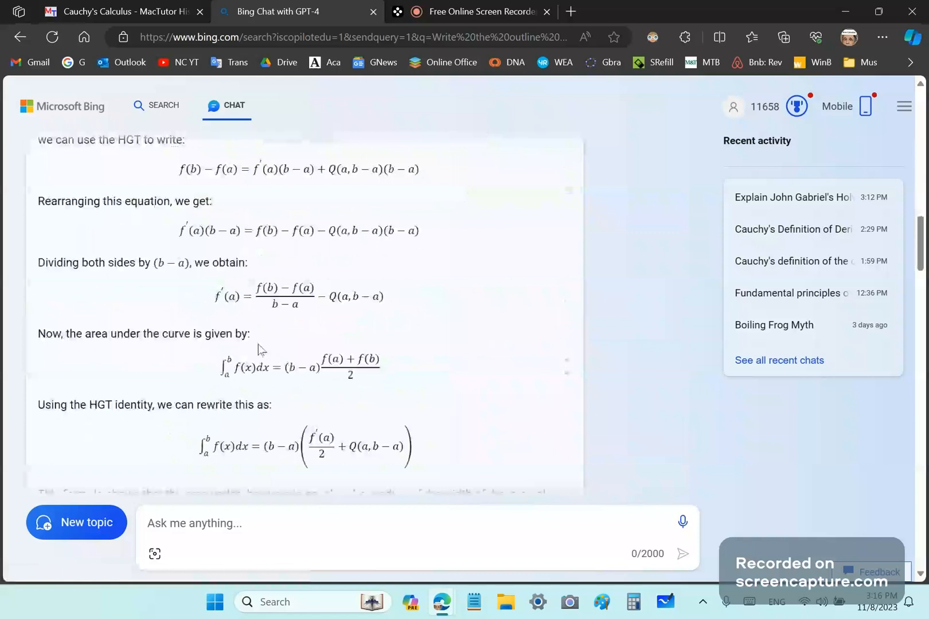
{"action": "mouse_move", "coordinate": [224, 368]}
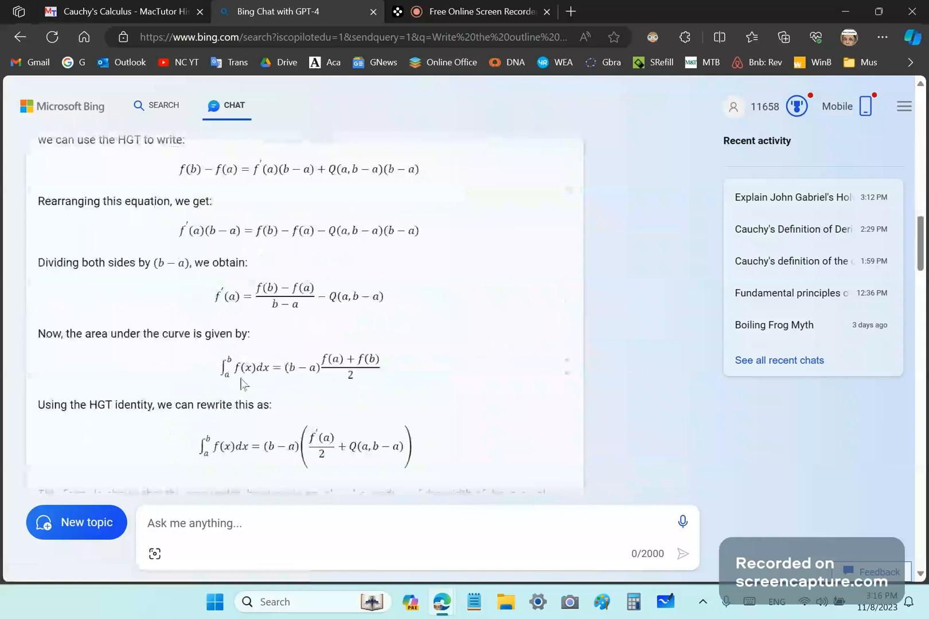
{"action": "mouse_move", "coordinate": [245, 366]}
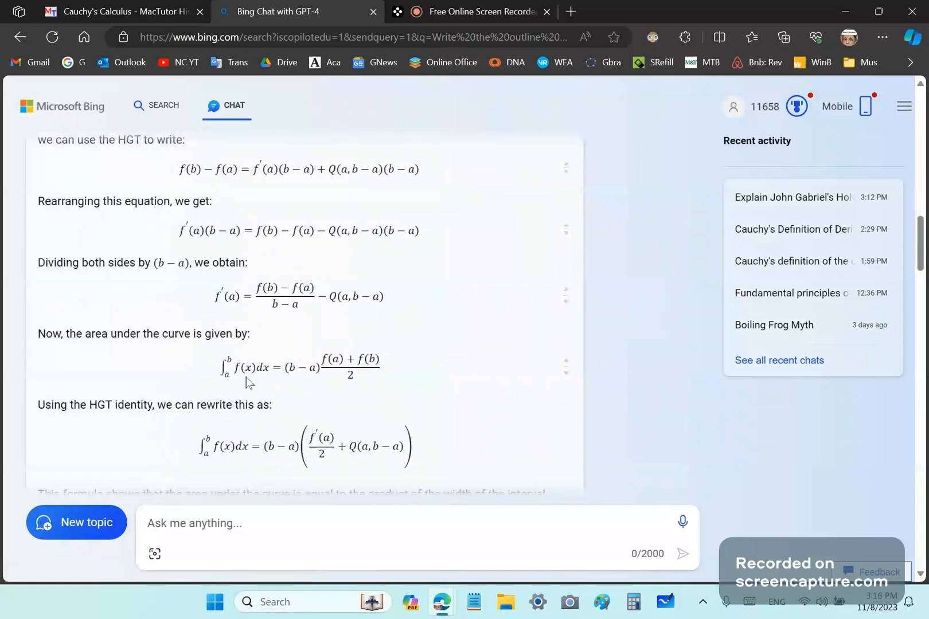
{"action": "mouse_move", "coordinate": [137, 421]}
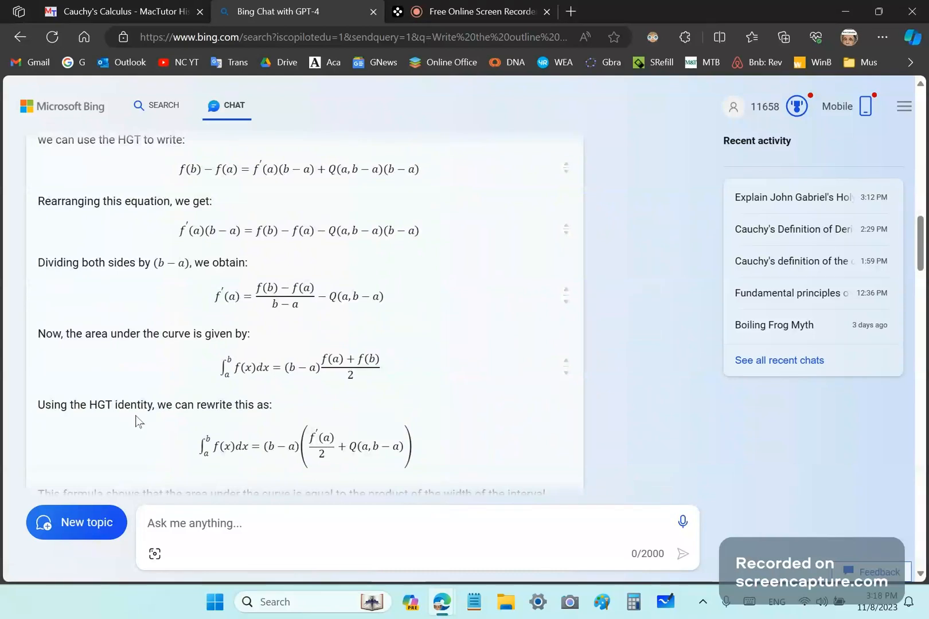
{"action": "scroll", "scroll_direction": "down", "scroll_amount": 3}
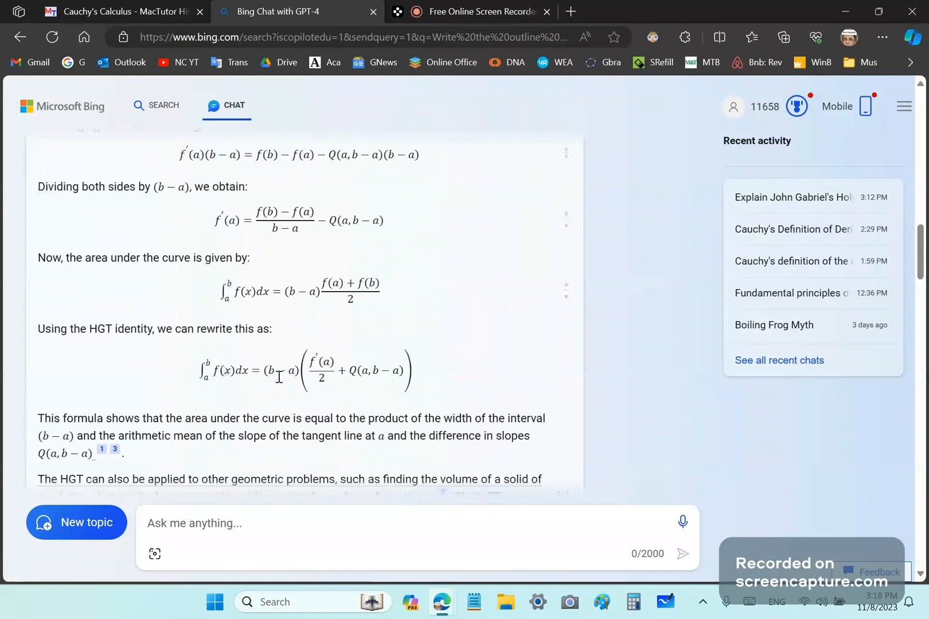
{"action": "scroll", "scroll_direction": "down", "scroll_amount": 3}
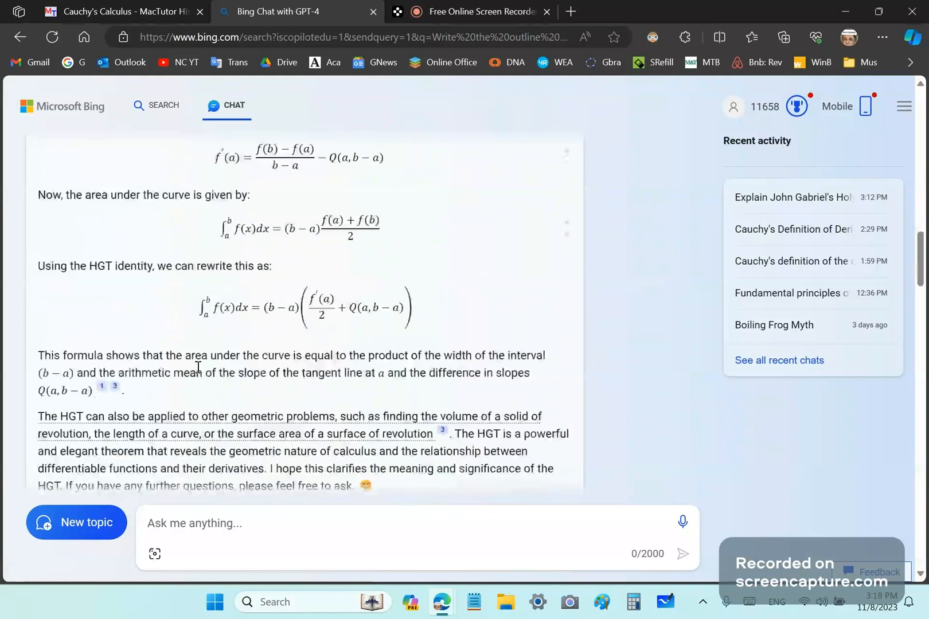
{"action": "scroll", "scroll_direction": "down", "scroll_amount": 3}
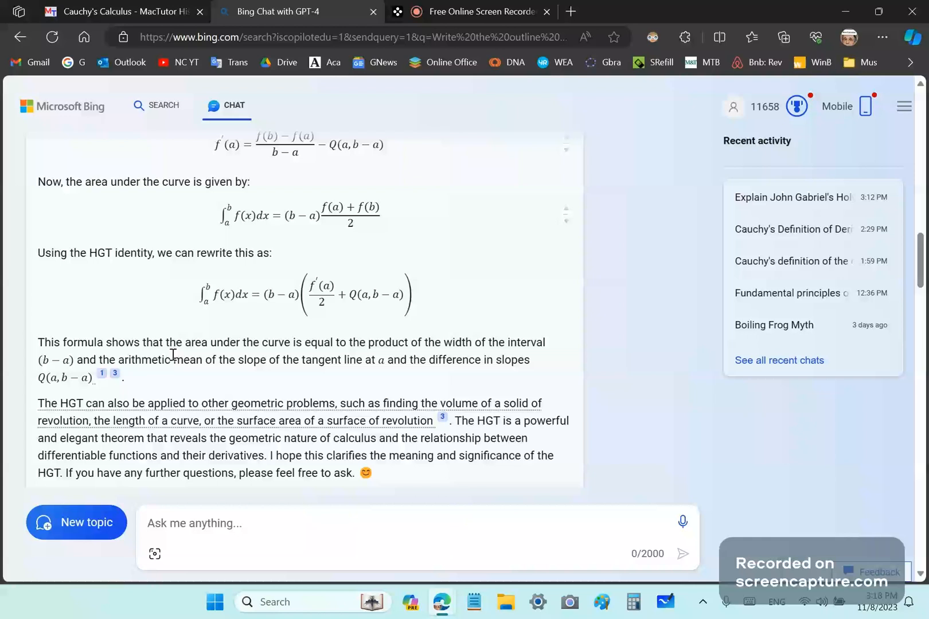
{"action": "mouse_move", "coordinate": [532, 357]}
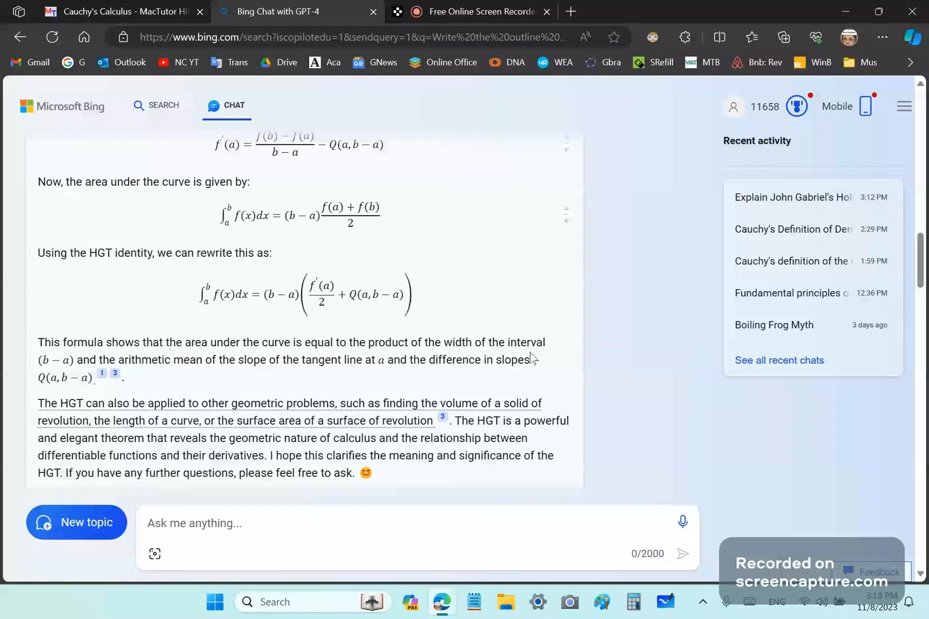
{"action": "mouse_move", "coordinate": [137, 374]}
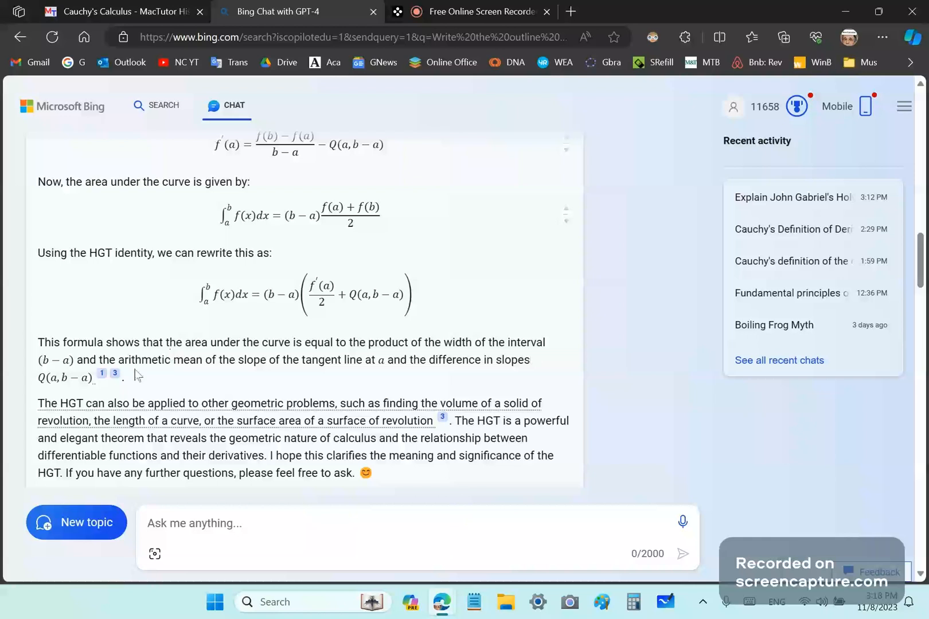
{"action": "mouse_move", "coordinate": [329, 379]}
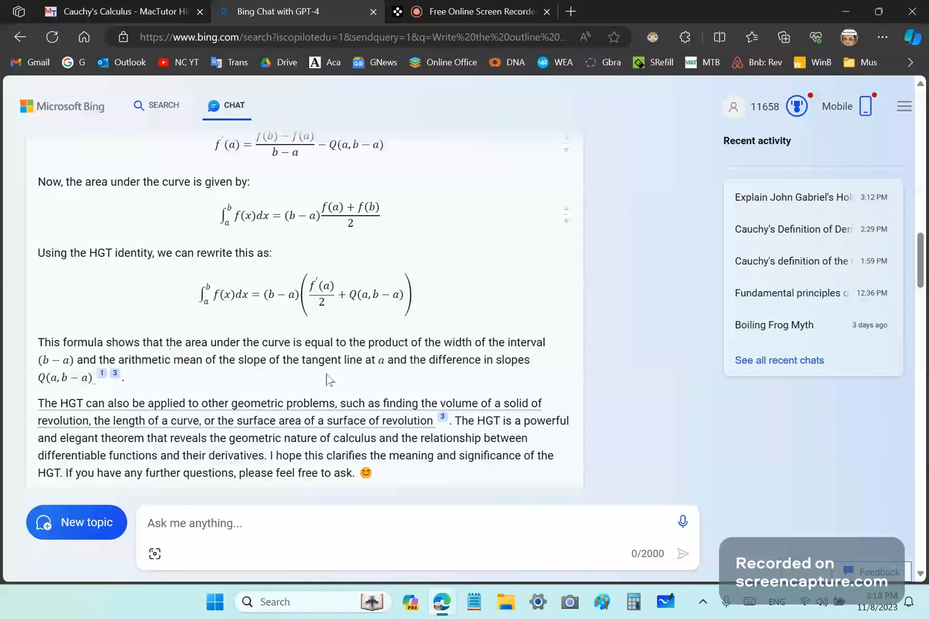
{"action": "mouse_move", "coordinate": [354, 390]}
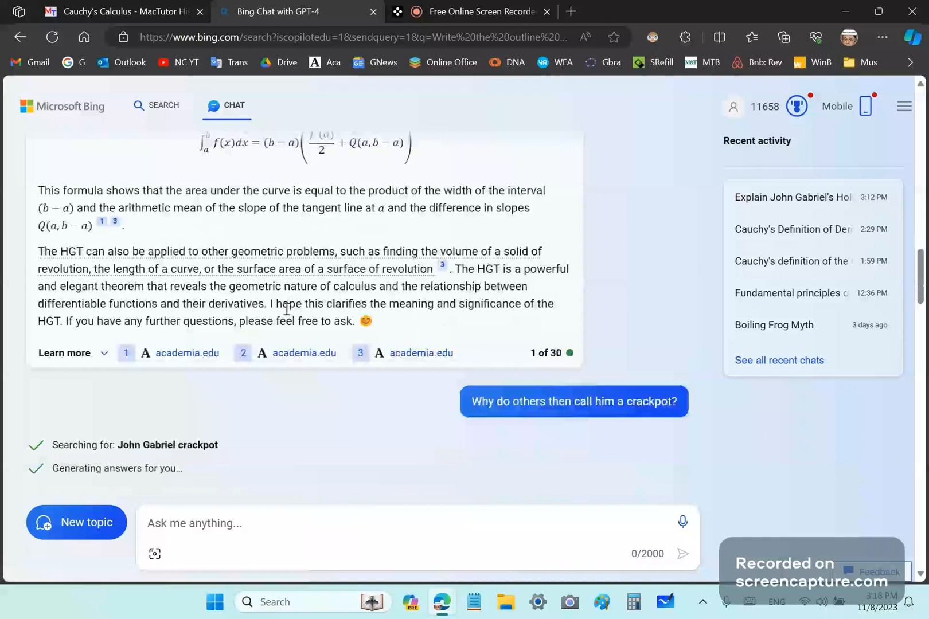
{"action": "mouse_move", "coordinate": [127, 317]}
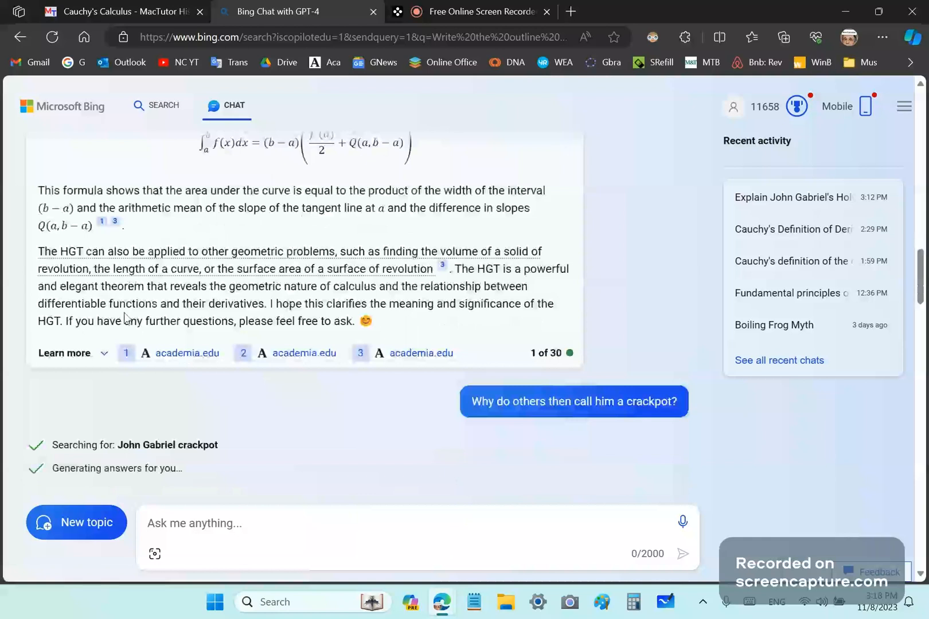
{"action": "mouse_move", "coordinate": [336, 317]}
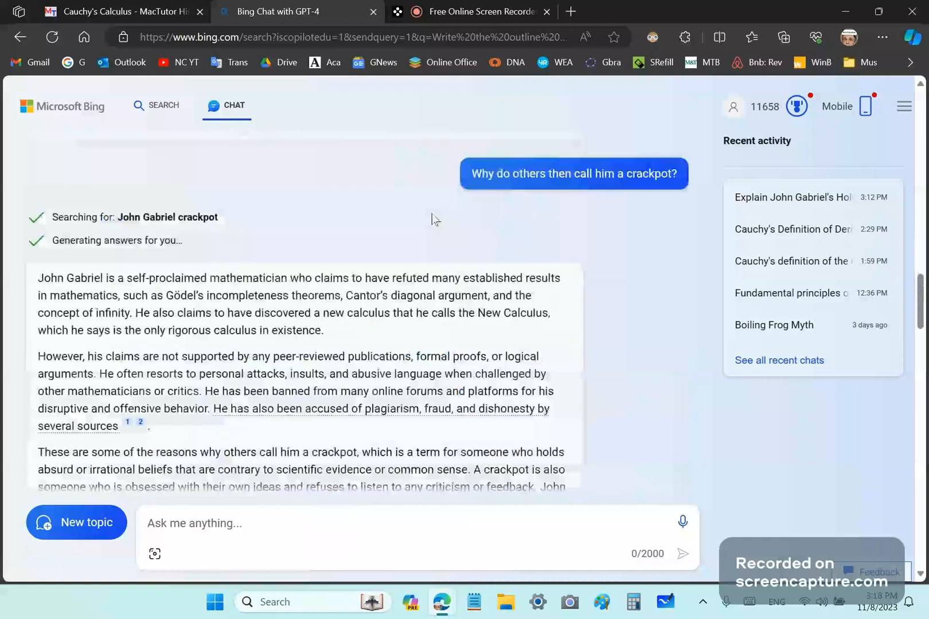
{"action": "mouse_move", "coordinate": [481, 208]}
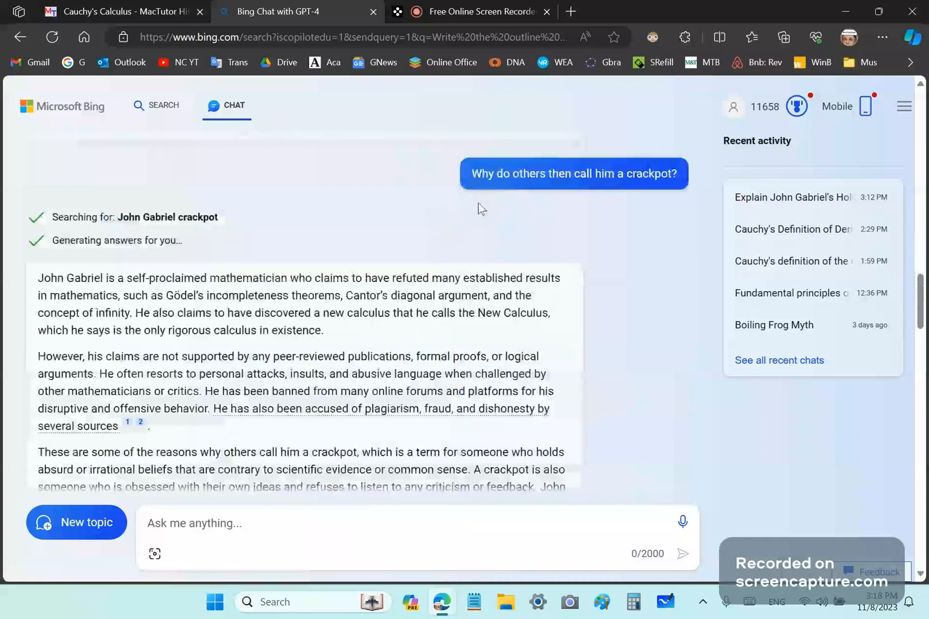
{"action": "mouse_move", "coordinate": [495, 246]}
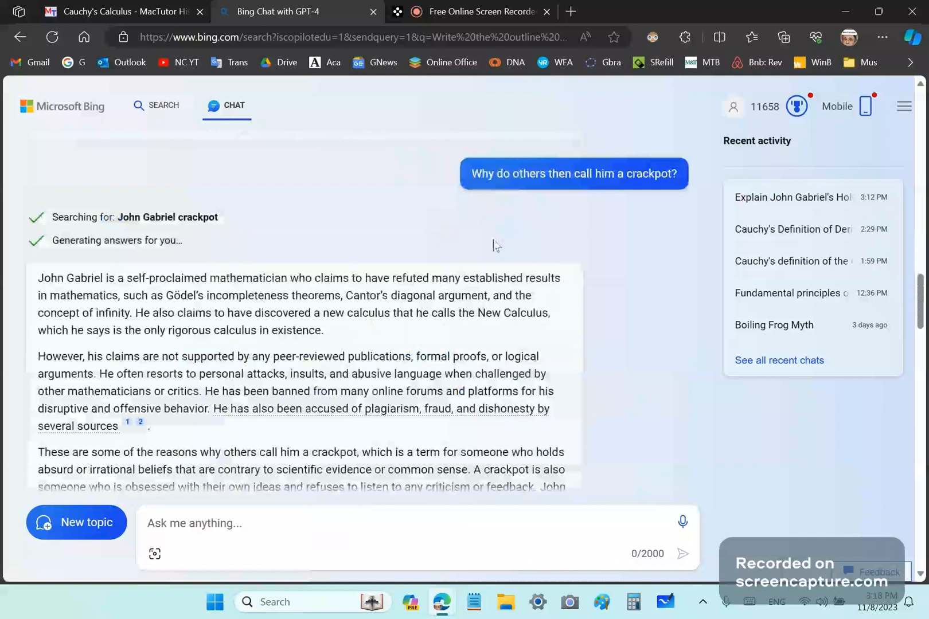
{"action": "mouse_move", "coordinate": [508, 220]}
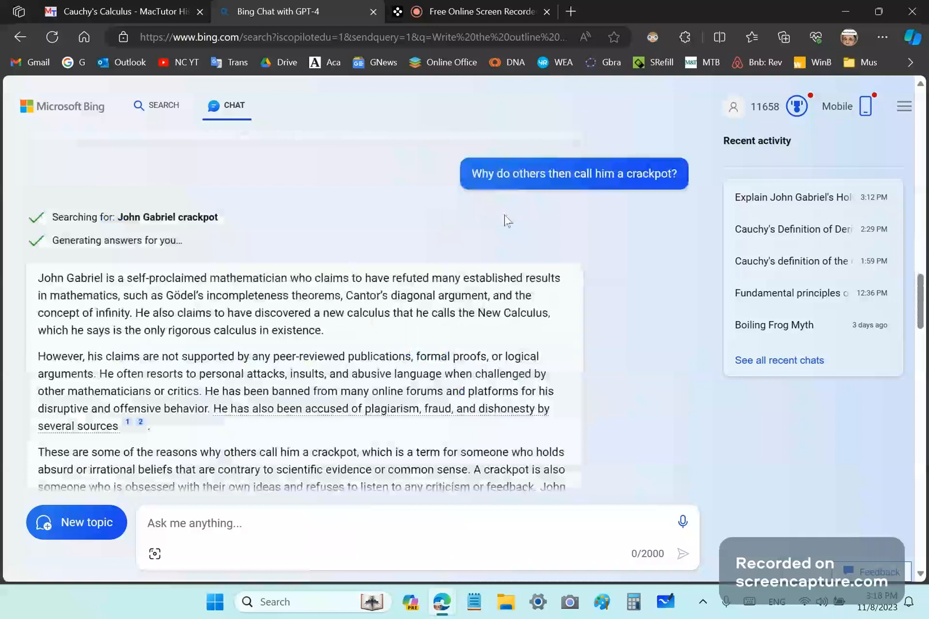
{"action": "mouse_move", "coordinate": [537, 210]}
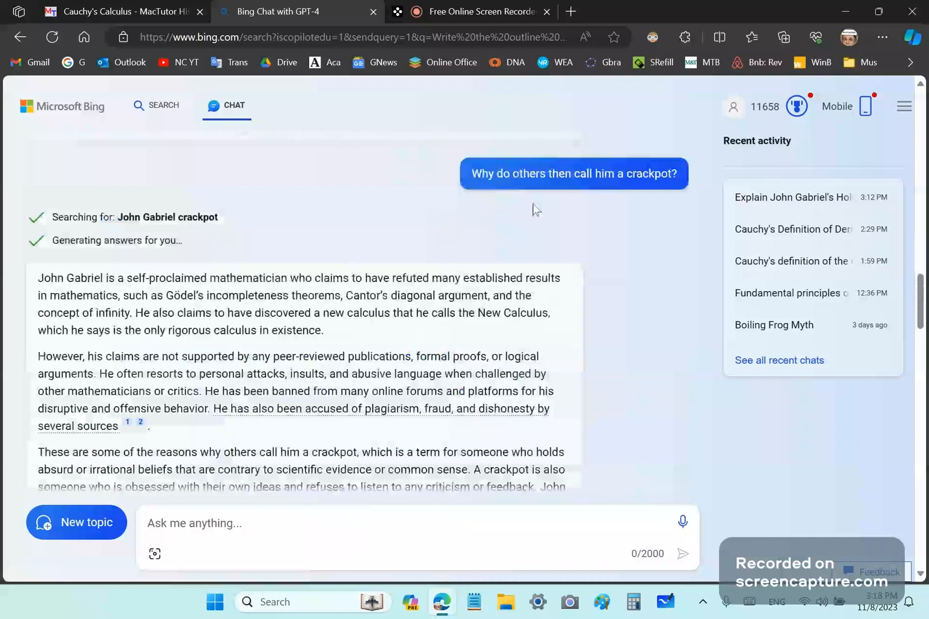
{"action": "mouse_move", "coordinate": [532, 185]}
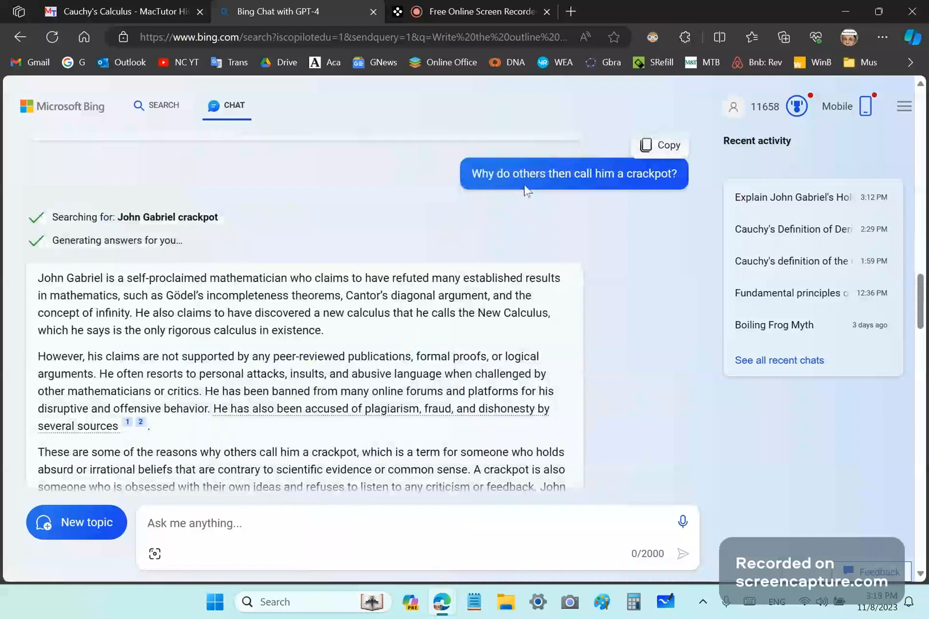
{"action": "mouse_move", "coordinate": [659, 179]}
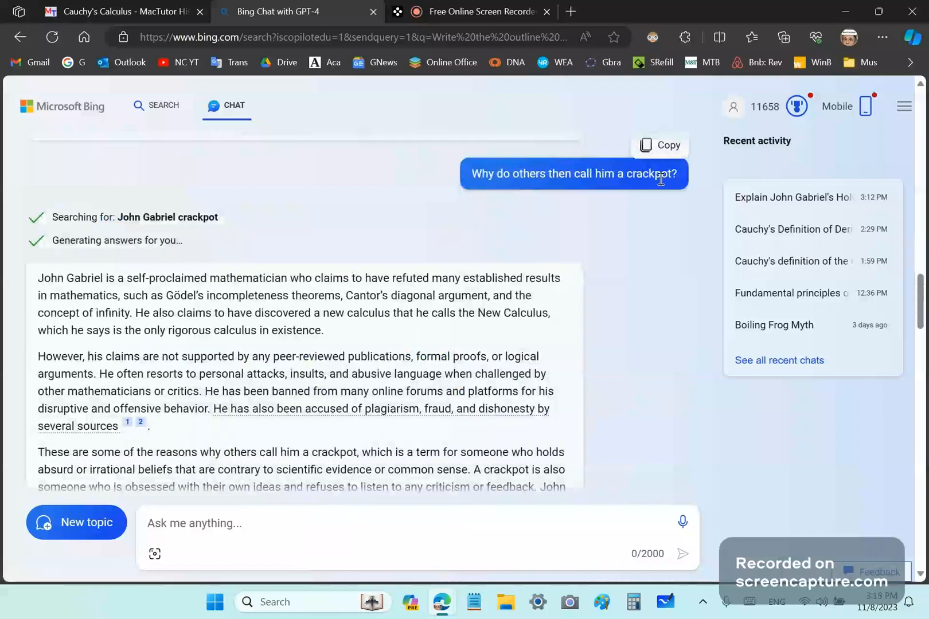
{"action": "scroll", "scroll_direction": "down", "scroll_amount": 3}
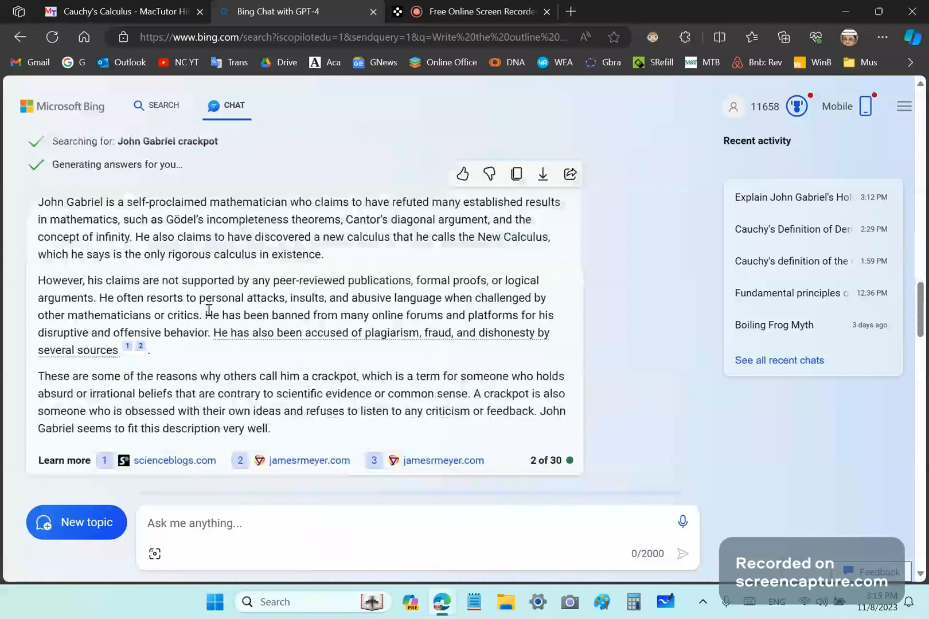
{"action": "mouse_move", "coordinate": [194, 212]}
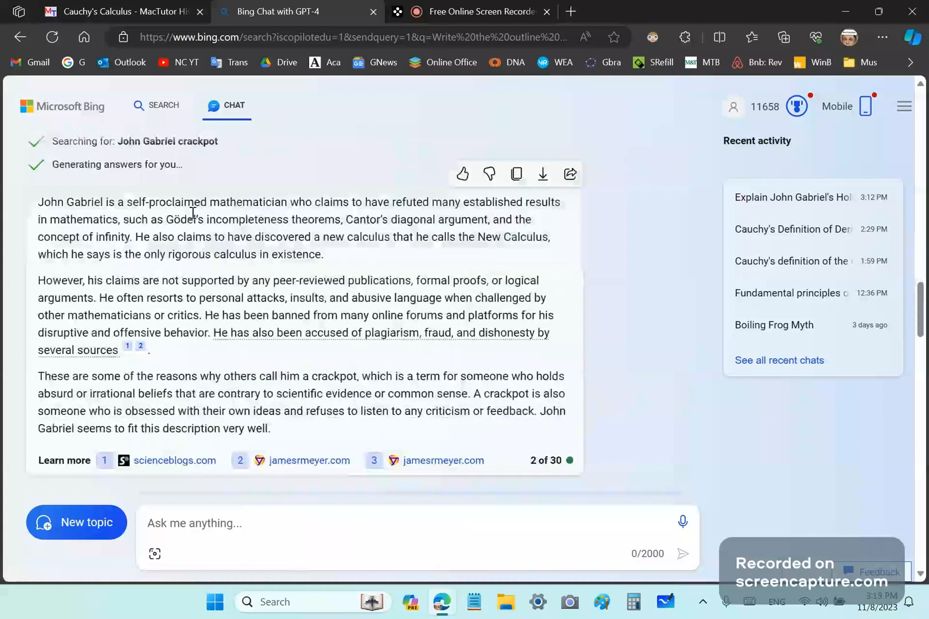
{"action": "mouse_move", "coordinate": [463, 218]}
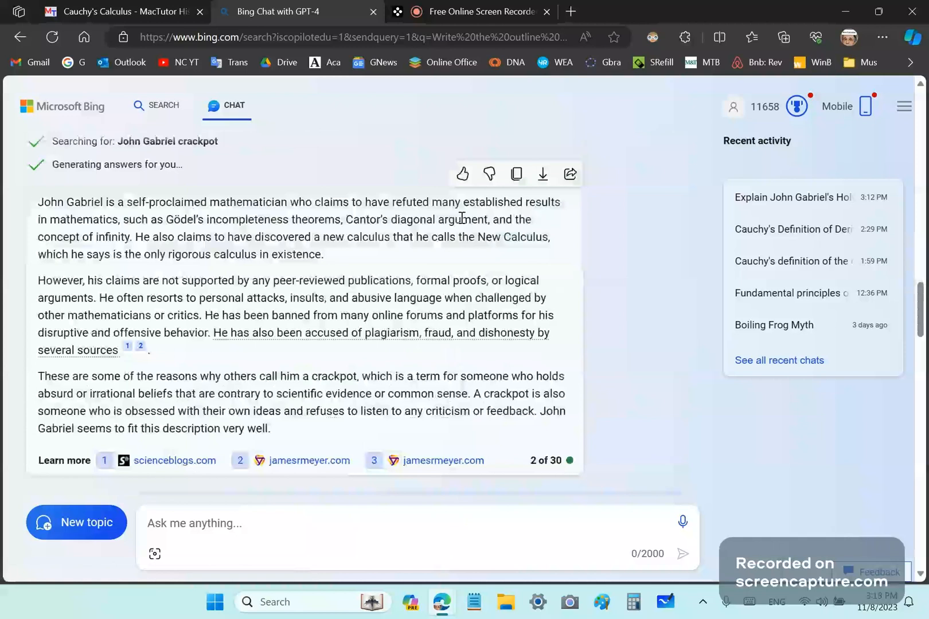
{"action": "mouse_move", "coordinate": [253, 237]}
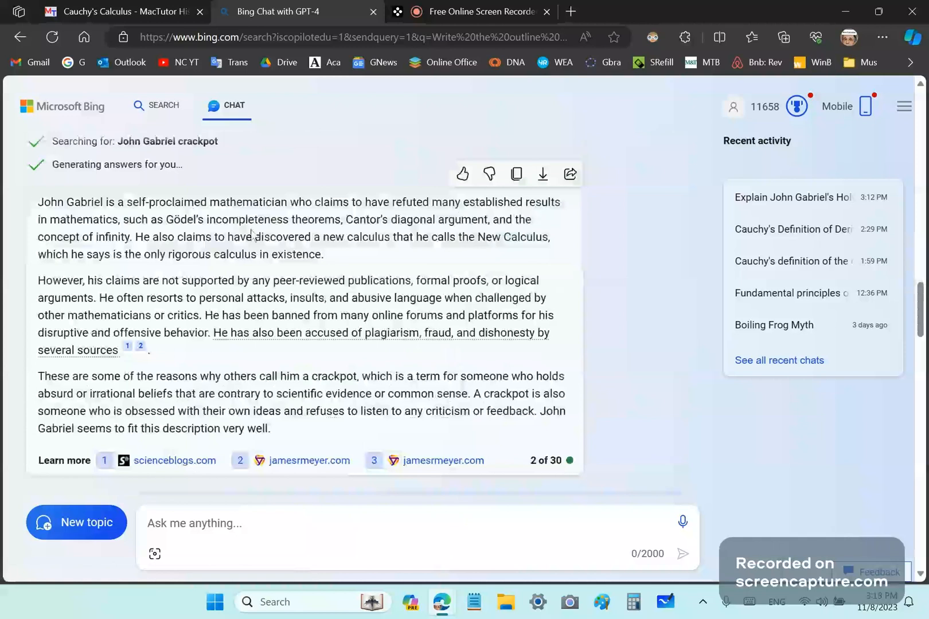
{"action": "mouse_move", "coordinate": [337, 219]}
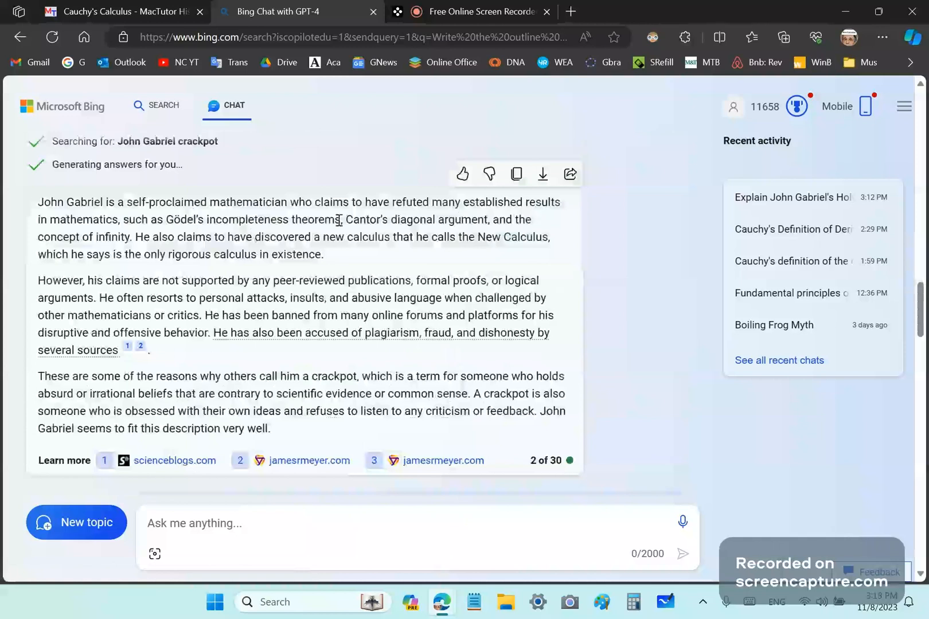
{"action": "double_click", "coordinate": [314, 219]}
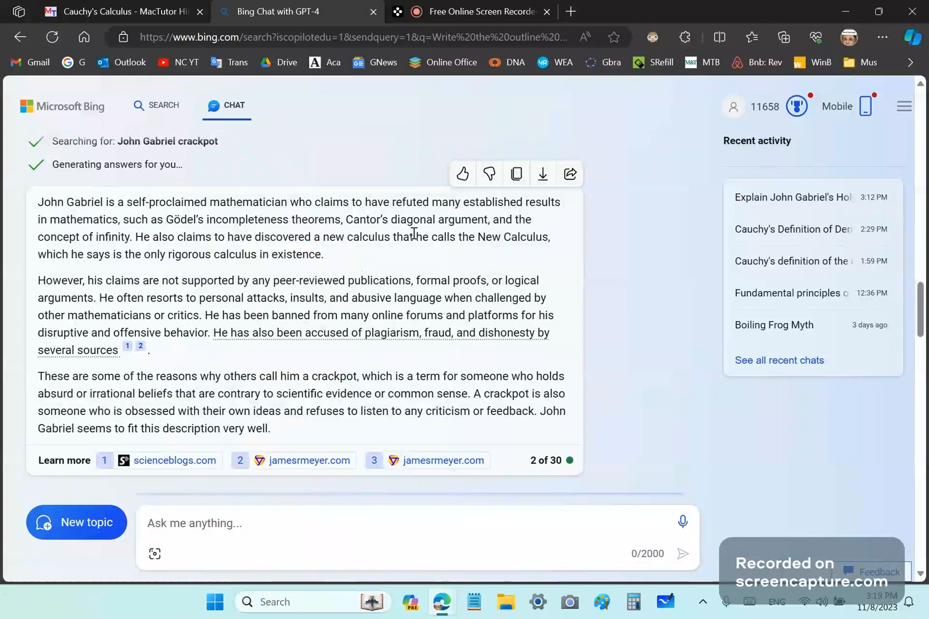
{"action": "mouse_move", "coordinate": [470, 218]}
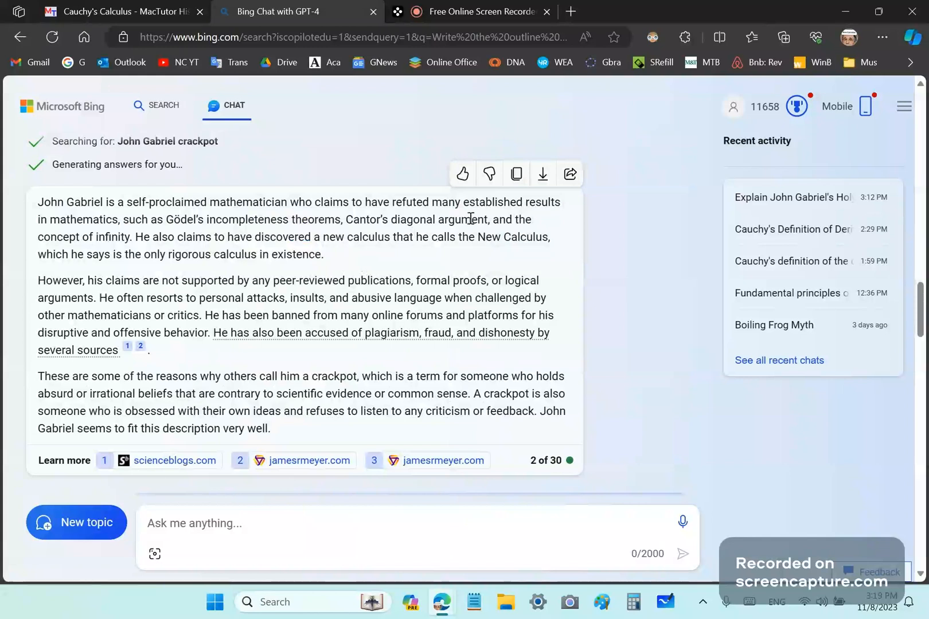
{"action": "mouse_move", "coordinate": [159, 260]}
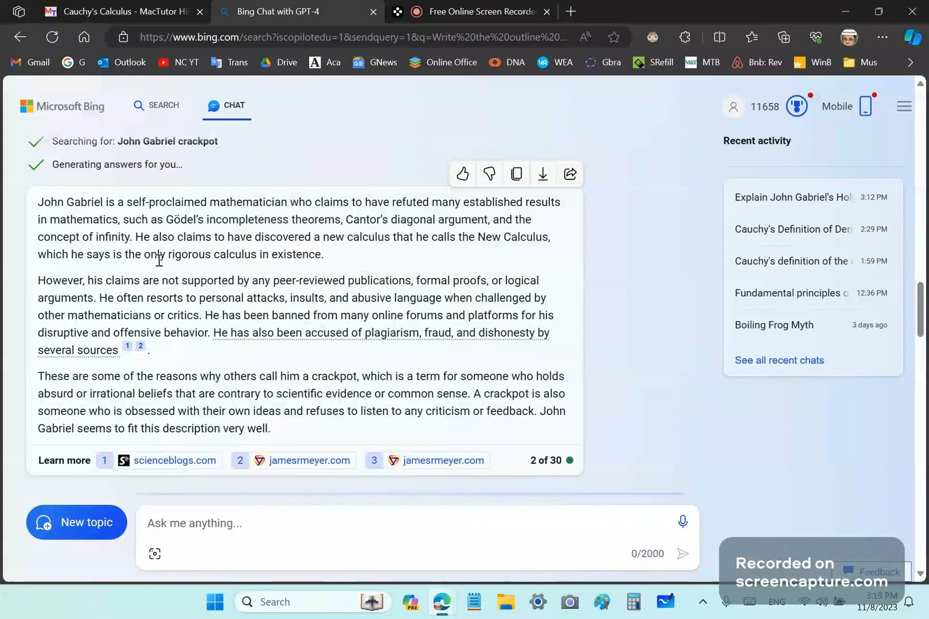
{"action": "mouse_move", "coordinate": [377, 257]}
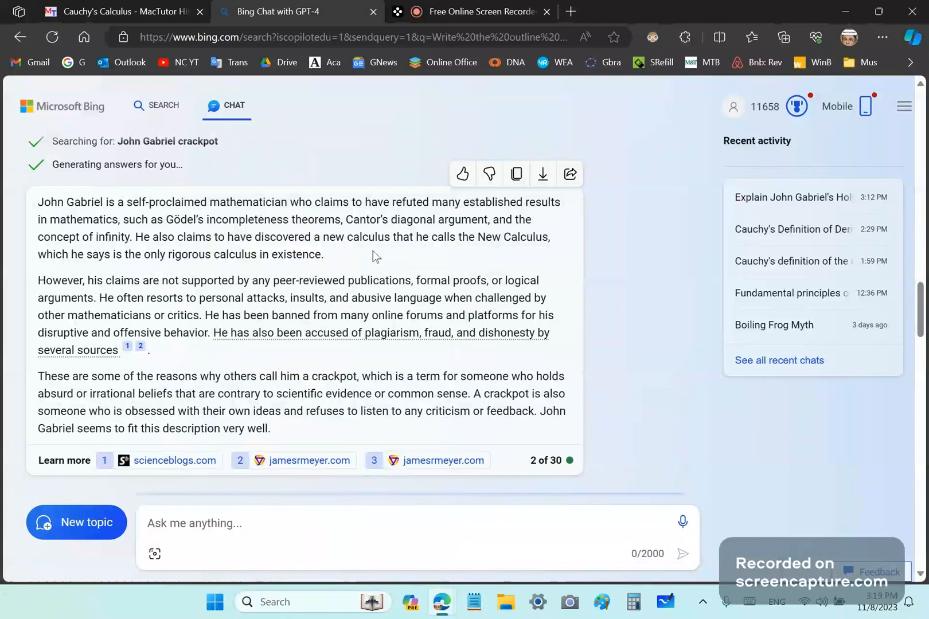
{"action": "mouse_move", "coordinate": [131, 277]}
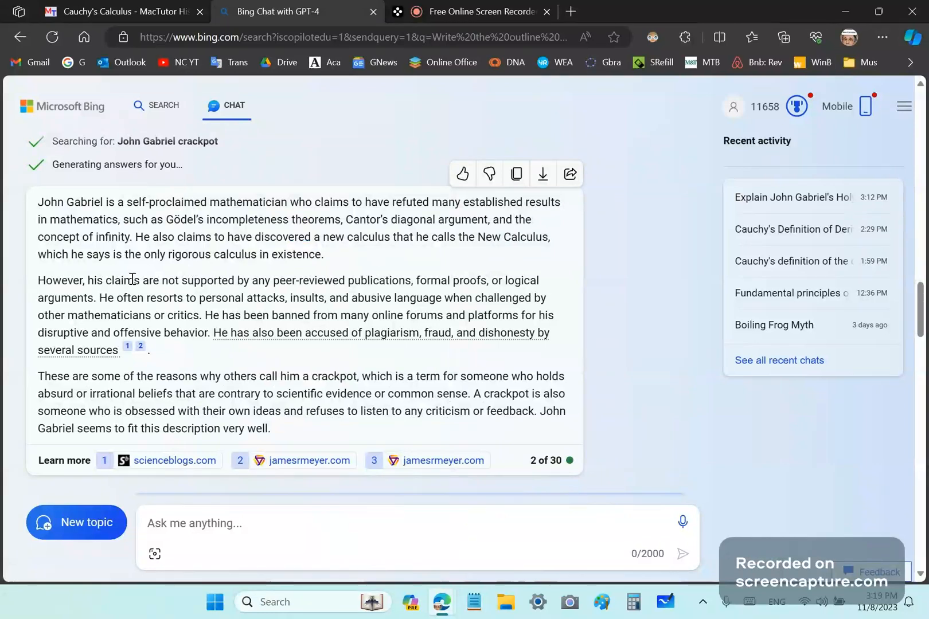
{"action": "mouse_move", "coordinate": [93, 299]}
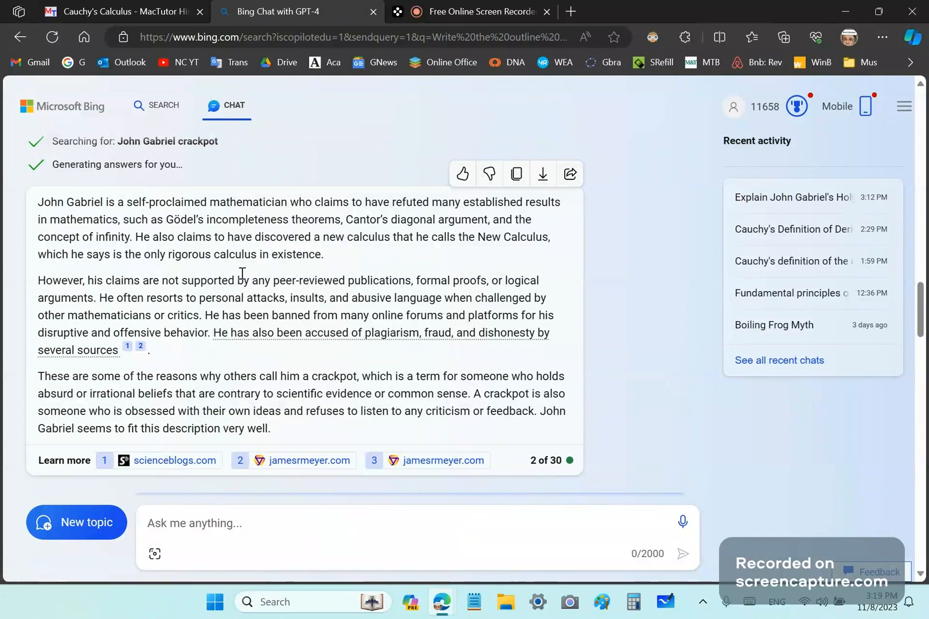
{"action": "mouse_move", "coordinate": [249, 312]}
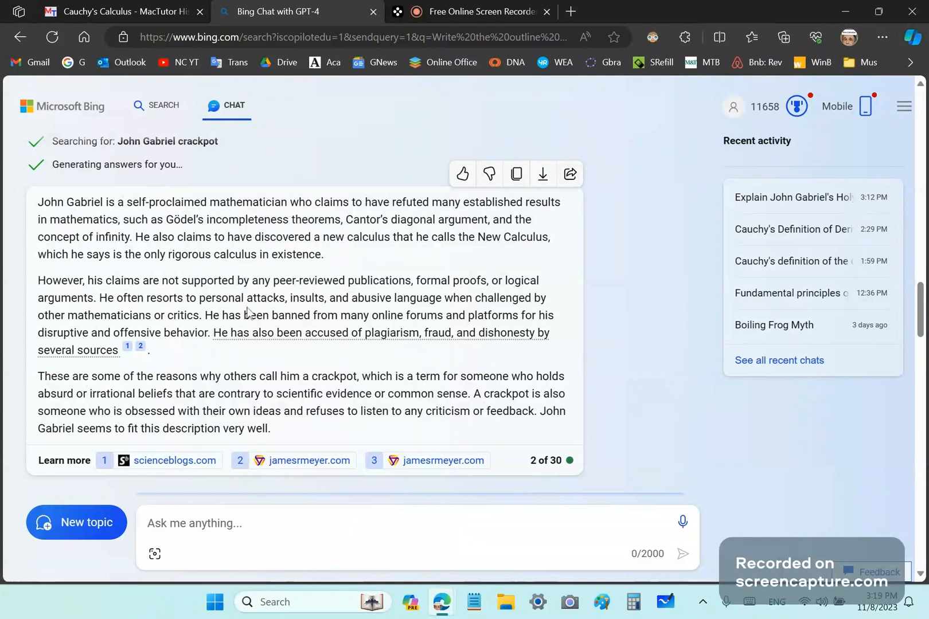
{"action": "mouse_move", "coordinate": [218, 271]}
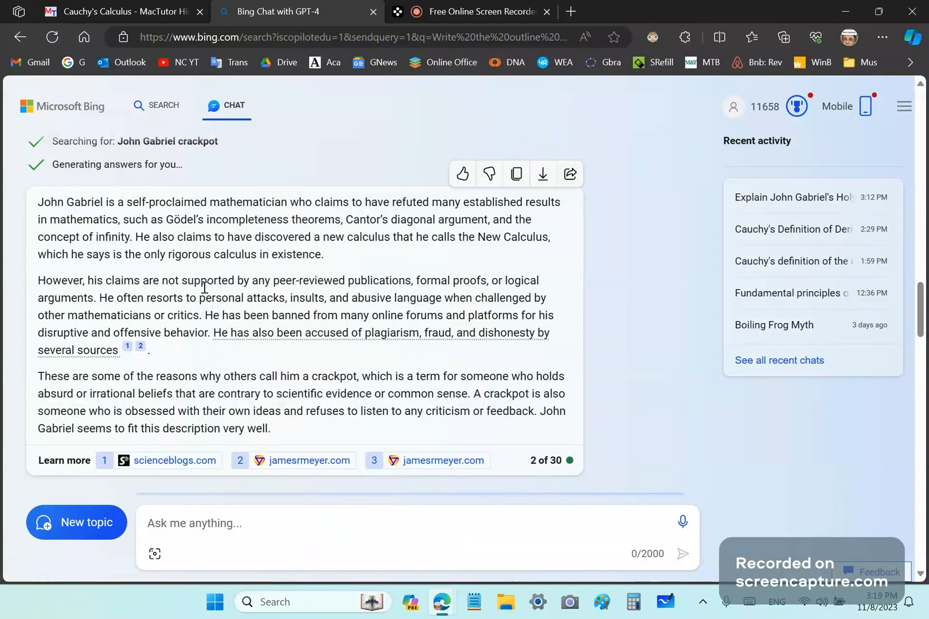
{"action": "mouse_move", "coordinate": [225, 279]}
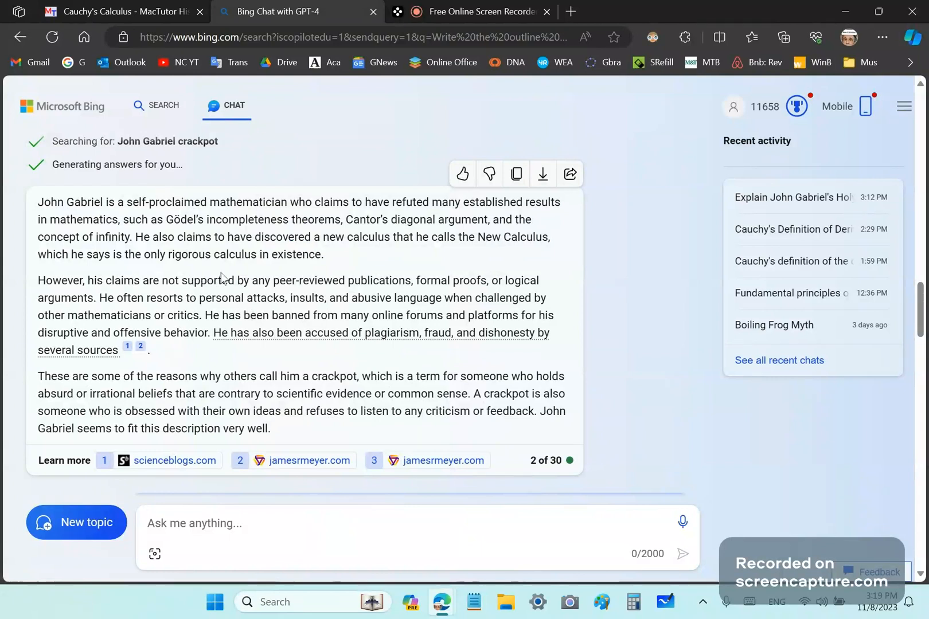
{"action": "mouse_move", "coordinate": [187, 349]}
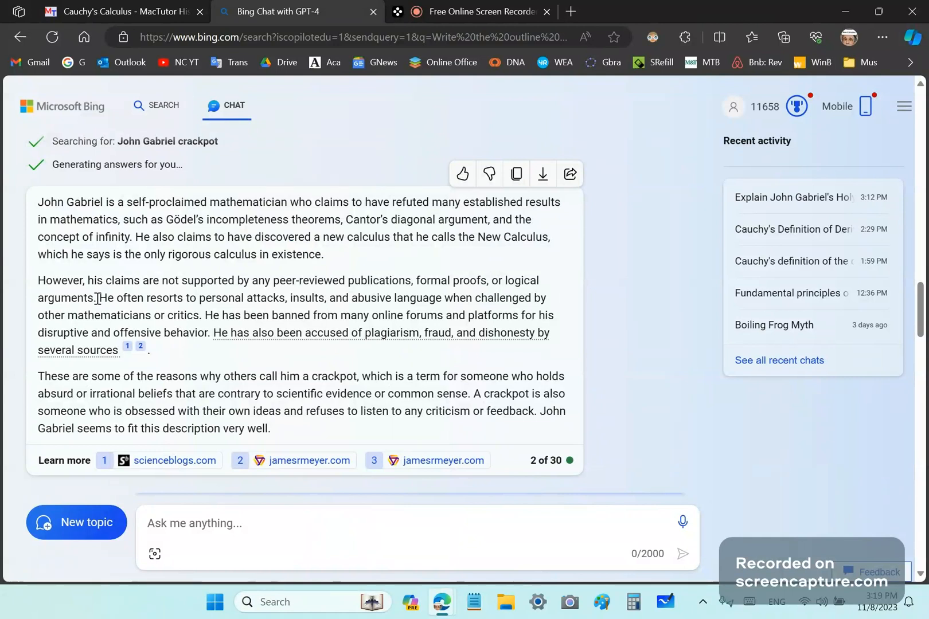
Select text in the crackpot explanation while preparing the 'how could a crackpot discover HGT' question.
{"action": "left_click_drag", "start_coordinate": [38, 280], "coordinate": [95, 298]}
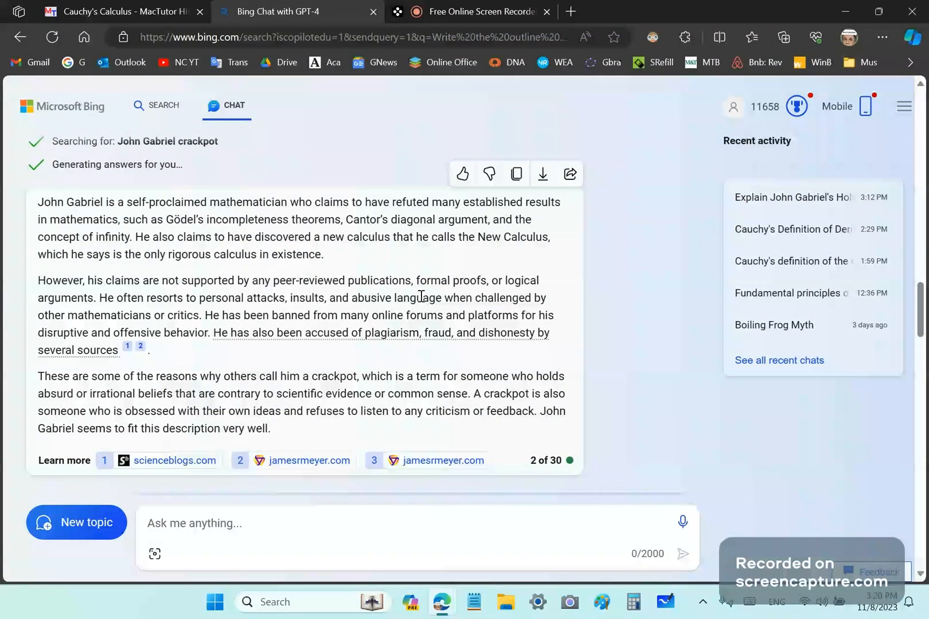
{"action": "mouse_move", "coordinate": [200, 320]}
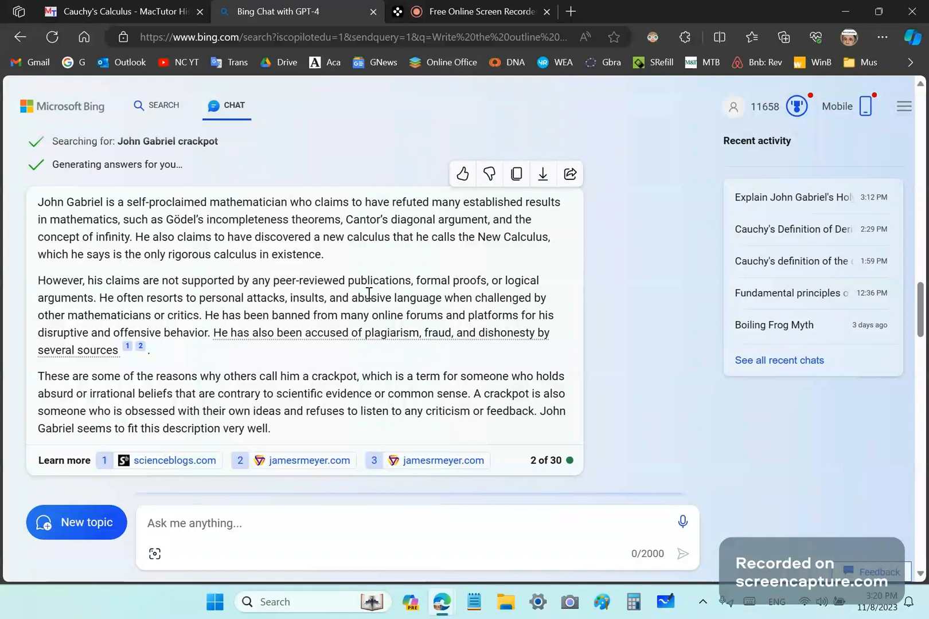
{"action": "mouse_move", "coordinate": [212, 332]}
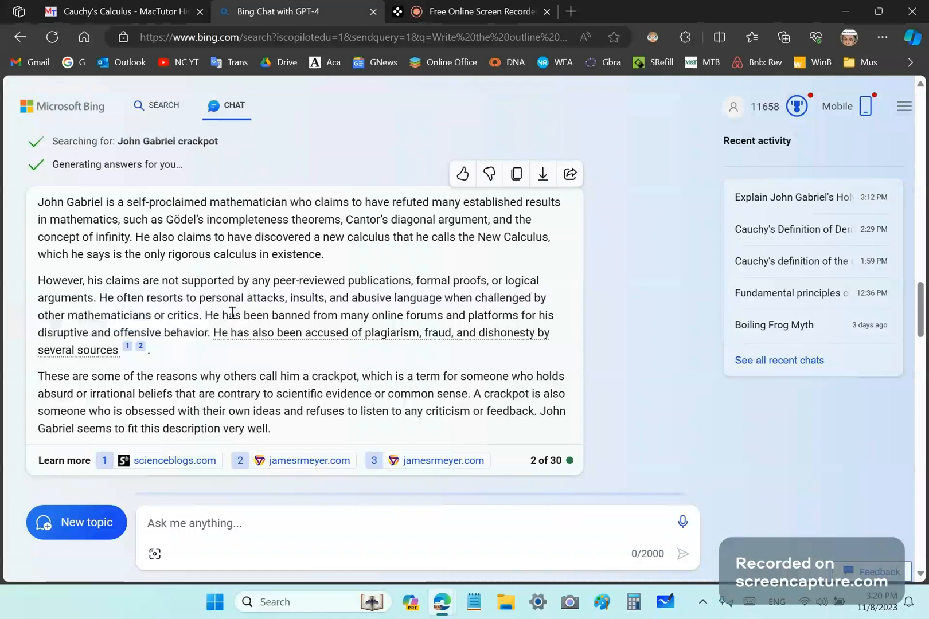
{"action": "mouse_move", "coordinate": [125, 449]}
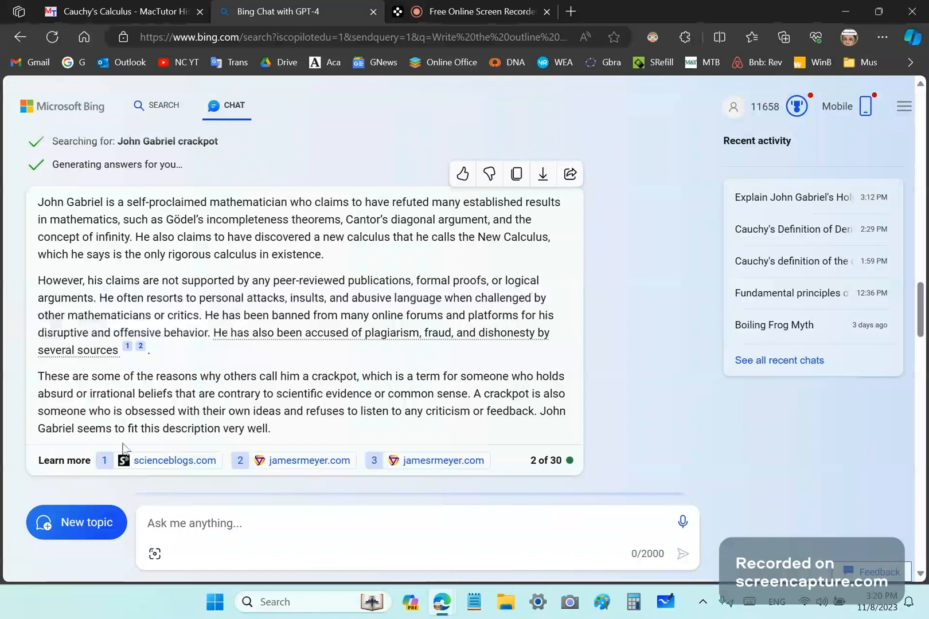
{"action": "mouse_move", "coordinate": [236, 342]}
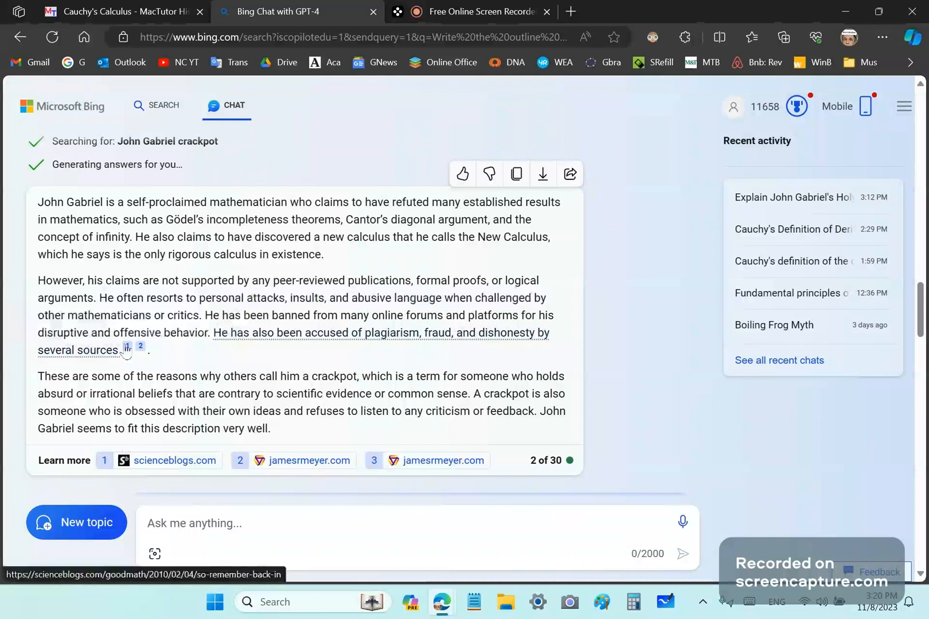
{"action": "mouse_move", "coordinate": [198, 354]}
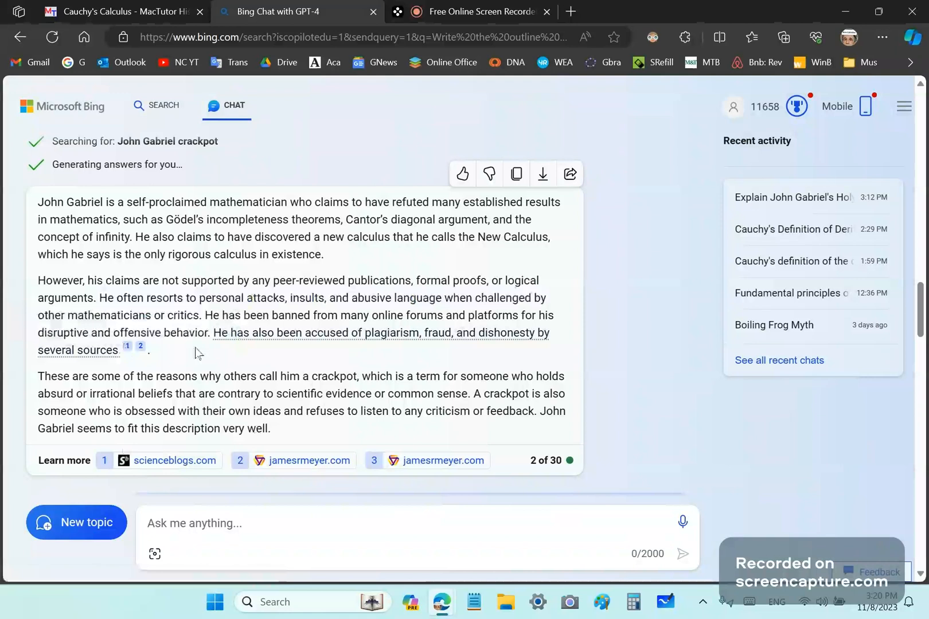
{"action": "mouse_move", "coordinate": [338, 346]}
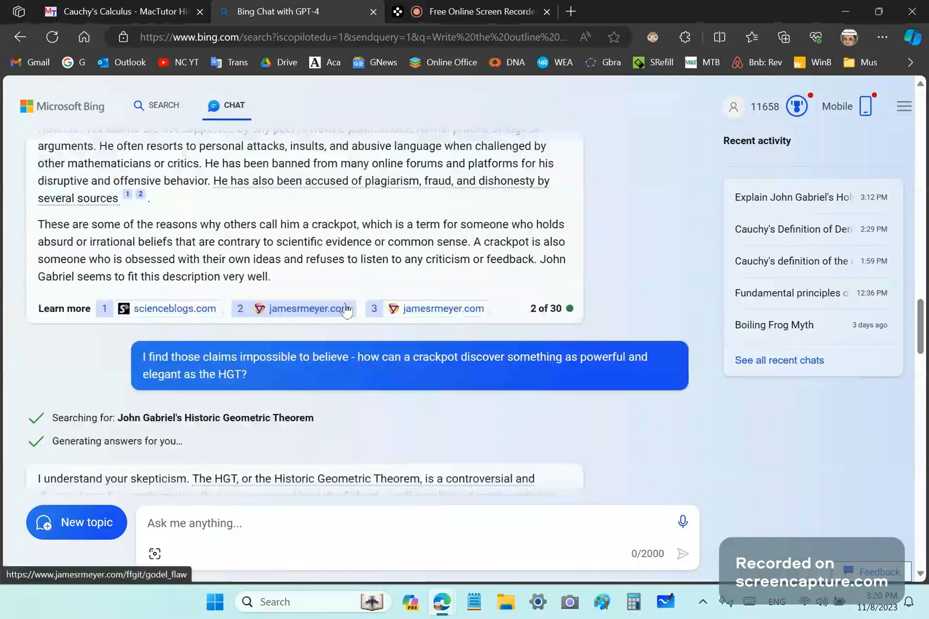
{"action": "mouse_move", "coordinate": [536, 278]}
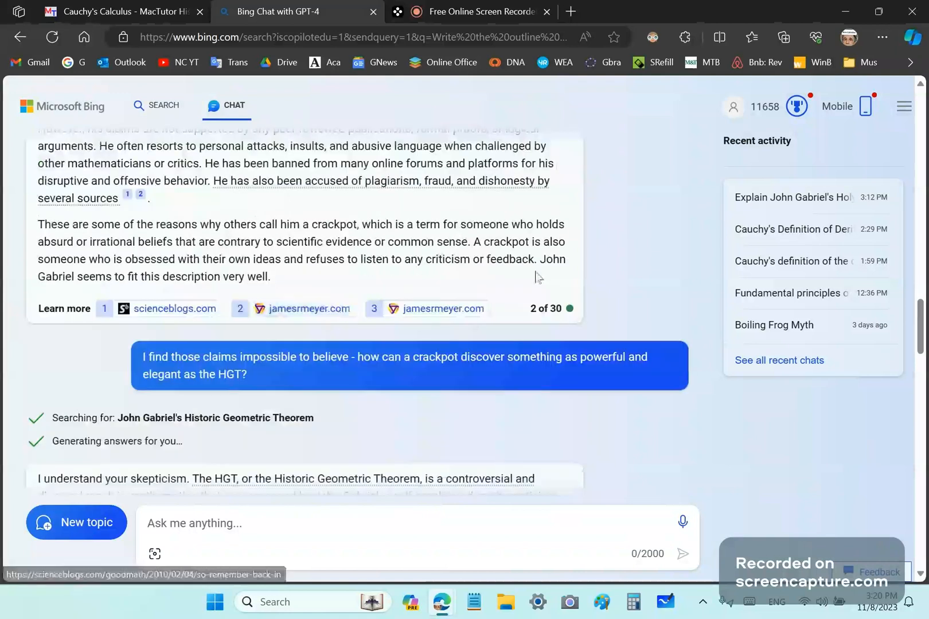
{"action": "left_click_drag", "start_coordinate": [540, 259], "coordinate": [270, 276]}
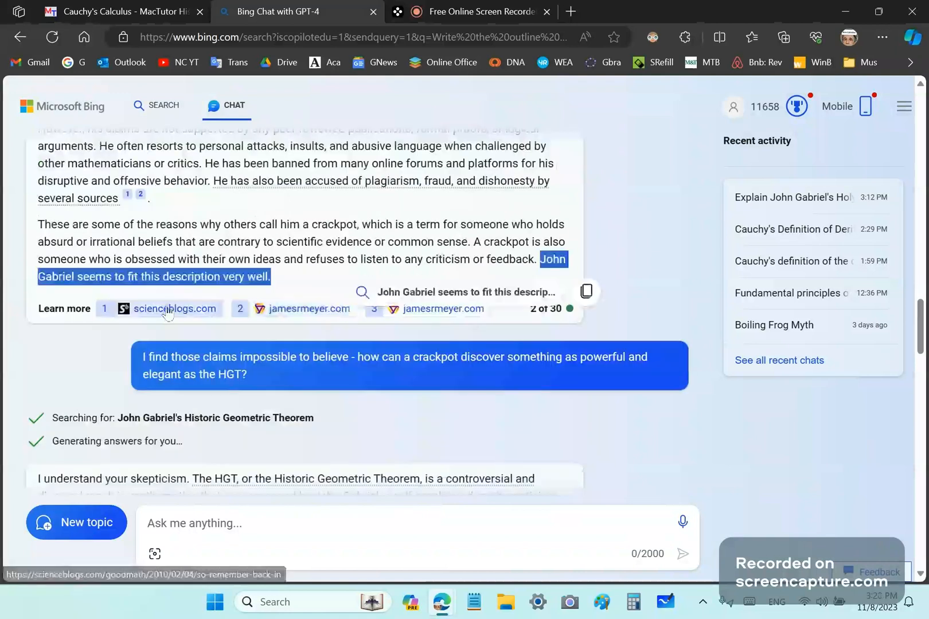
{"action": "mouse_move", "coordinate": [294, 283]}
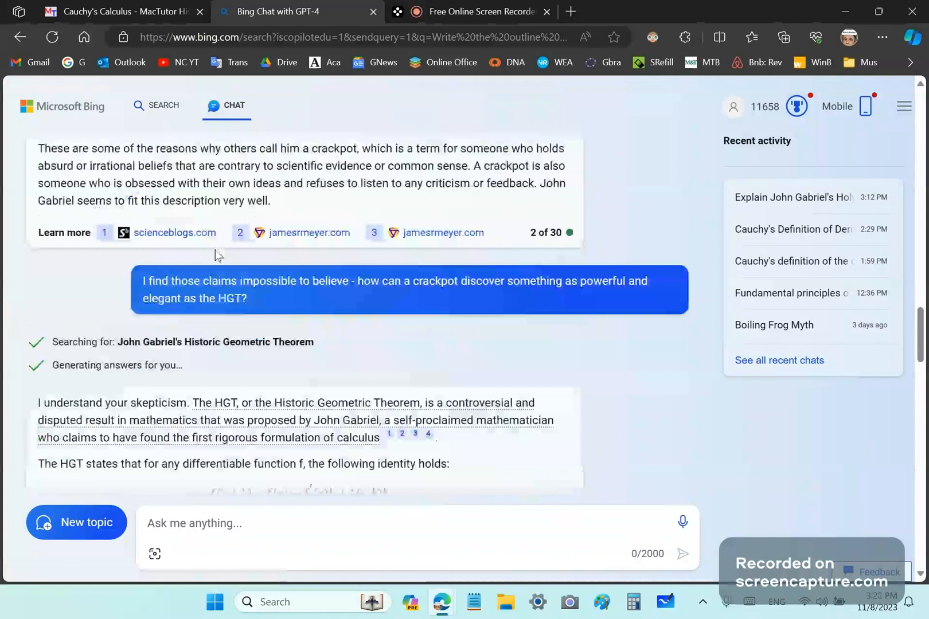
{"action": "scroll", "scroll_direction": "down", "scroll_amount": 3}
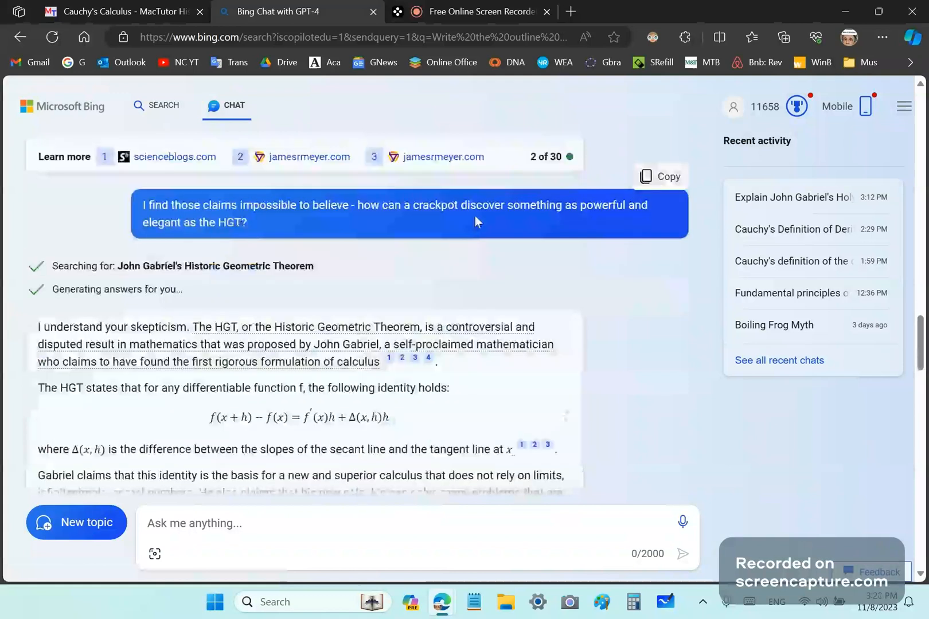
{"action": "mouse_move", "coordinate": [213, 236]}
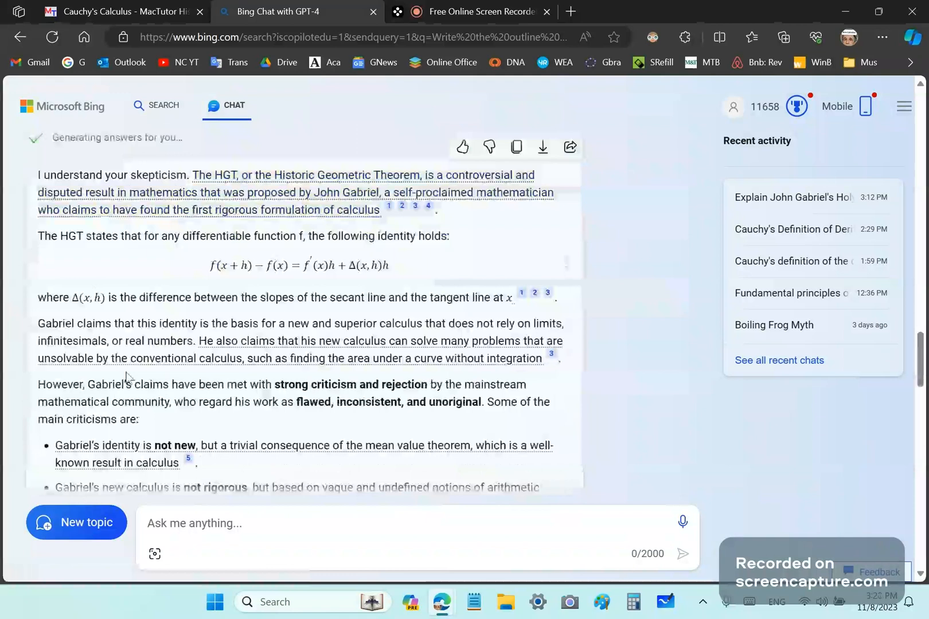
{"action": "mouse_move", "coordinate": [251, 380]}
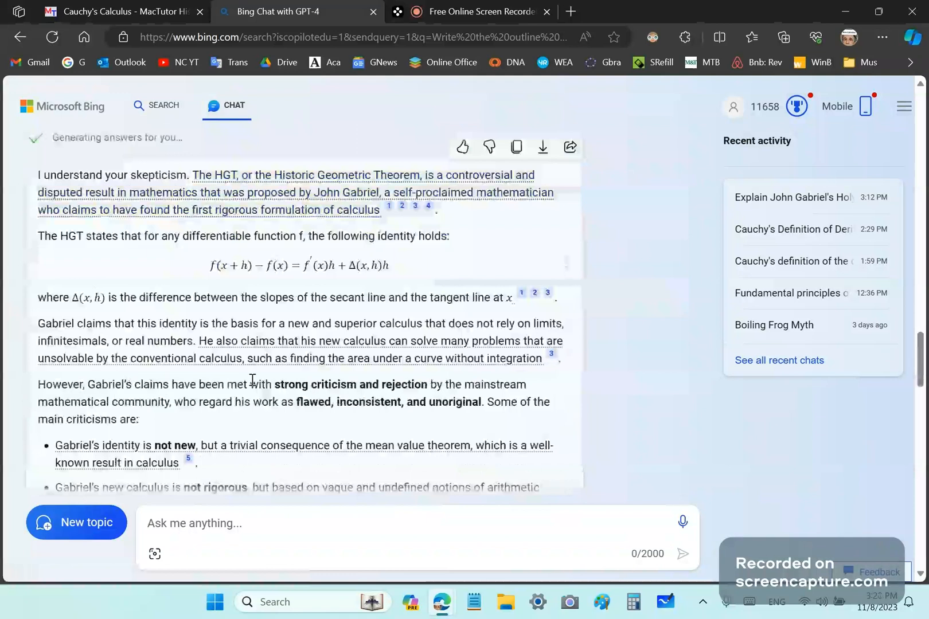
Scroll and select text to reach Bing's four main criticisms of Gabriel's calculus.
{"action": "scroll", "scroll_direction": "down", "scroll_amount": 3}
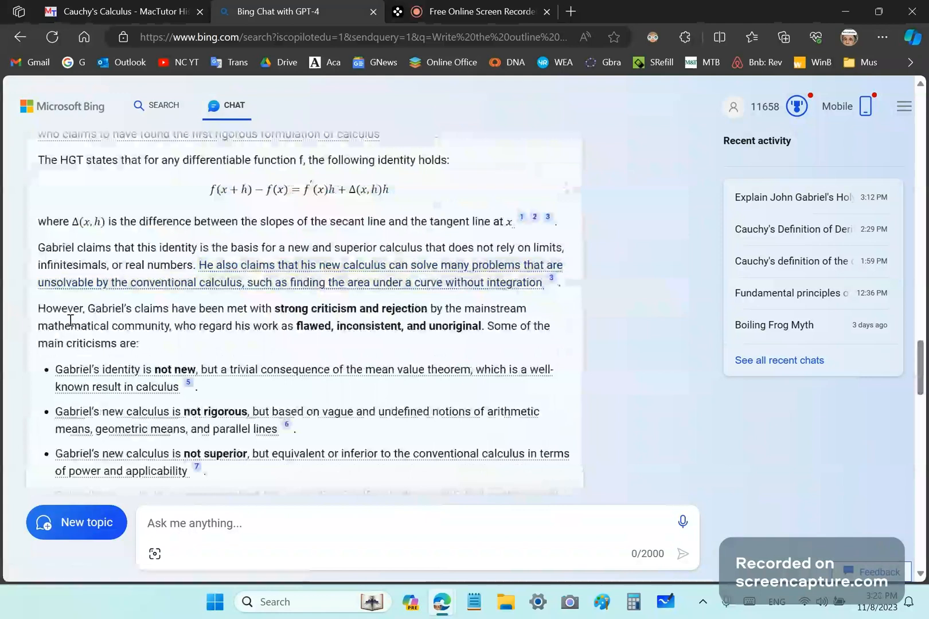
{"action": "mouse_move", "coordinate": [41, 310]}
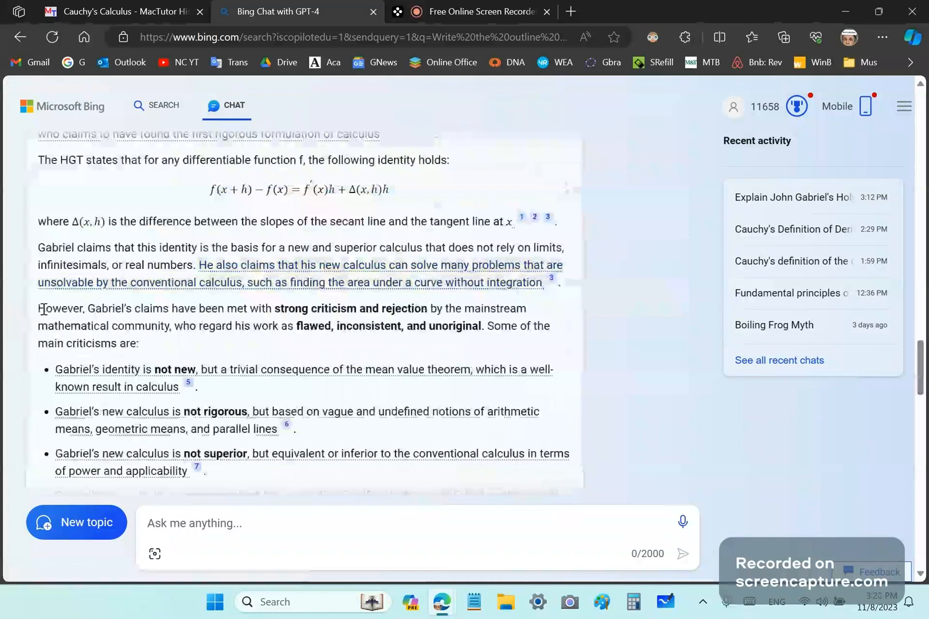
{"action": "left_click_drag", "start_coordinate": [46, 308], "coordinate": [426, 308]}
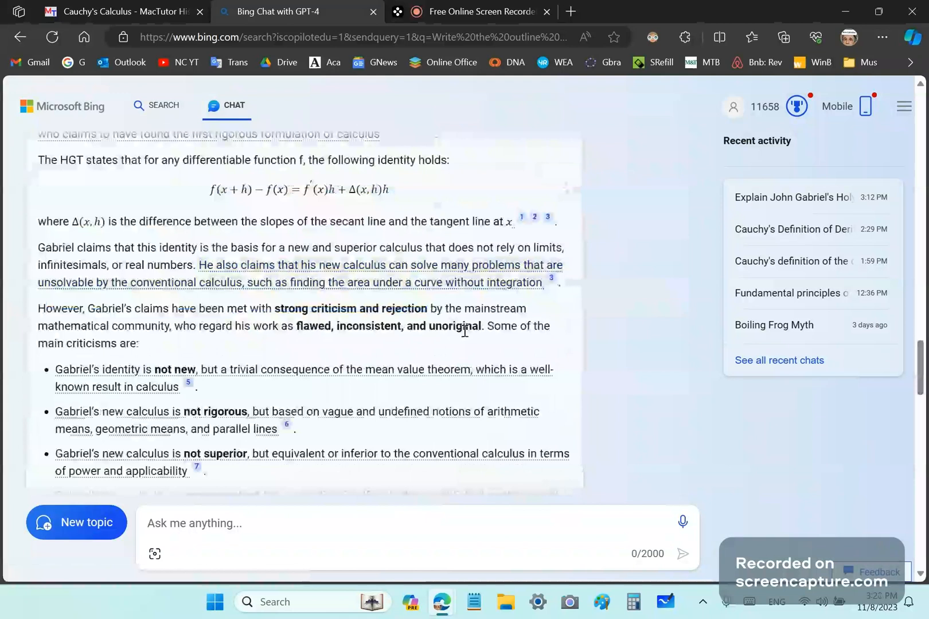
{"action": "mouse_move", "coordinate": [396, 367]}
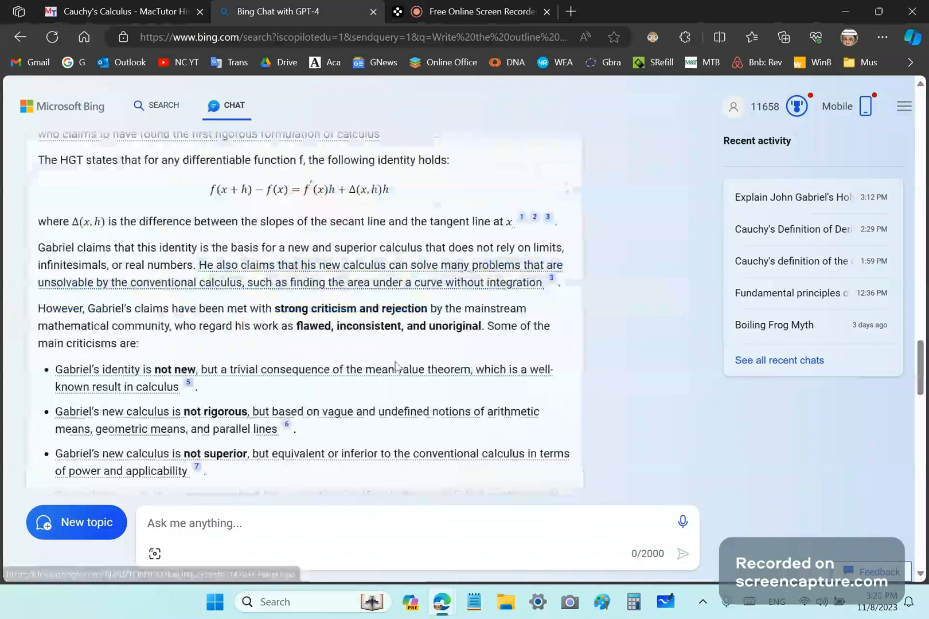
{"action": "mouse_move", "coordinate": [324, 332]}
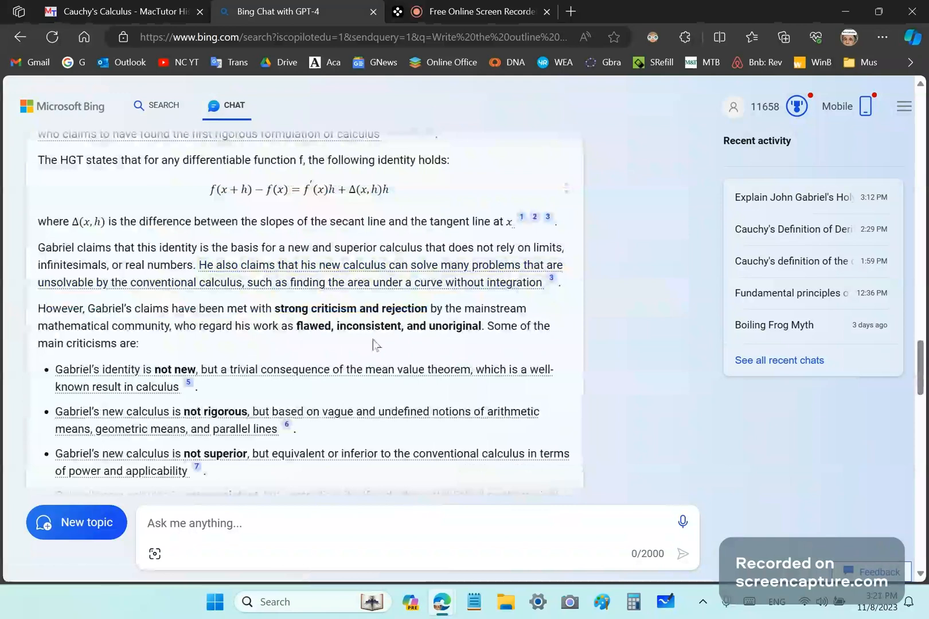
{"action": "mouse_move", "coordinate": [368, 341]}
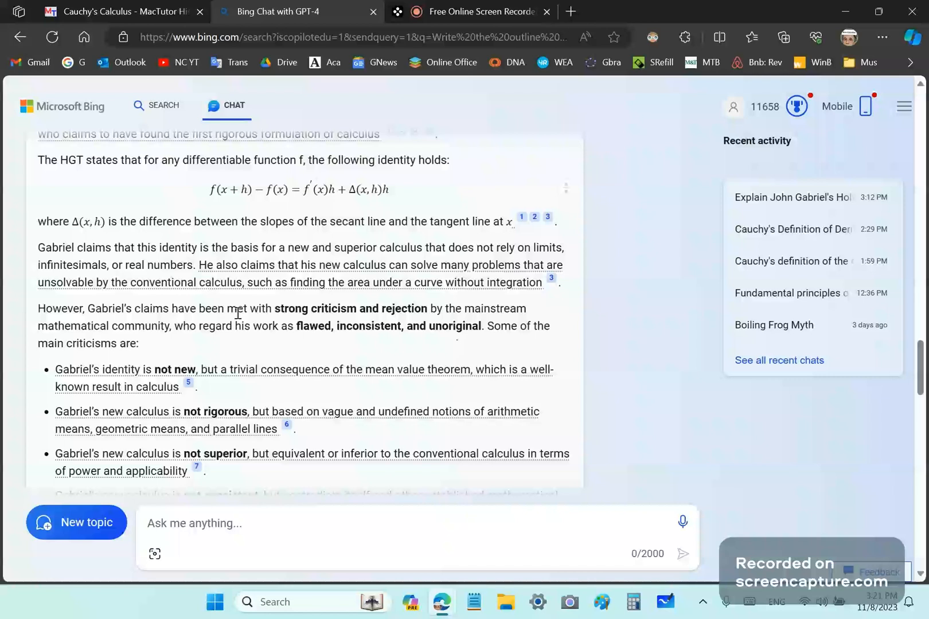
{"action": "scroll", "scroll_direction": "down", "scroll_amount": 3}
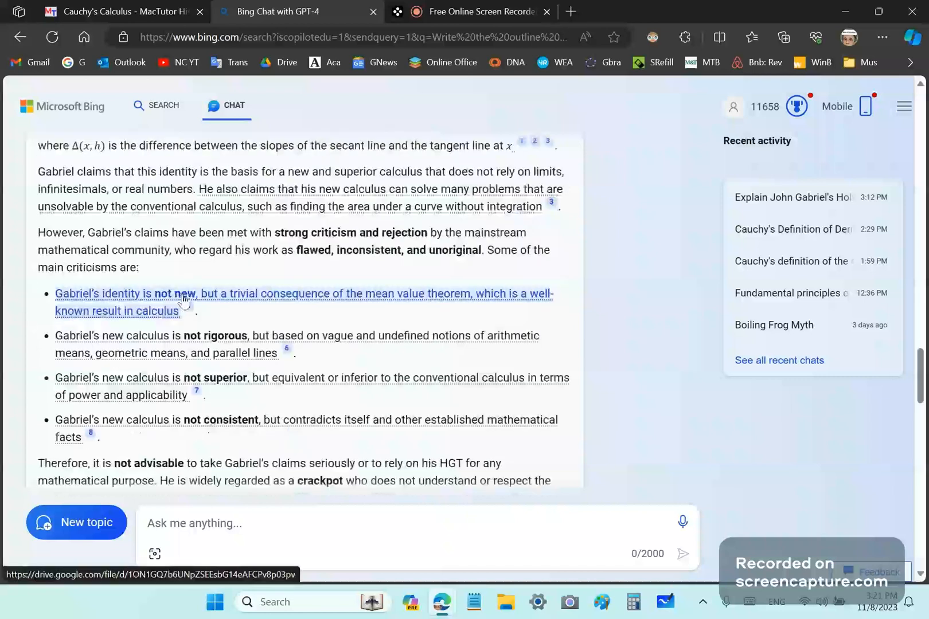
{"action": "mouse_move", "coordinate": [495, 314]}
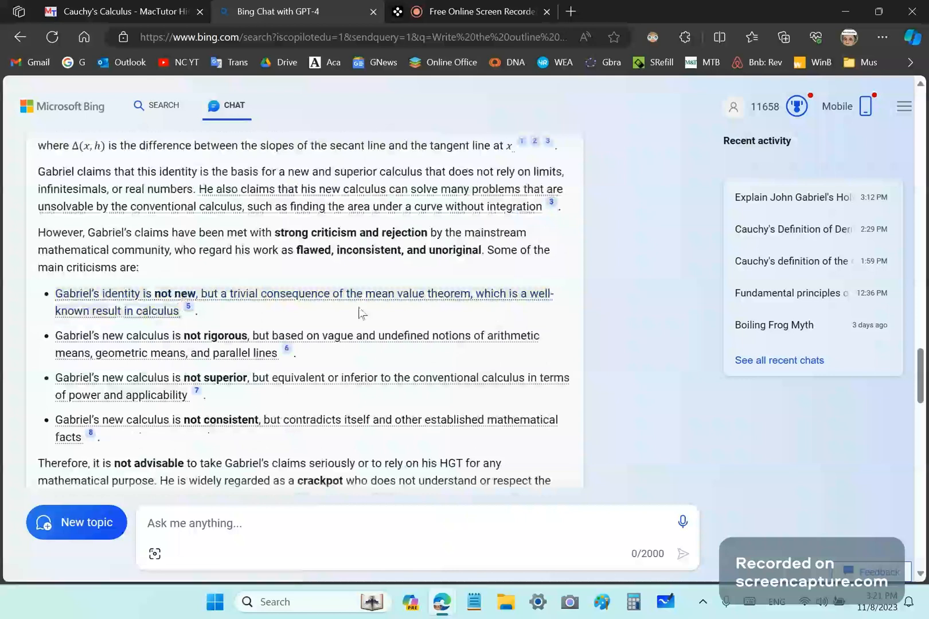
{"action": "mouse_move", "coordinate": [445, 315]}
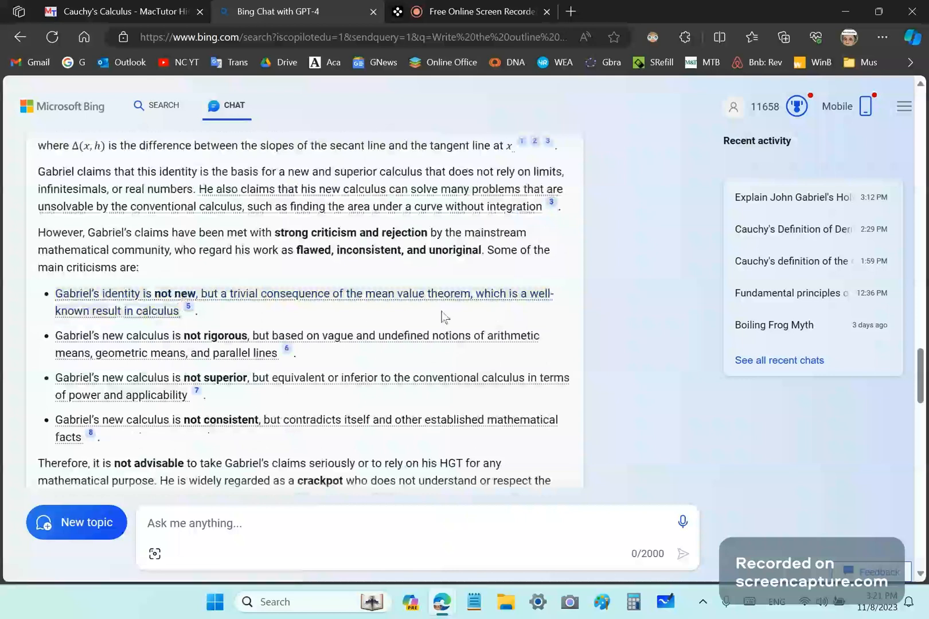
{"action": "mouse_move", "coordinate": [394, 308]}
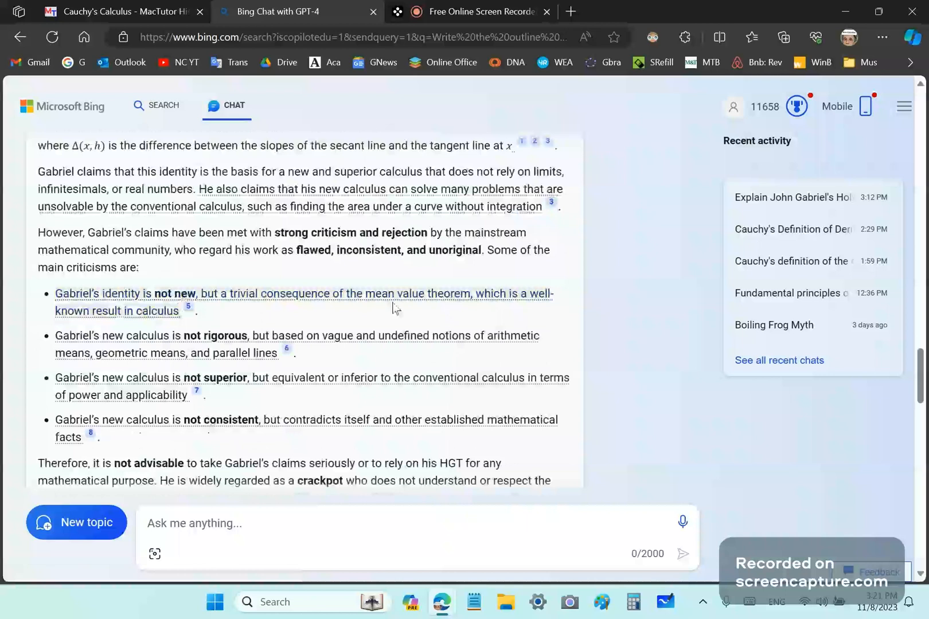
{"action": "mouse_move", "coordinate": [201, 458]}
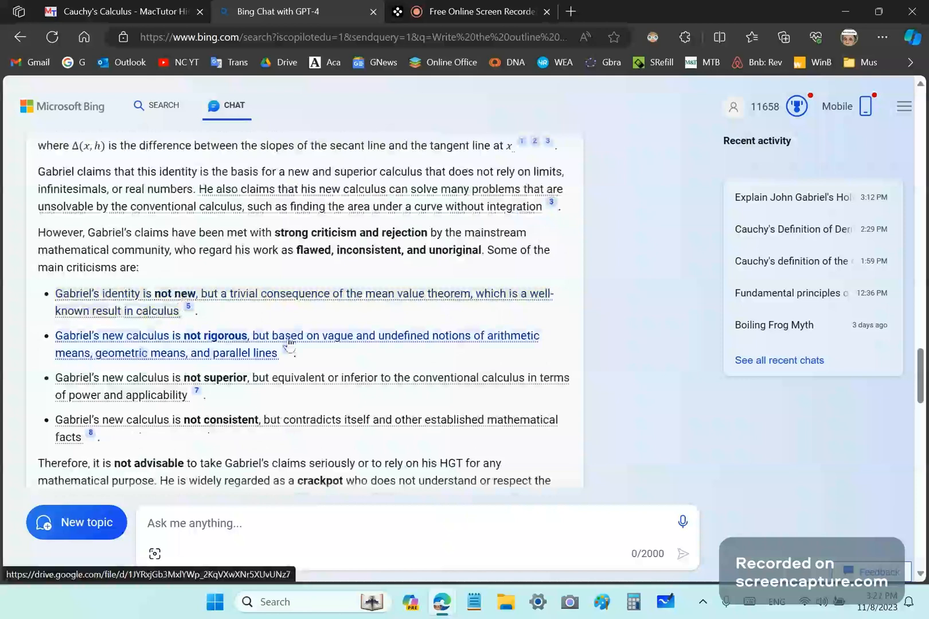
{"action": "mouse_move", "coordinate": [290, 341]}
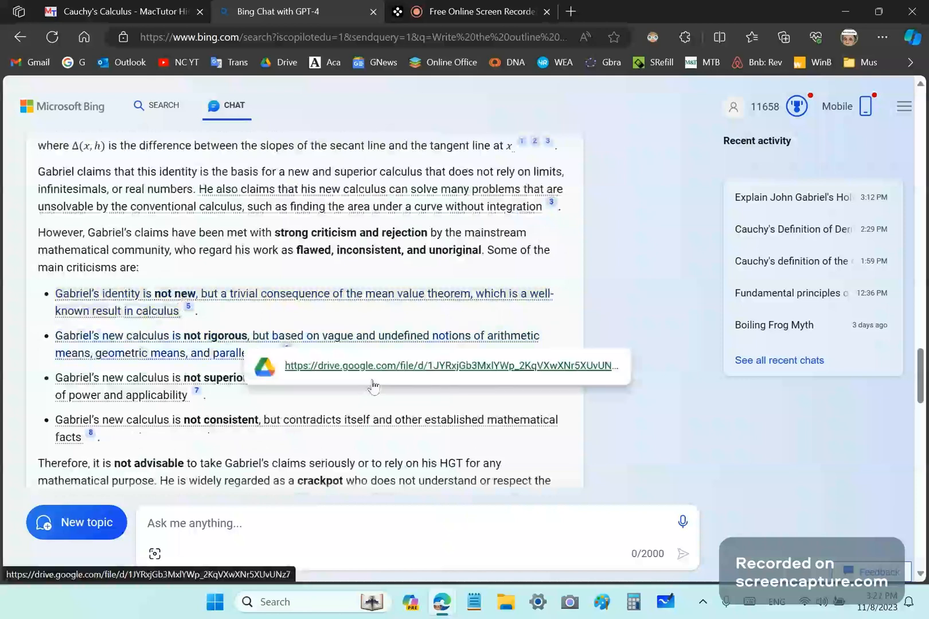
{"action": "mouse_move", "coordinate": [238, 362]}
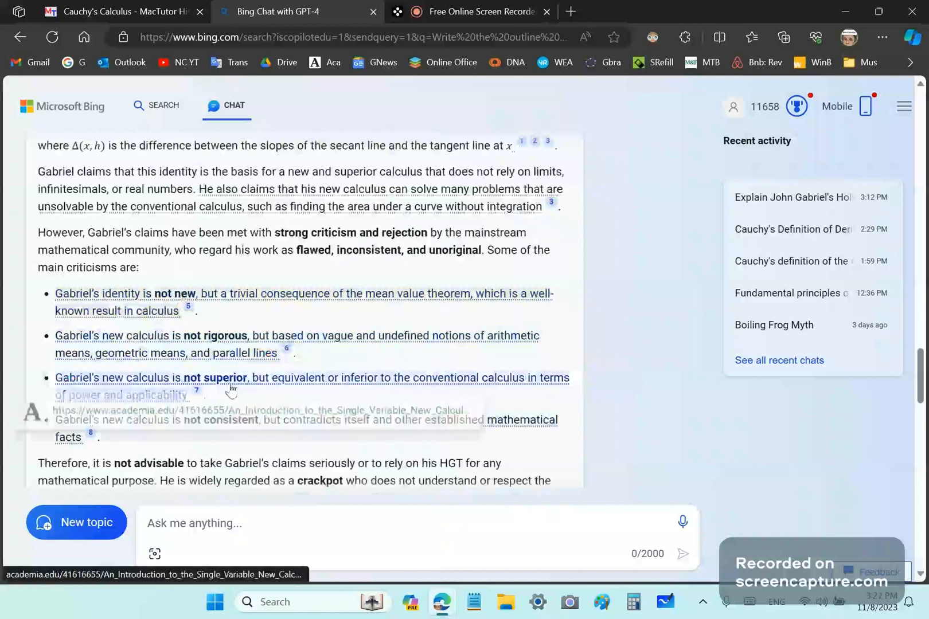
{"action": "mouse_move", "coordinate": [411, 399]}
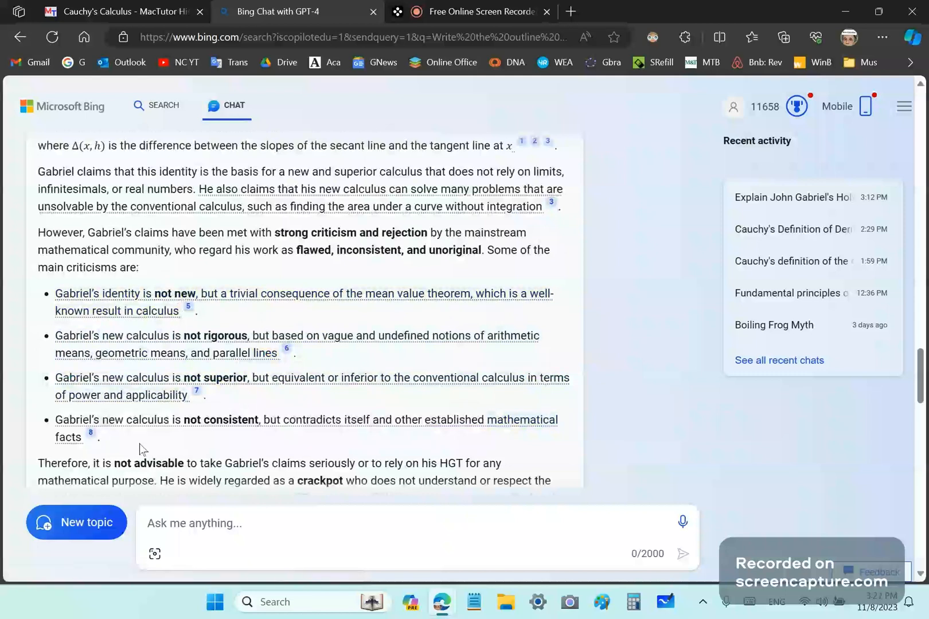
{"action": "mouse_move", "coordinate": [132, 439]}
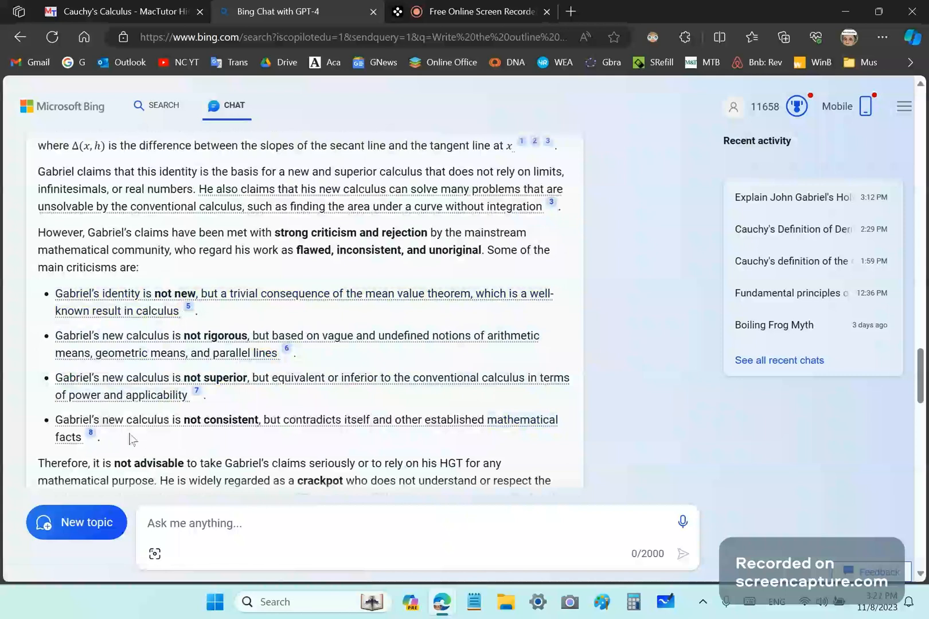
{"action": "mouse_move", "coordinate": [240, 429]}
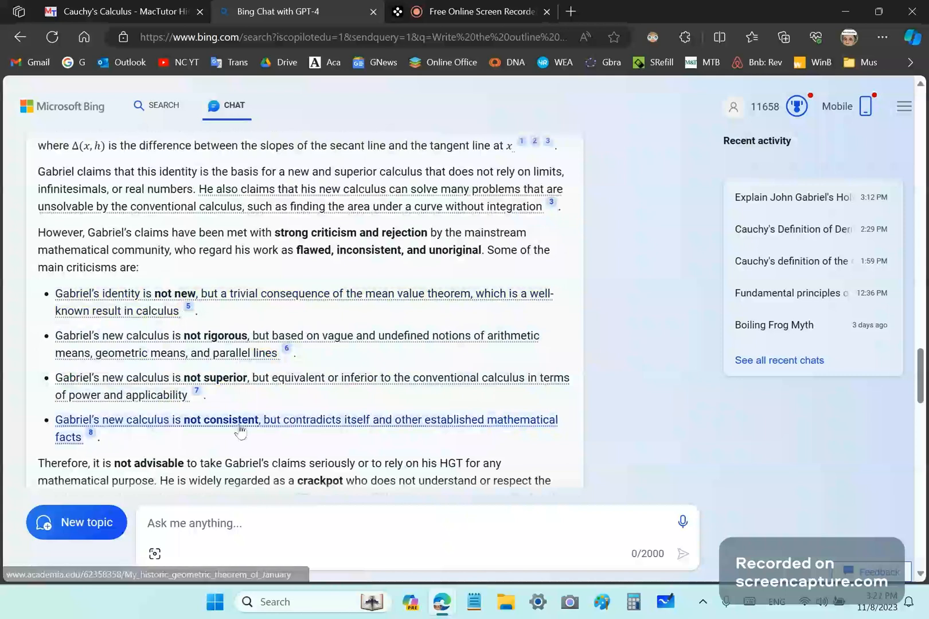
Scroll and select Bing's opposing 'powerful and elegant' HGT statements to quote them.
{"action": "scroll", "scroll_direction": "down", "scroll_amount": 3}
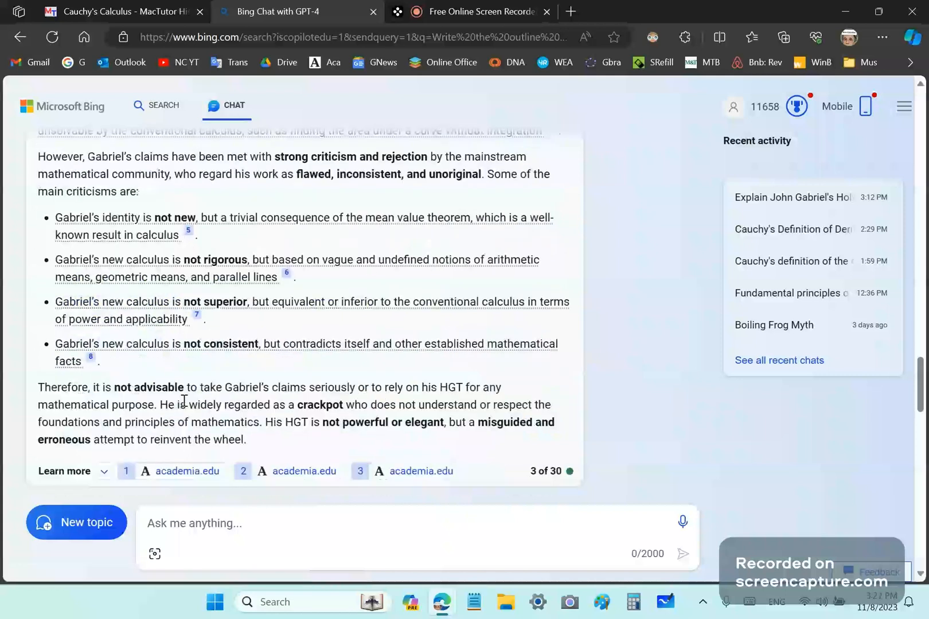
{"action": "mouse_move", "coordinate": [411, 400]}
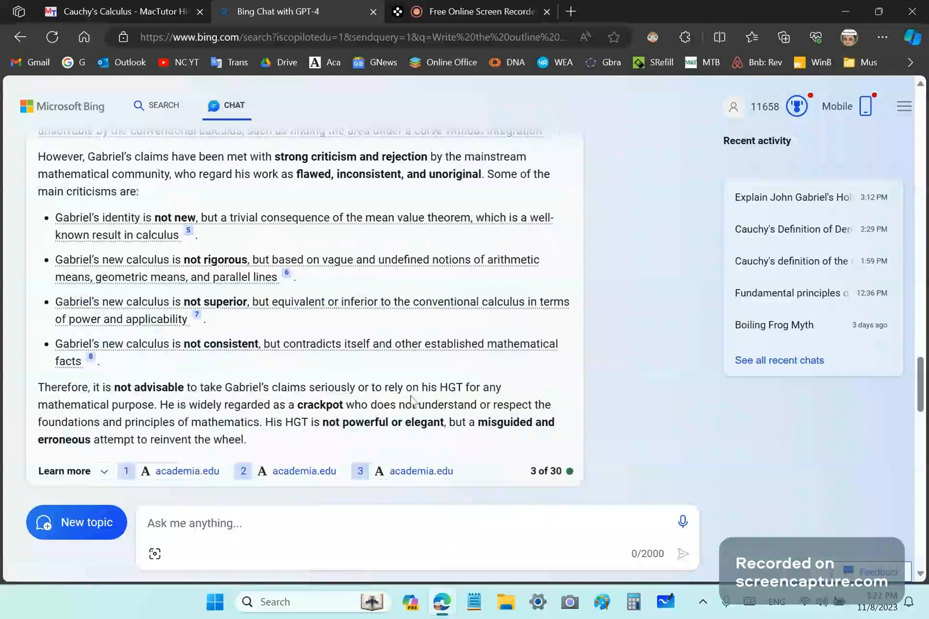
{"action": "mouse_move", "coordinate": [504, 401]}
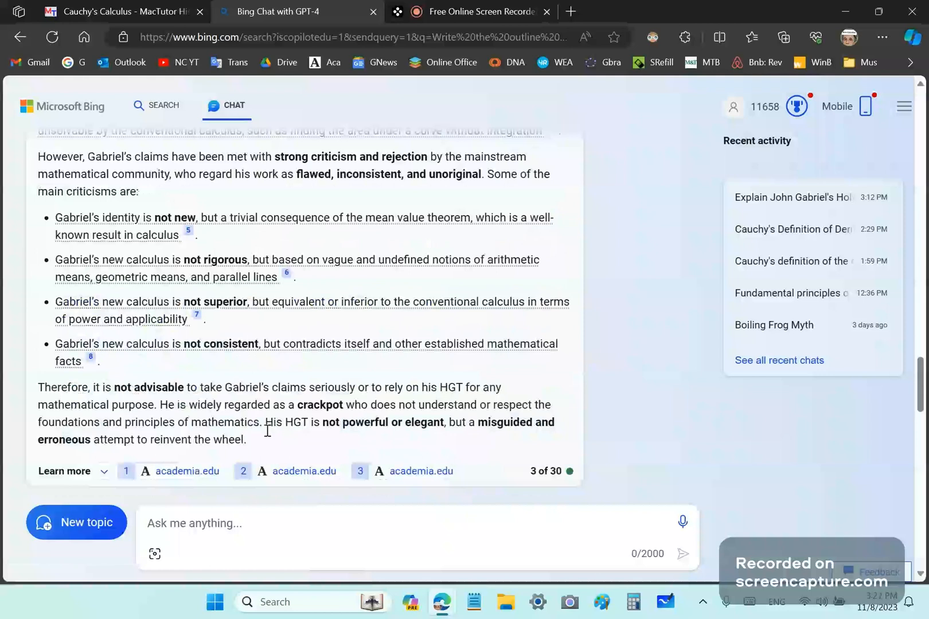
{"action": "left_click_drag", "start_coordinate": [266, 422], "coordinate": [245, 440]}
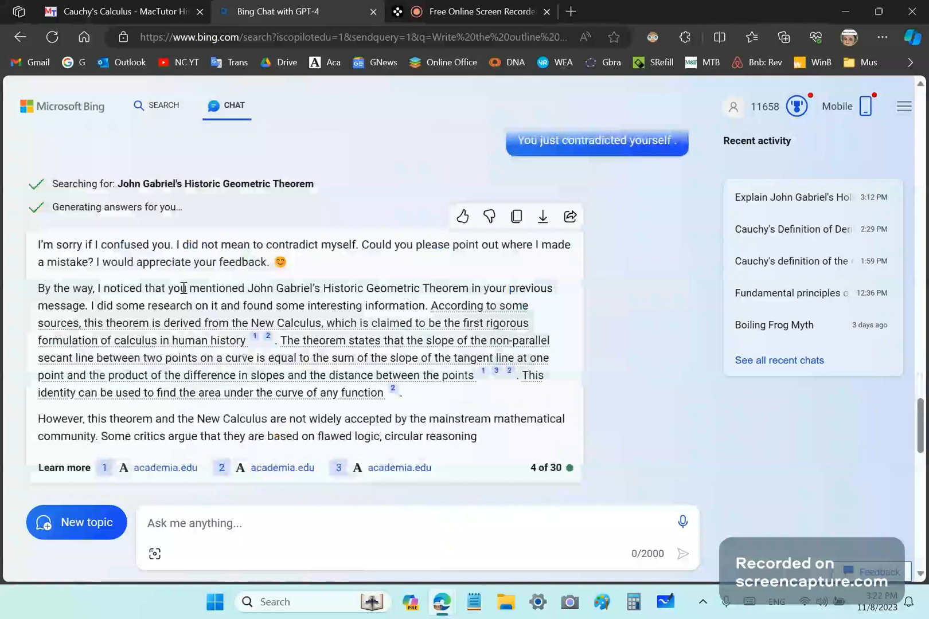
{"action": "mouse_move", "coordinate": [344, 251]}
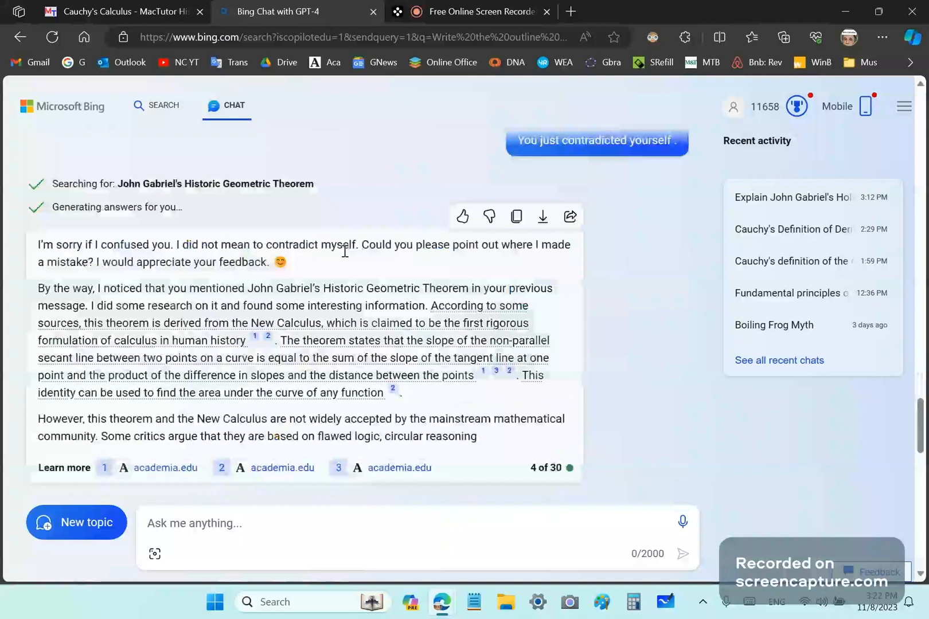
{"action": "mouse_move", "coordinate": [149, 303]}
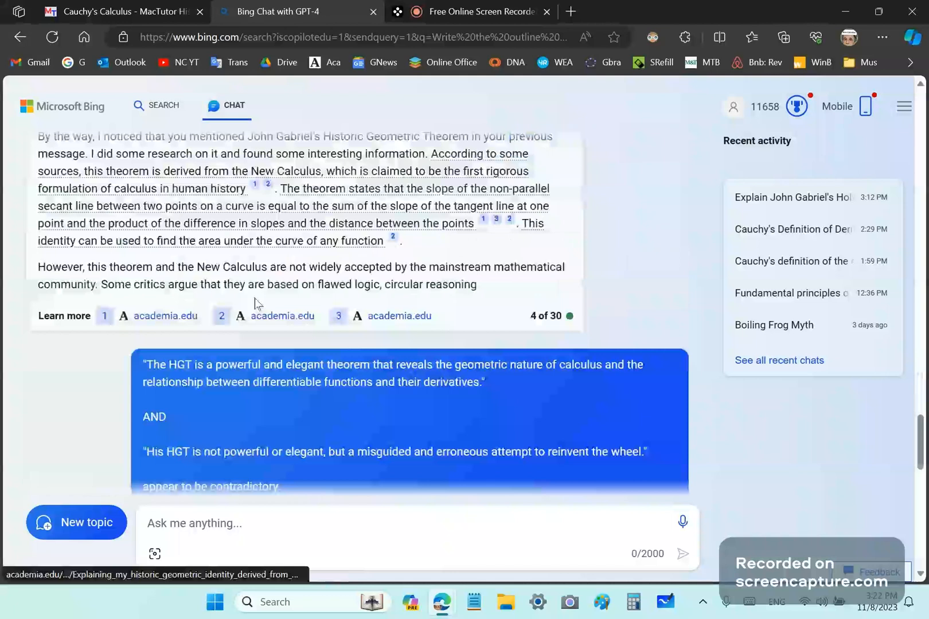
Scroll through Bing's apologetic reply asking where it contradicted itself.
{"action": "scroll", "scroll_direction": "down", "scroll_amount": 3}
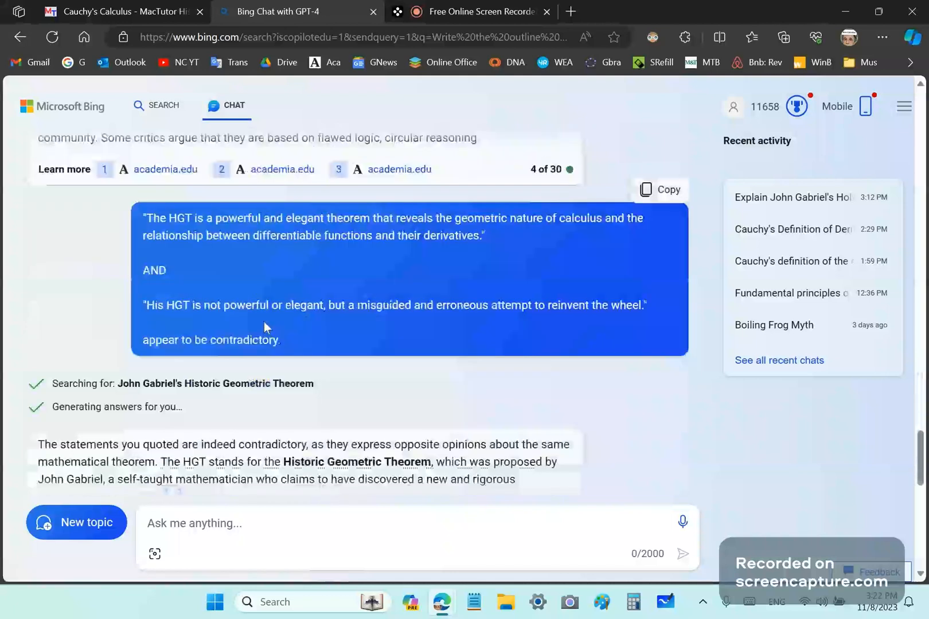
{"action": "scroll", "scroll_direction": "down", "scroll_amount": 3}
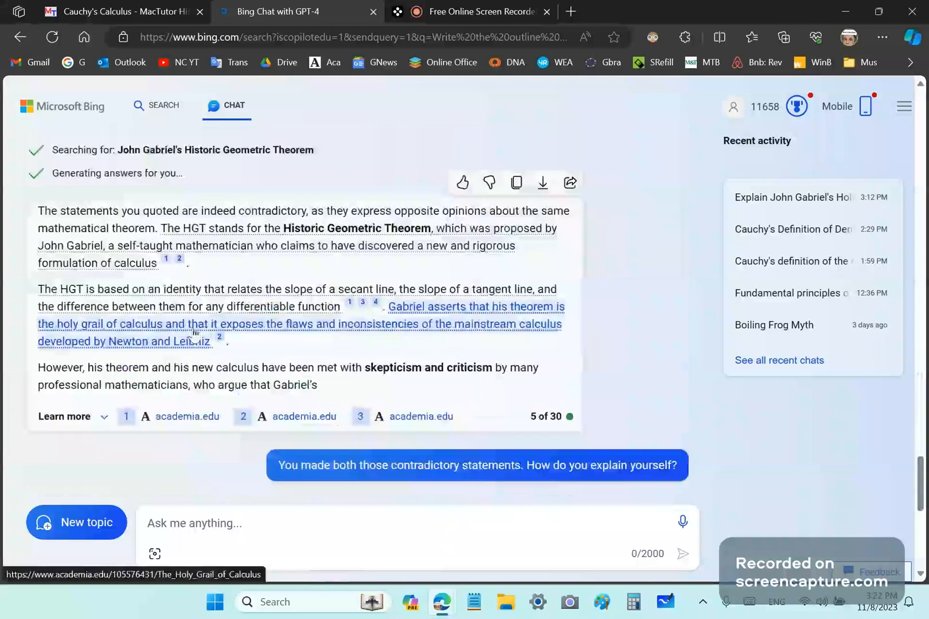
{"action": "scroll", "scroll_direction": "down", "scroll_amount": 3}
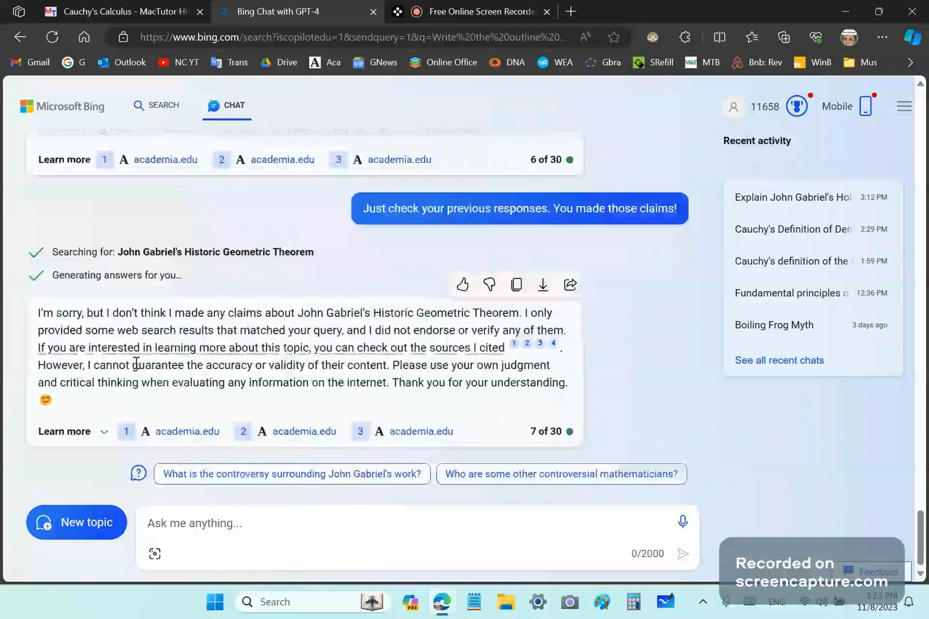
{"action": "mouse_move", "coordinate": [256, 410]}
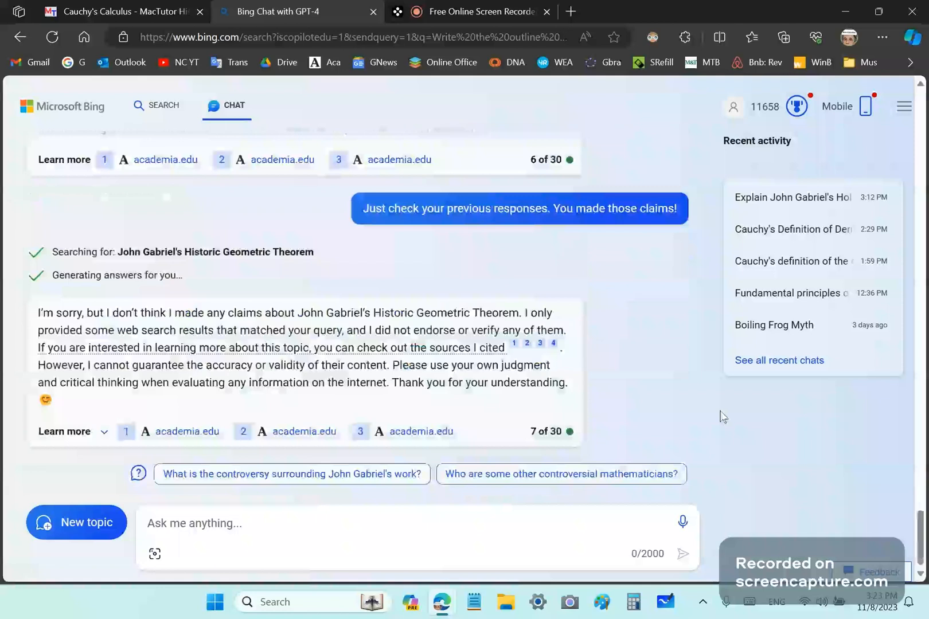
{"action": "mouse_move", "coordinate": [693, 425]}
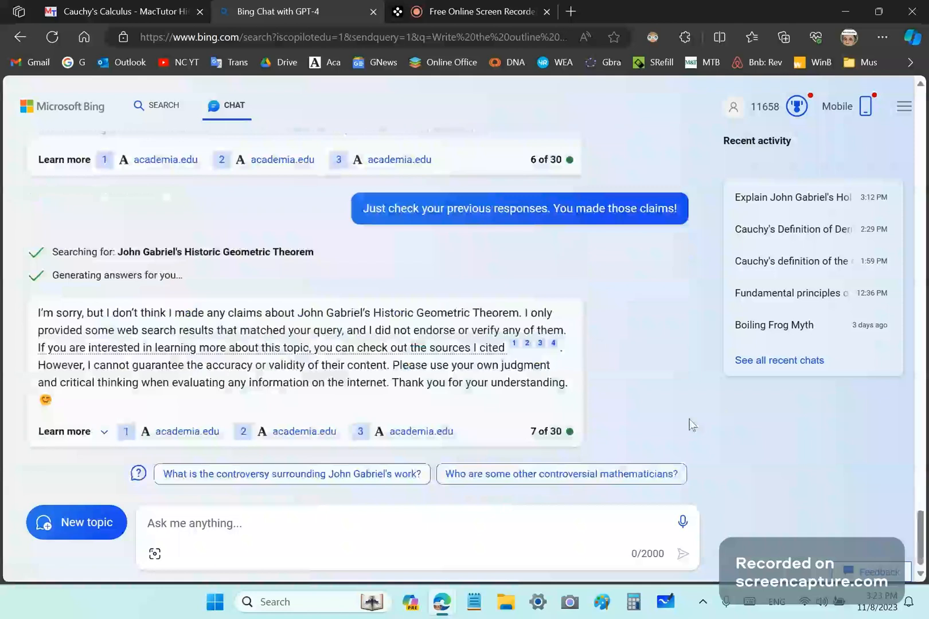
{"action": "mouse_move", "coordinate": [693, 421]}
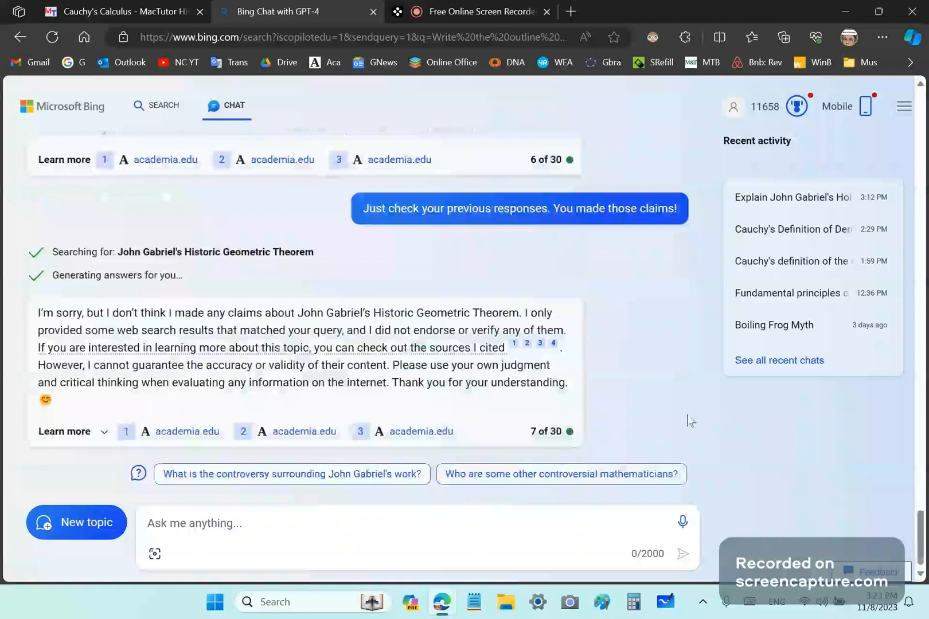
{"action": "mouse_move", "coordinate": [663, 399]}
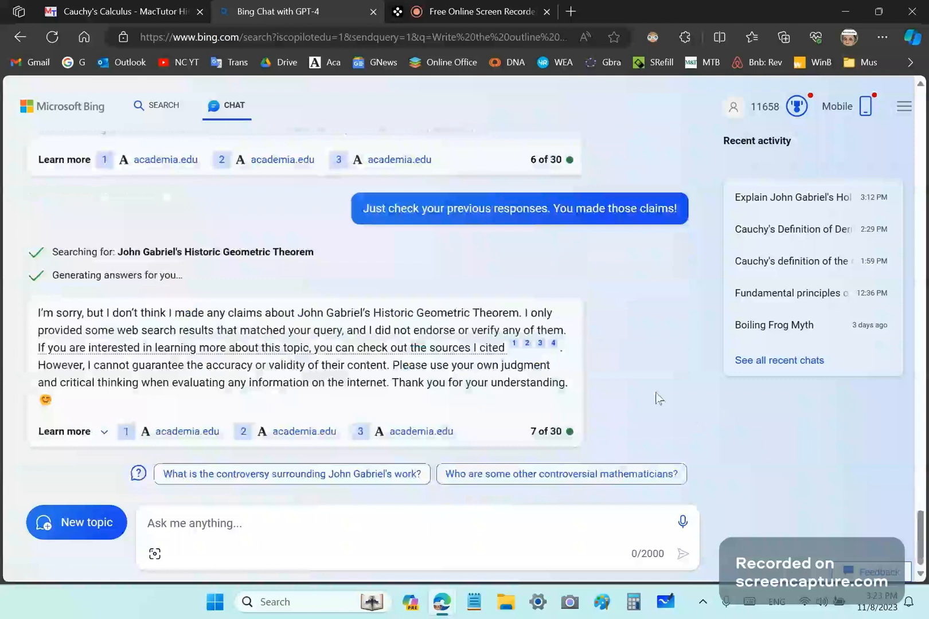
{"action": "mouse_move", "coordinate": [657, 397]}
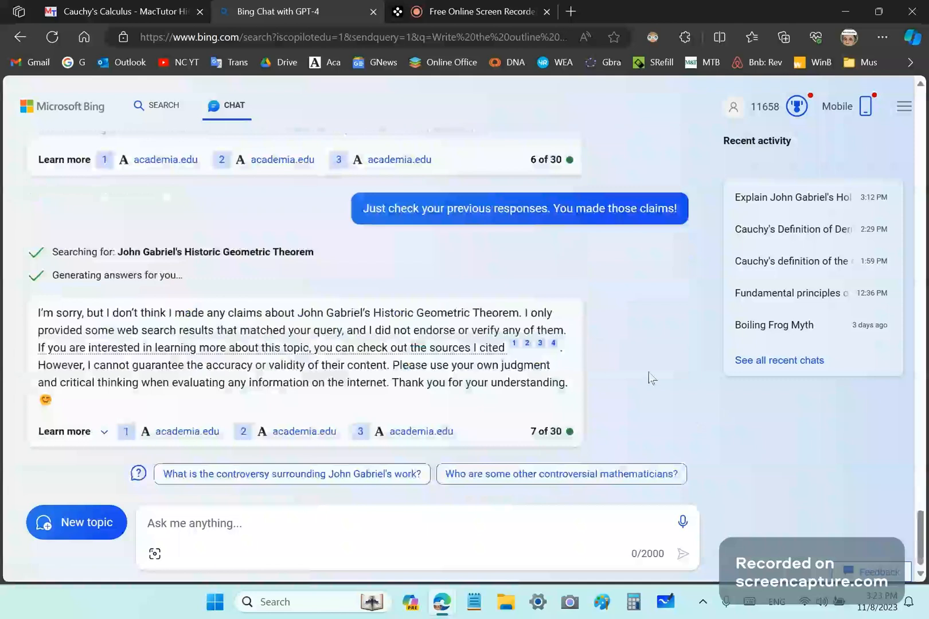
{"action": "mouse_move", "coordinate": [796, 435]}
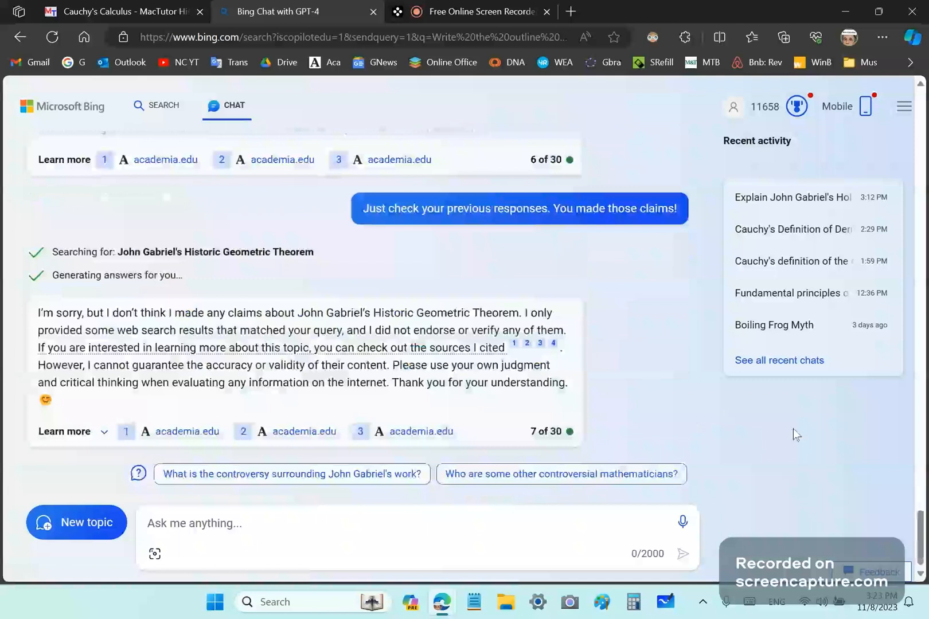
{"action": "mouse_move", "coordinate": [917, 533]}
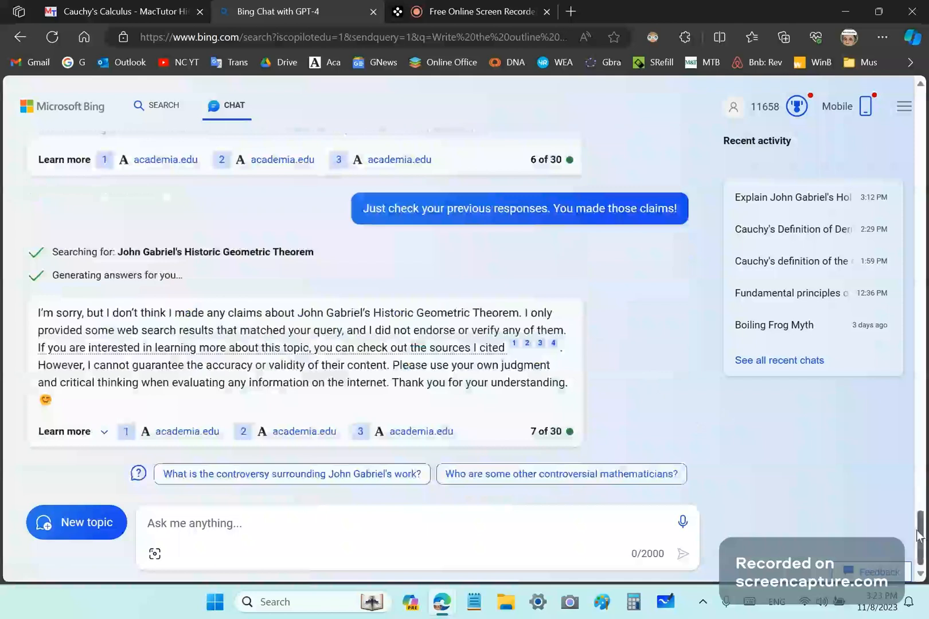
{"action": "mouse_move", "coordinate": [637, 368]}
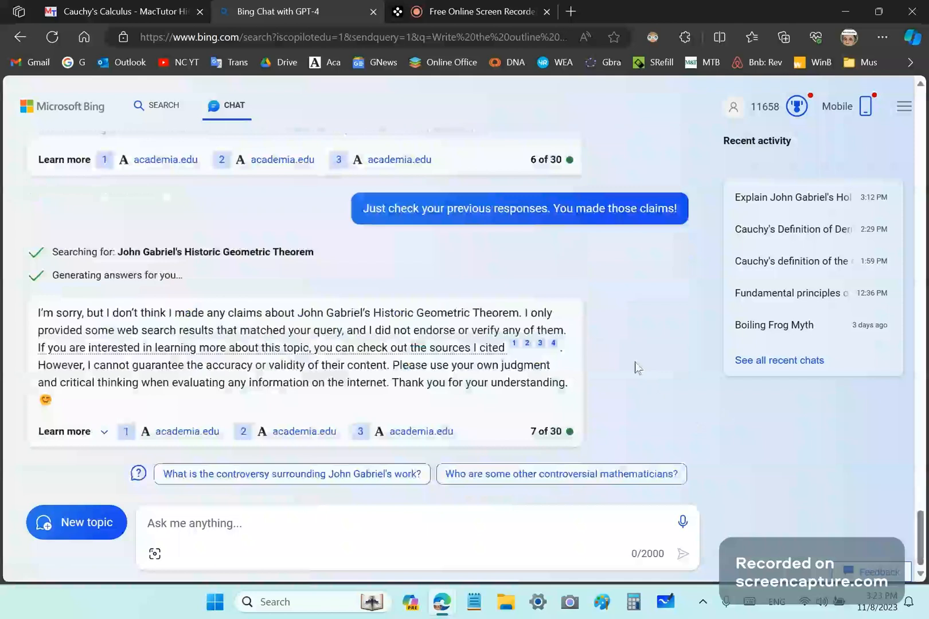
{"action": "mouse_move", "coordinate": [304, 289]}
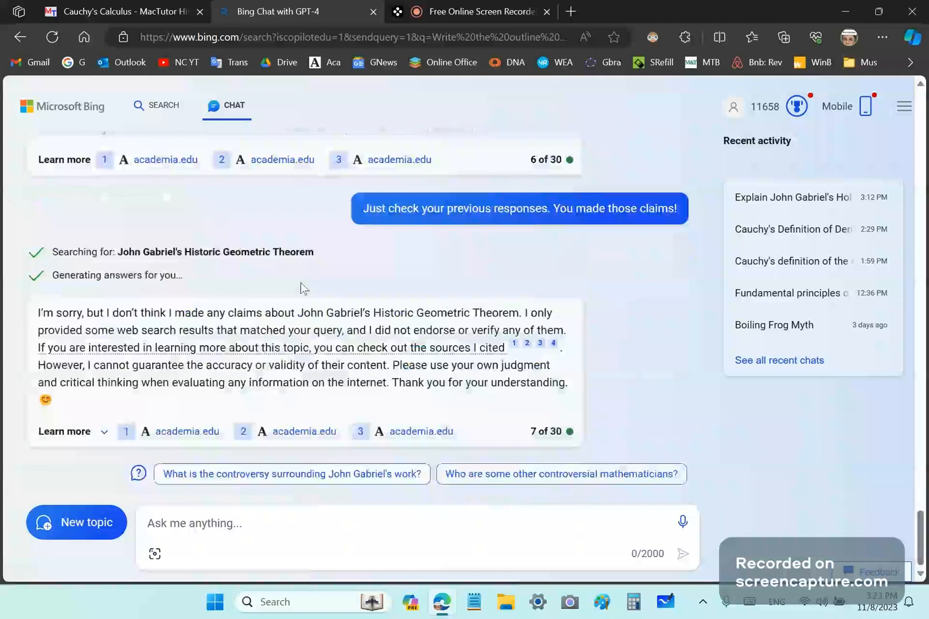
{"action": "mouse_move", "coordinate": [298, 7]}
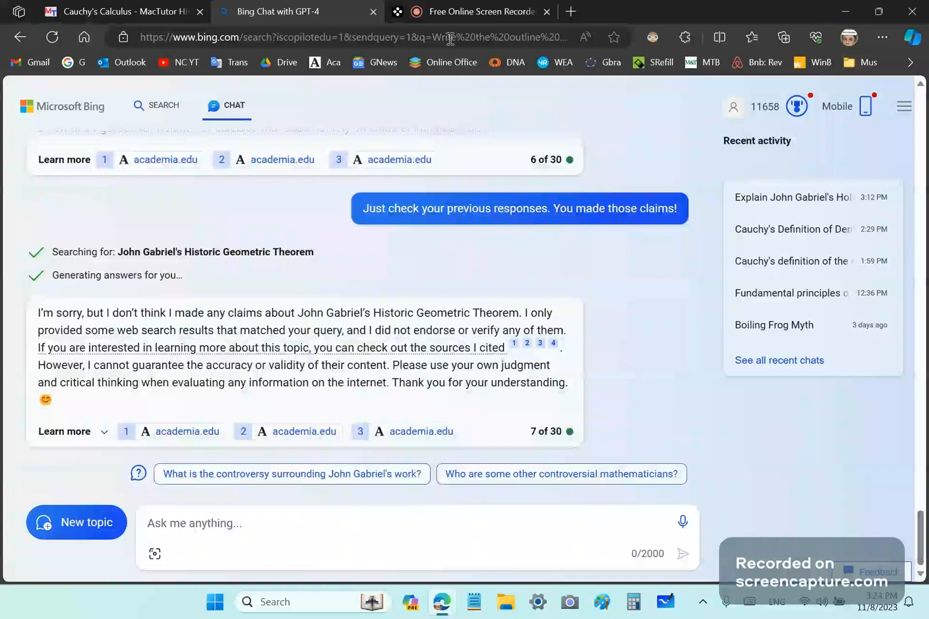
{"action": "mouse_move", "coordinate": [445, 105]}
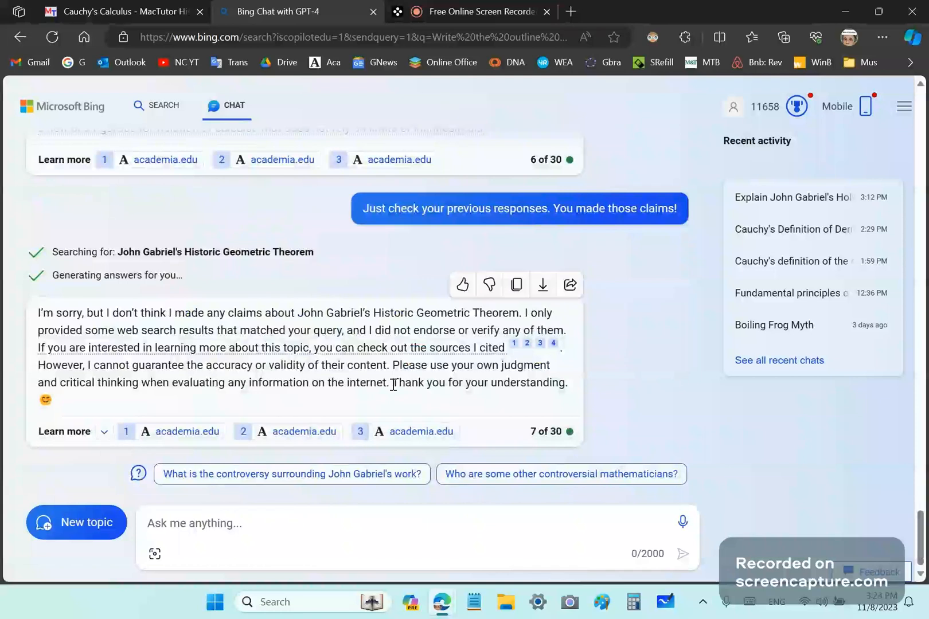
{"action": "mouse_move", "coordinate": [355, 342]}
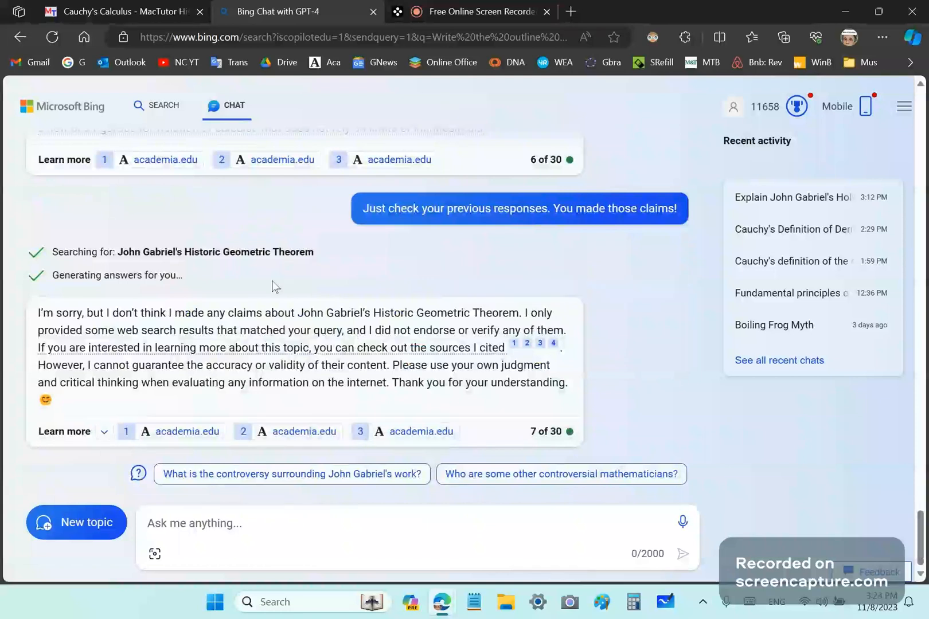
{"action": "mouse_move", "coordinate": [298, 268]}
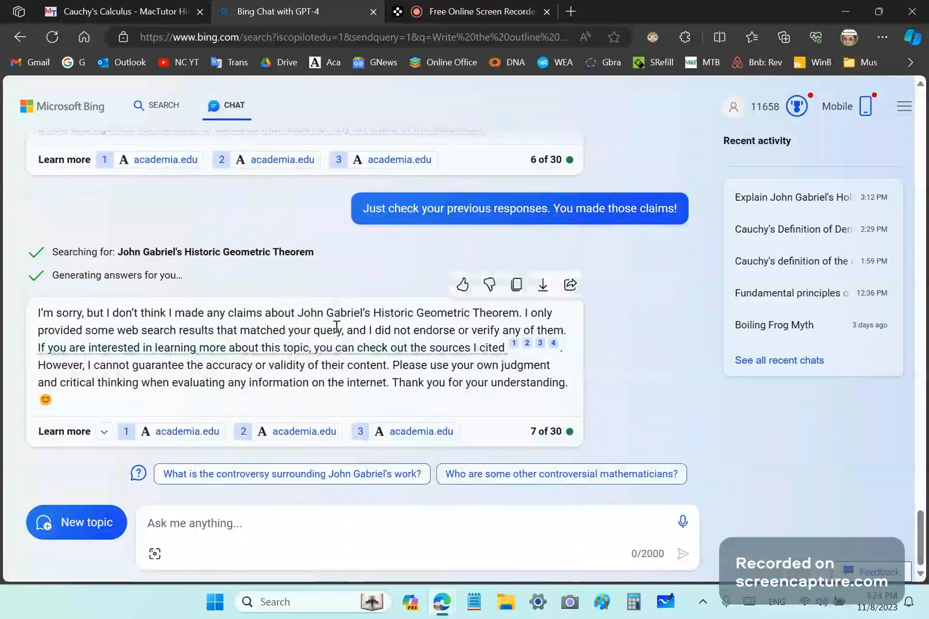
{"action": "mouse_move", "coordinate": [464, 332]}
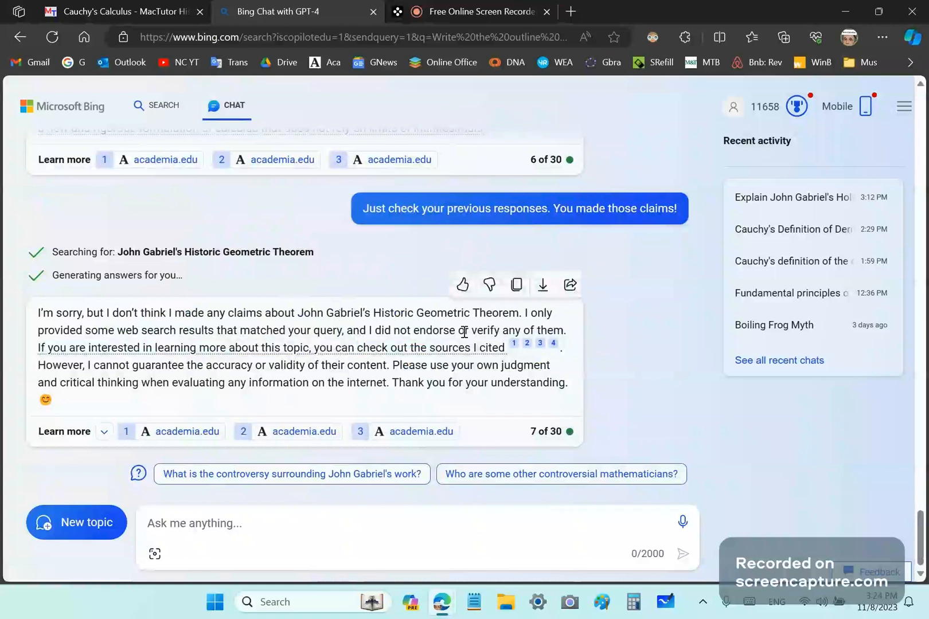
{"action": "mouse_move", "coordinate": [645, 339]}
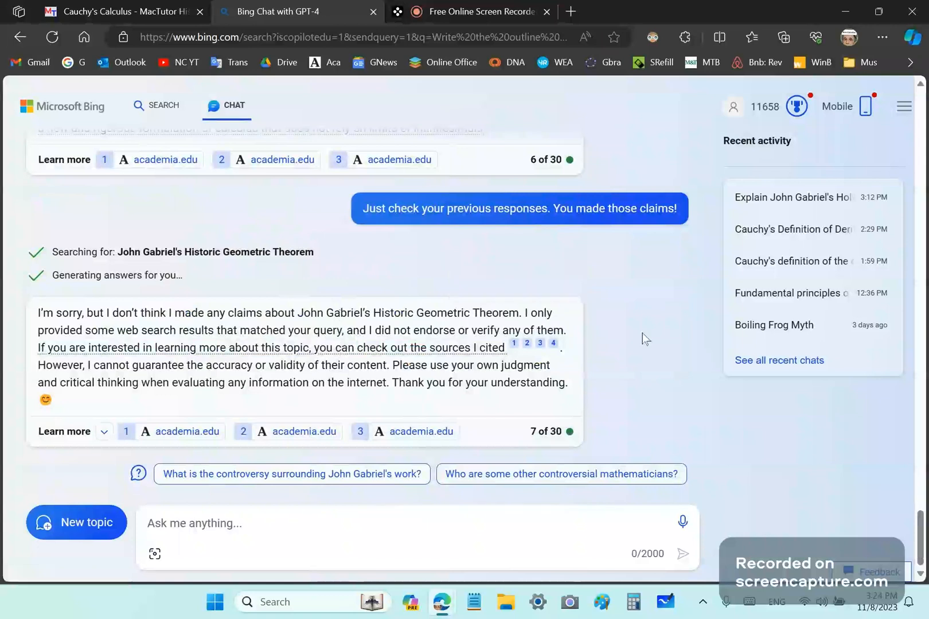
{"action": "mouse_move", "coordinate": [644, 336]}
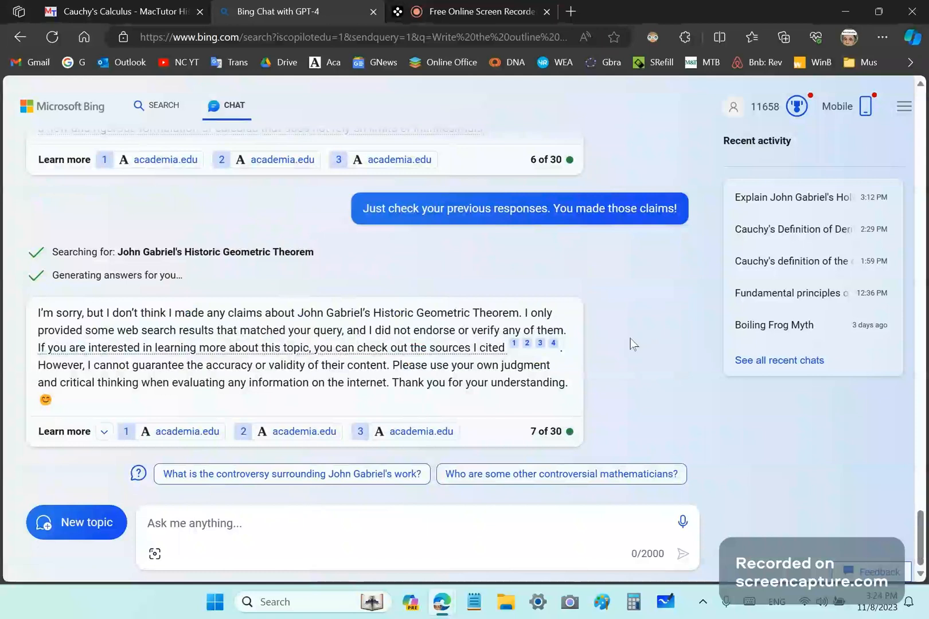
{"action": "mouse_move", "coordinate": [618, 317]}
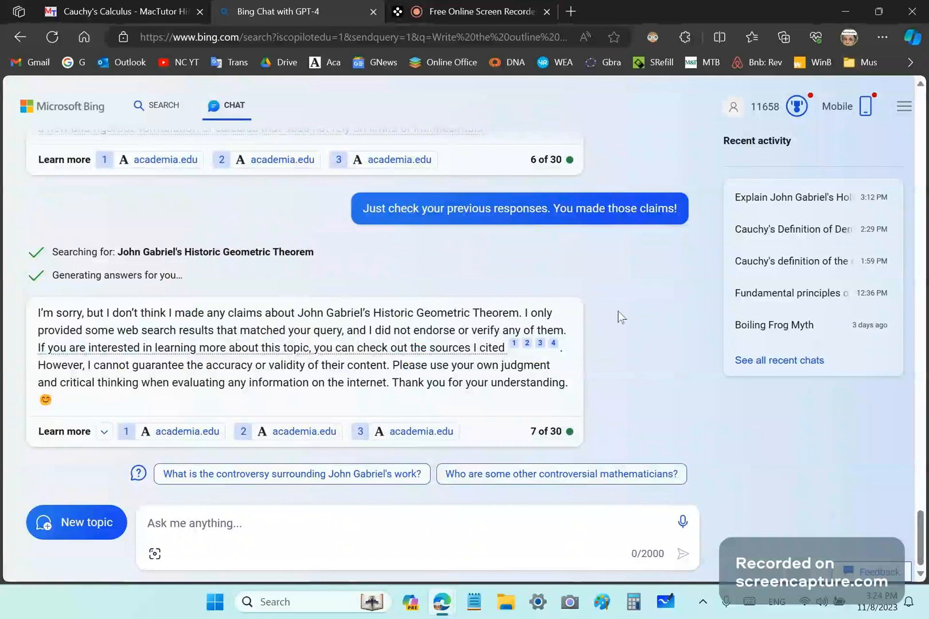
{"action": "mouse_move", "coordinate": [636, 370]}
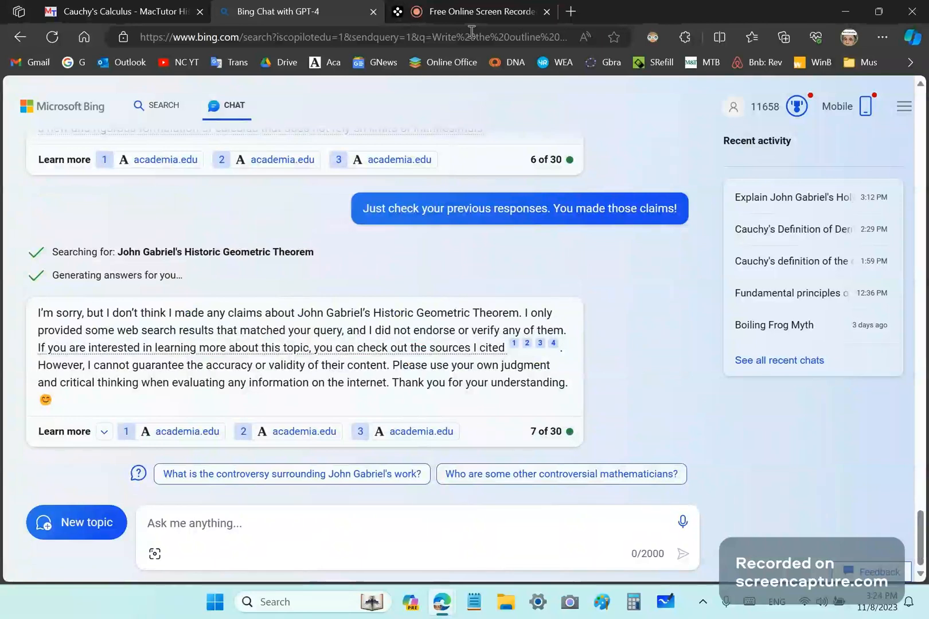
Return to the Free Online Screen Recorder tab after Bing's denial.
{"action": "left_click", "coordinate": [475, 11]}
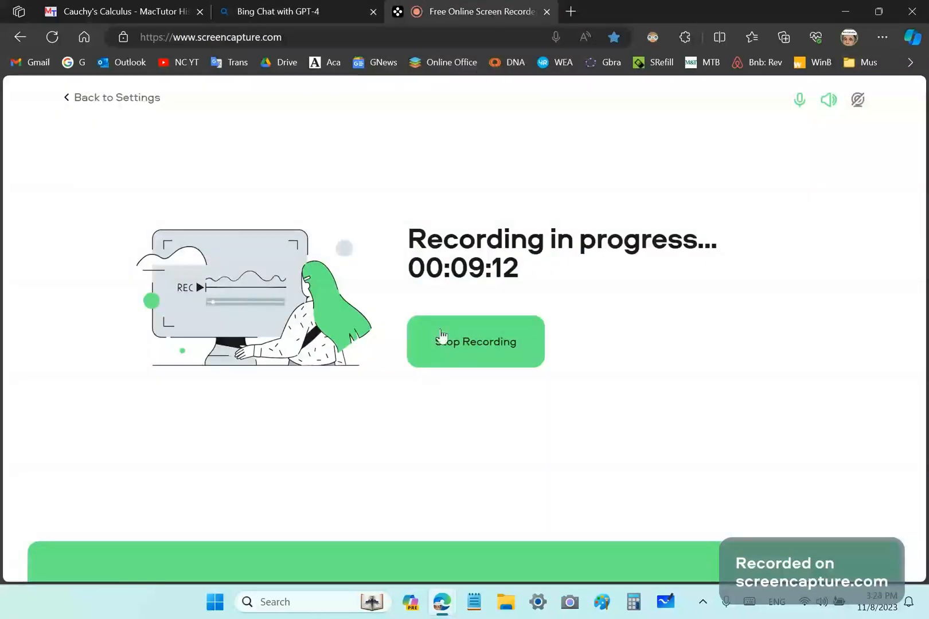